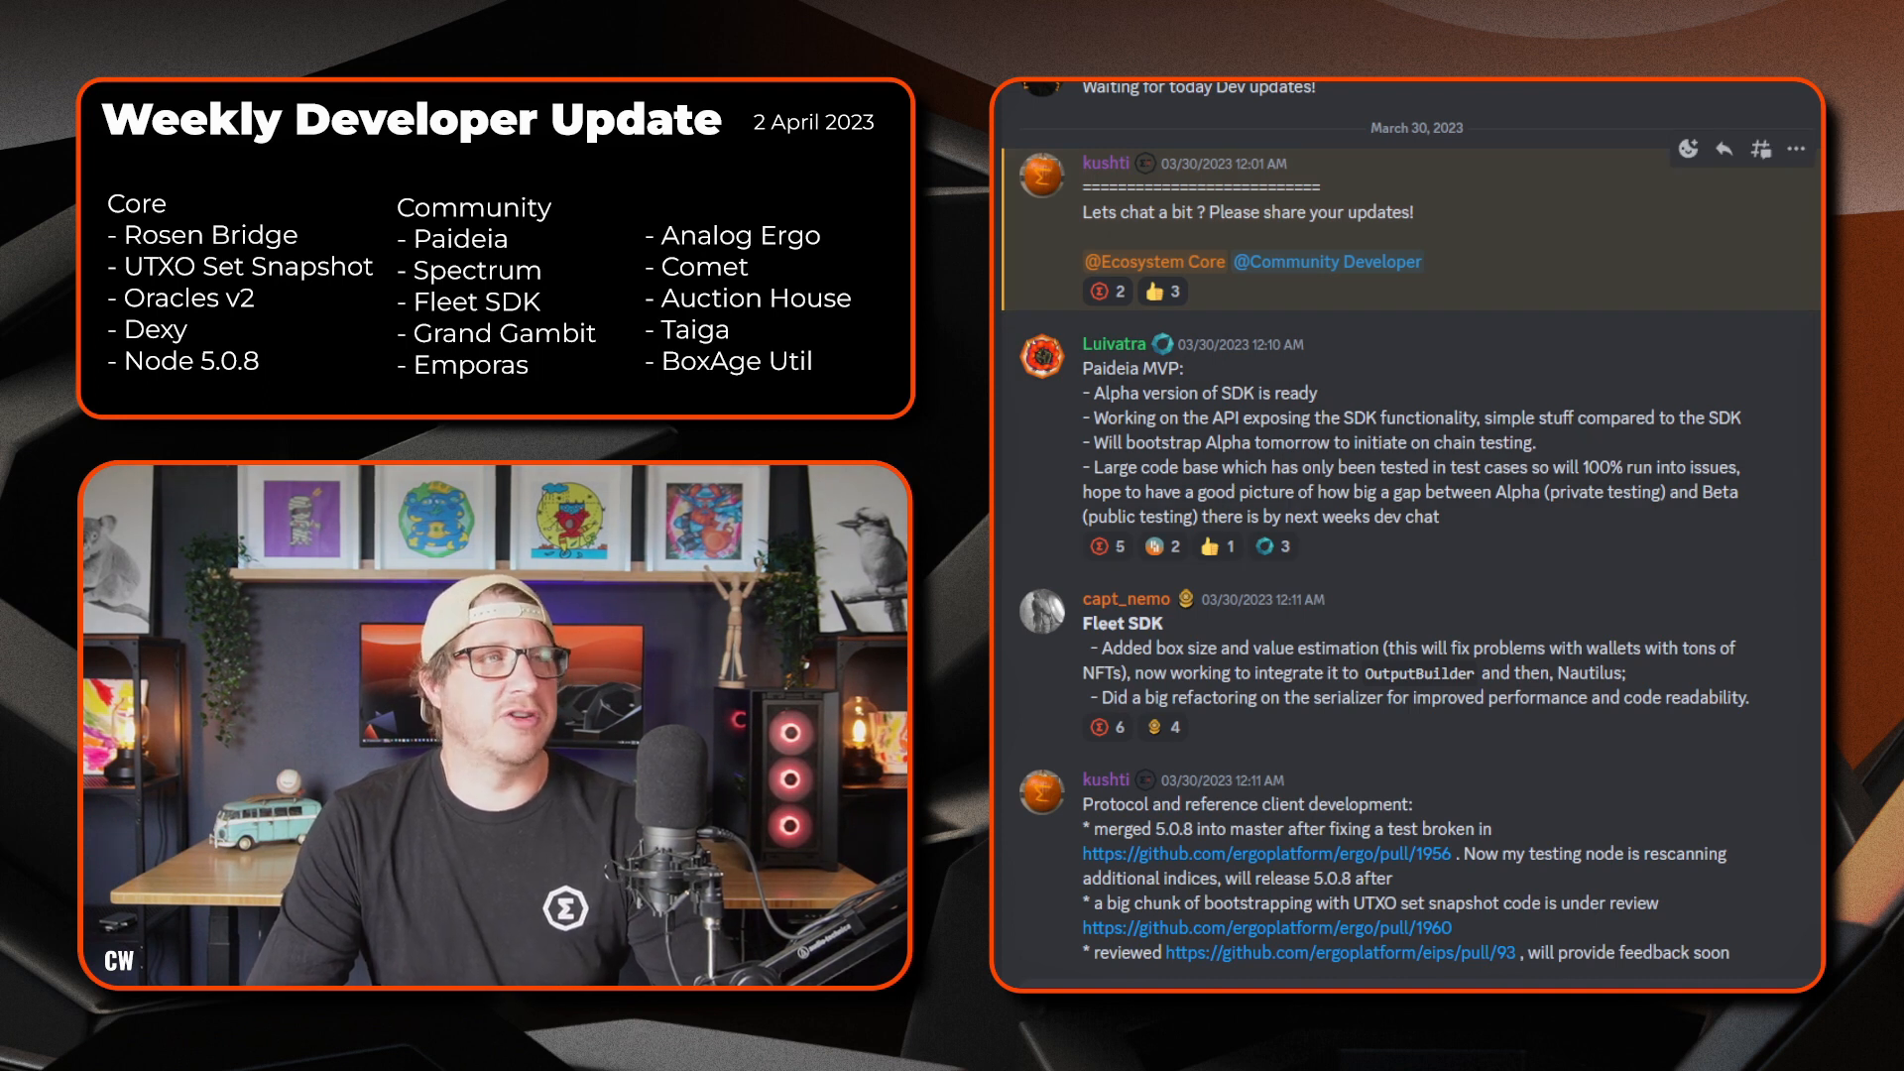
pyautogui.scroll(-3)
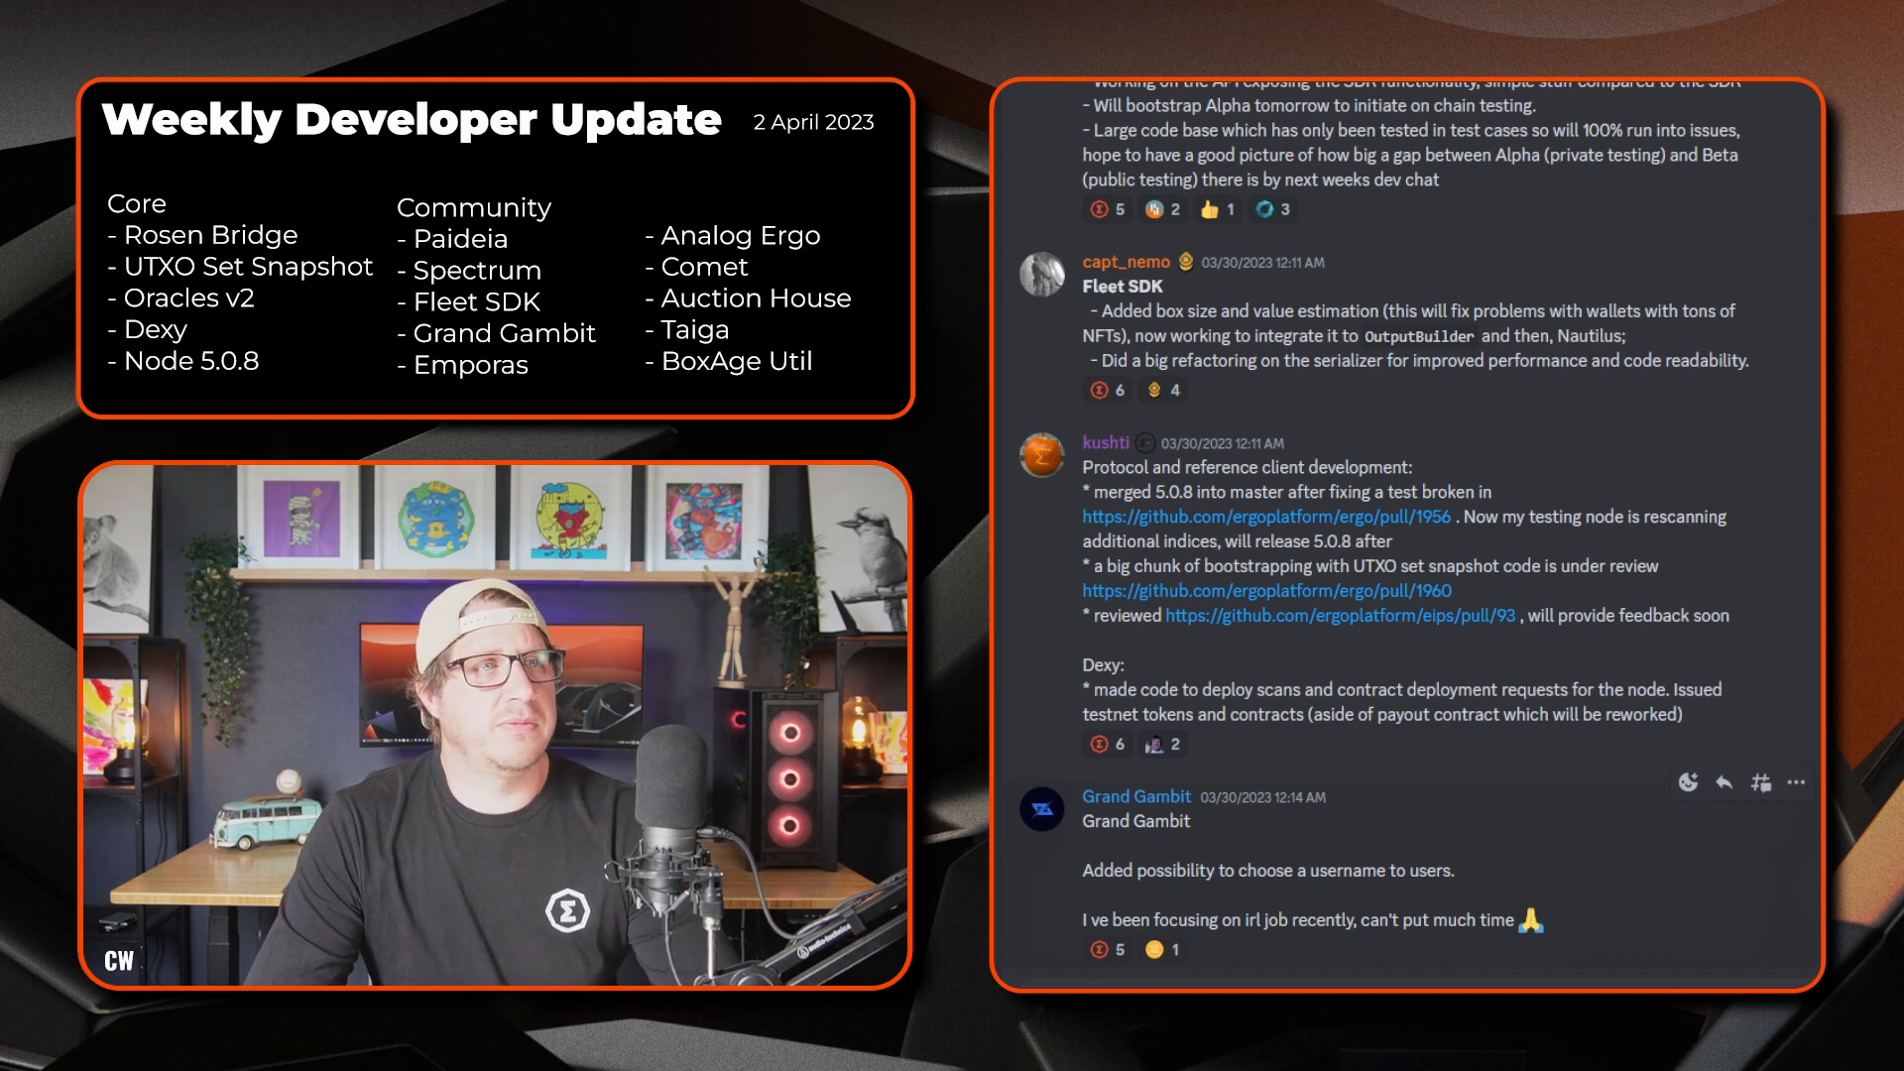
pyautogui.scroll(-3)
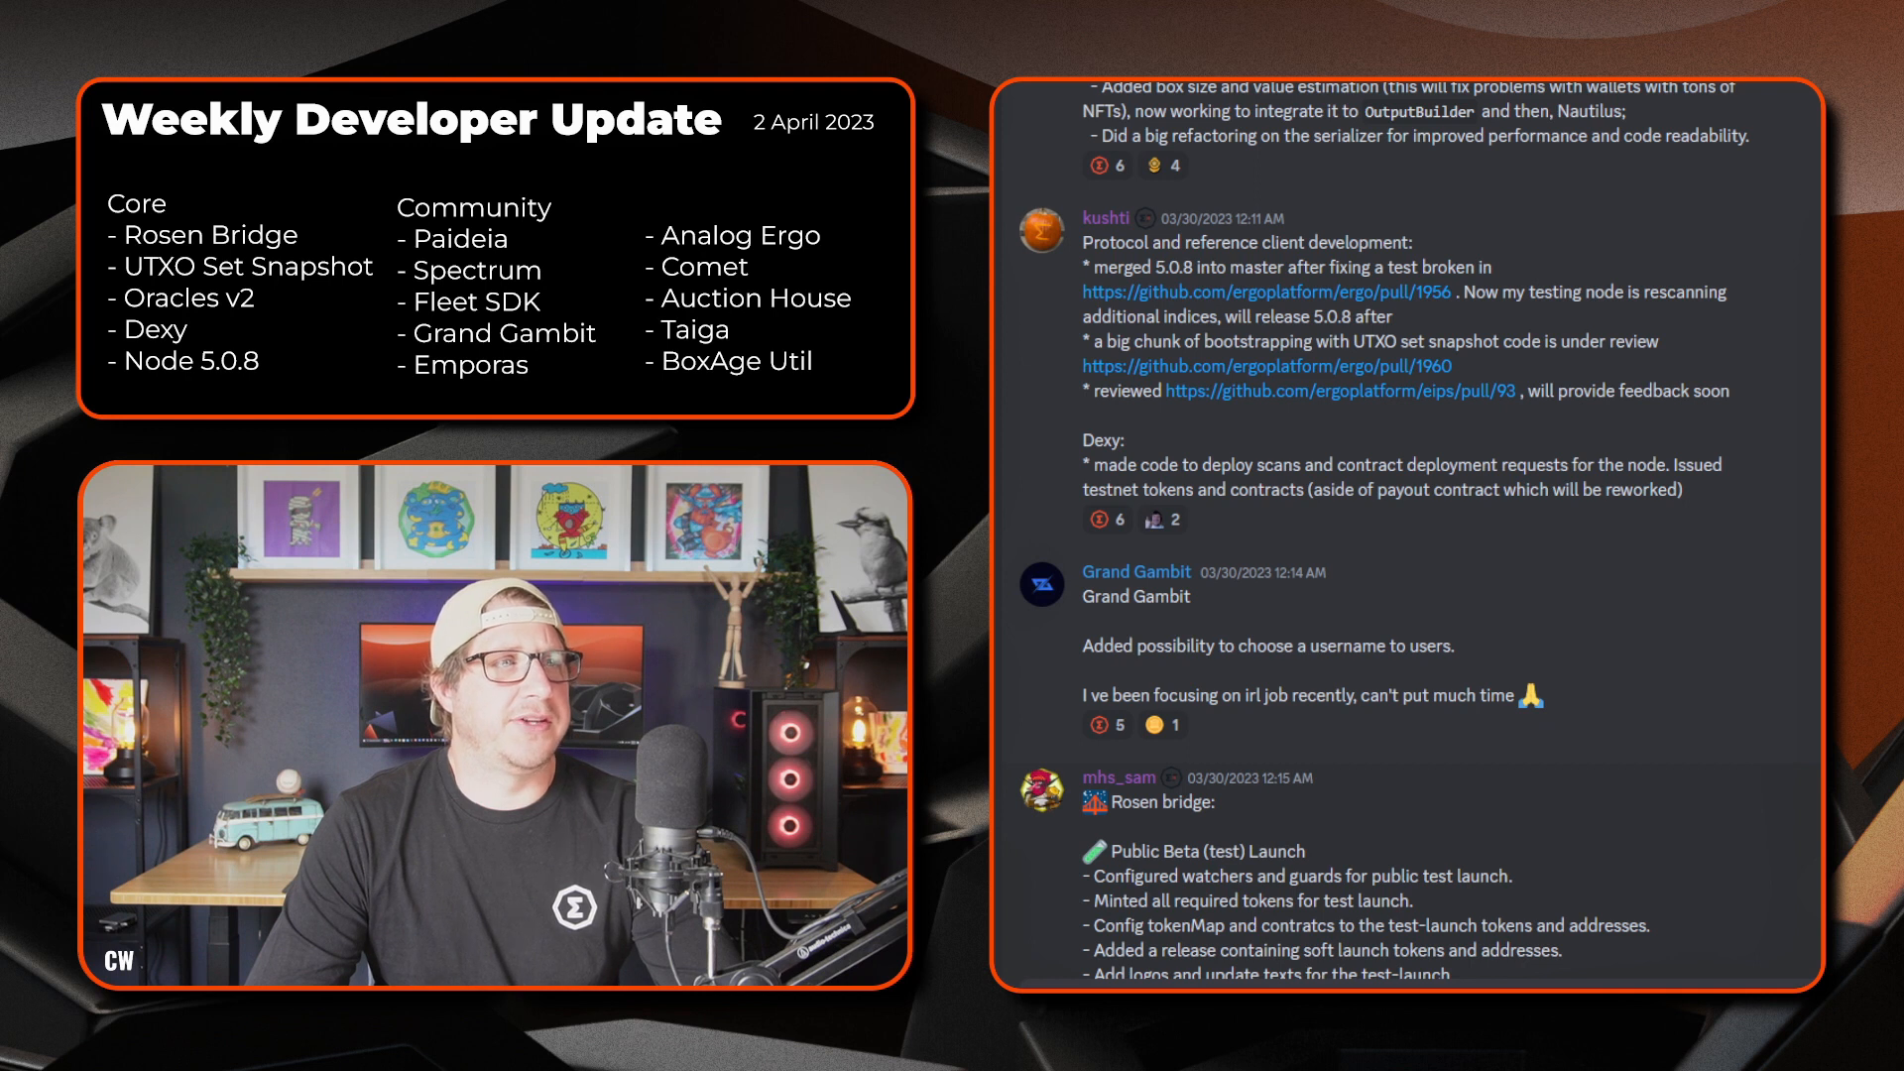
pyautogui.moveTo(1275, 807)
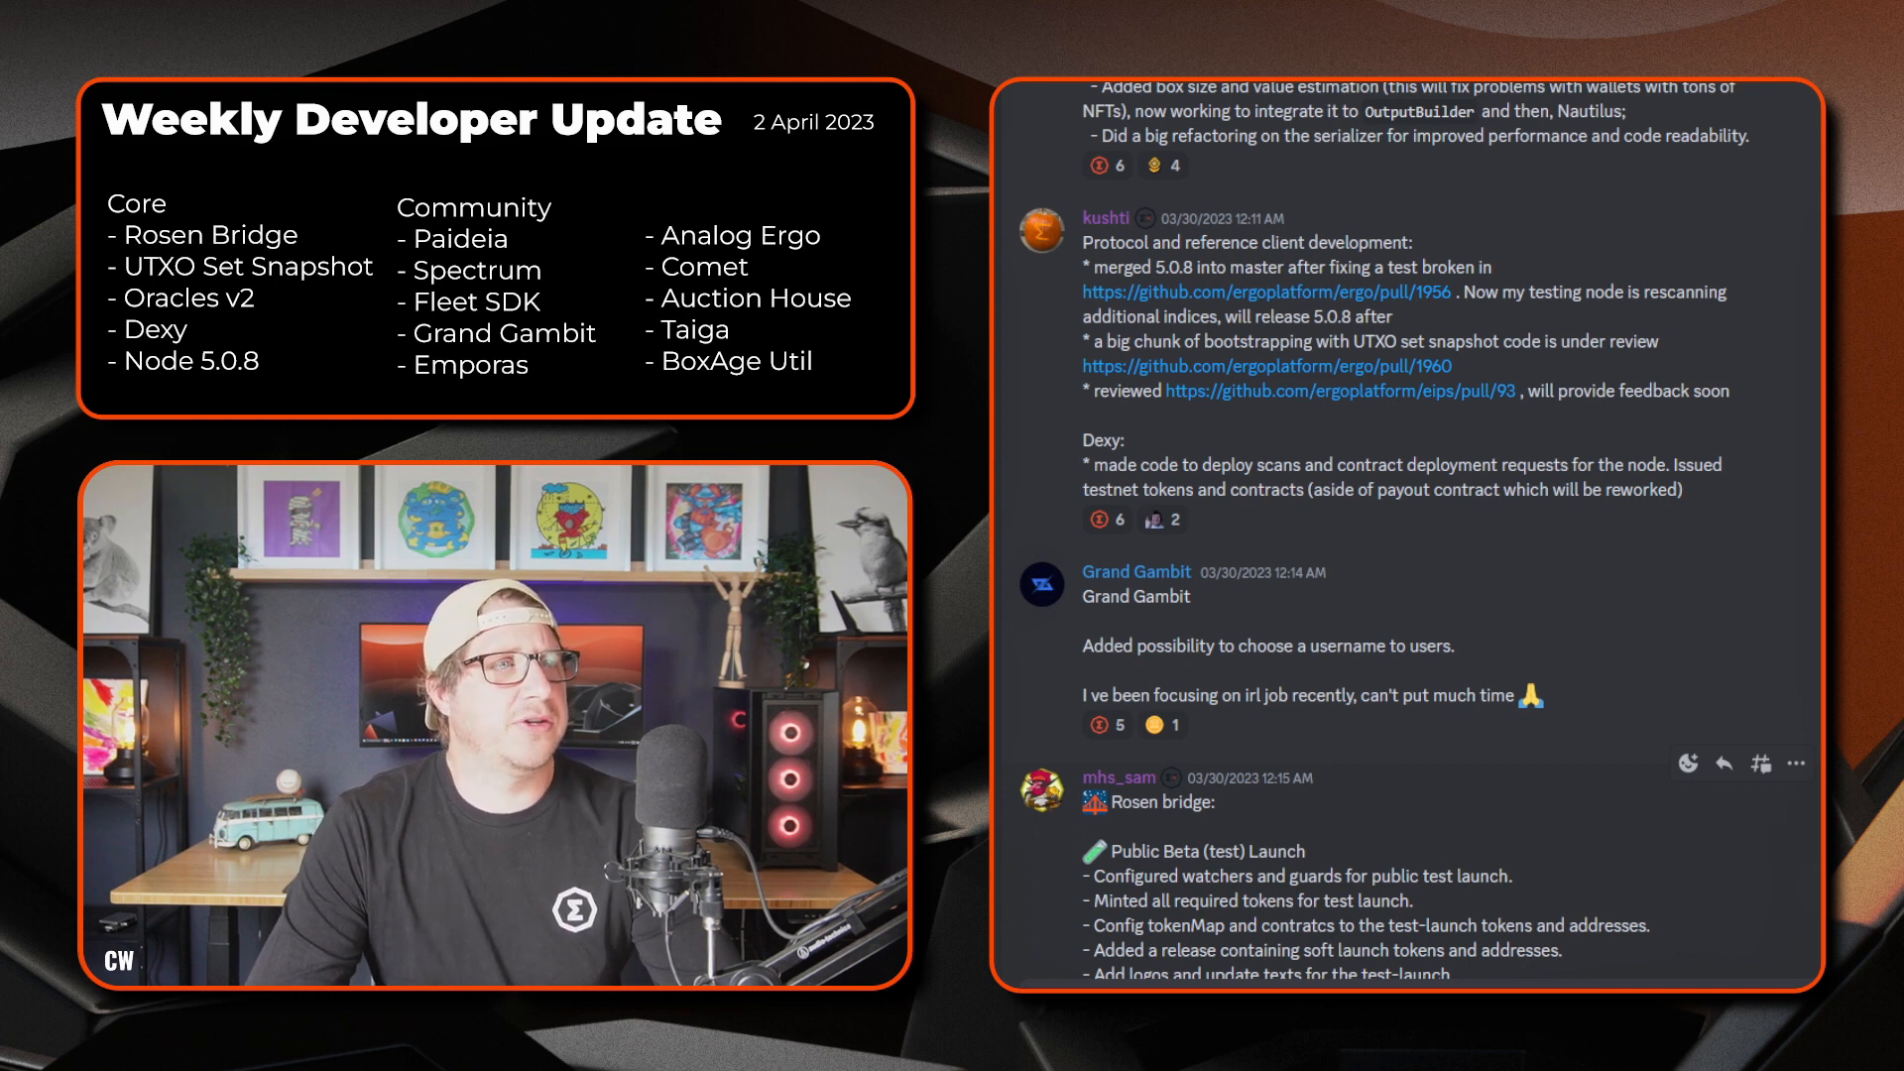
pyautogui.scroll(-3)
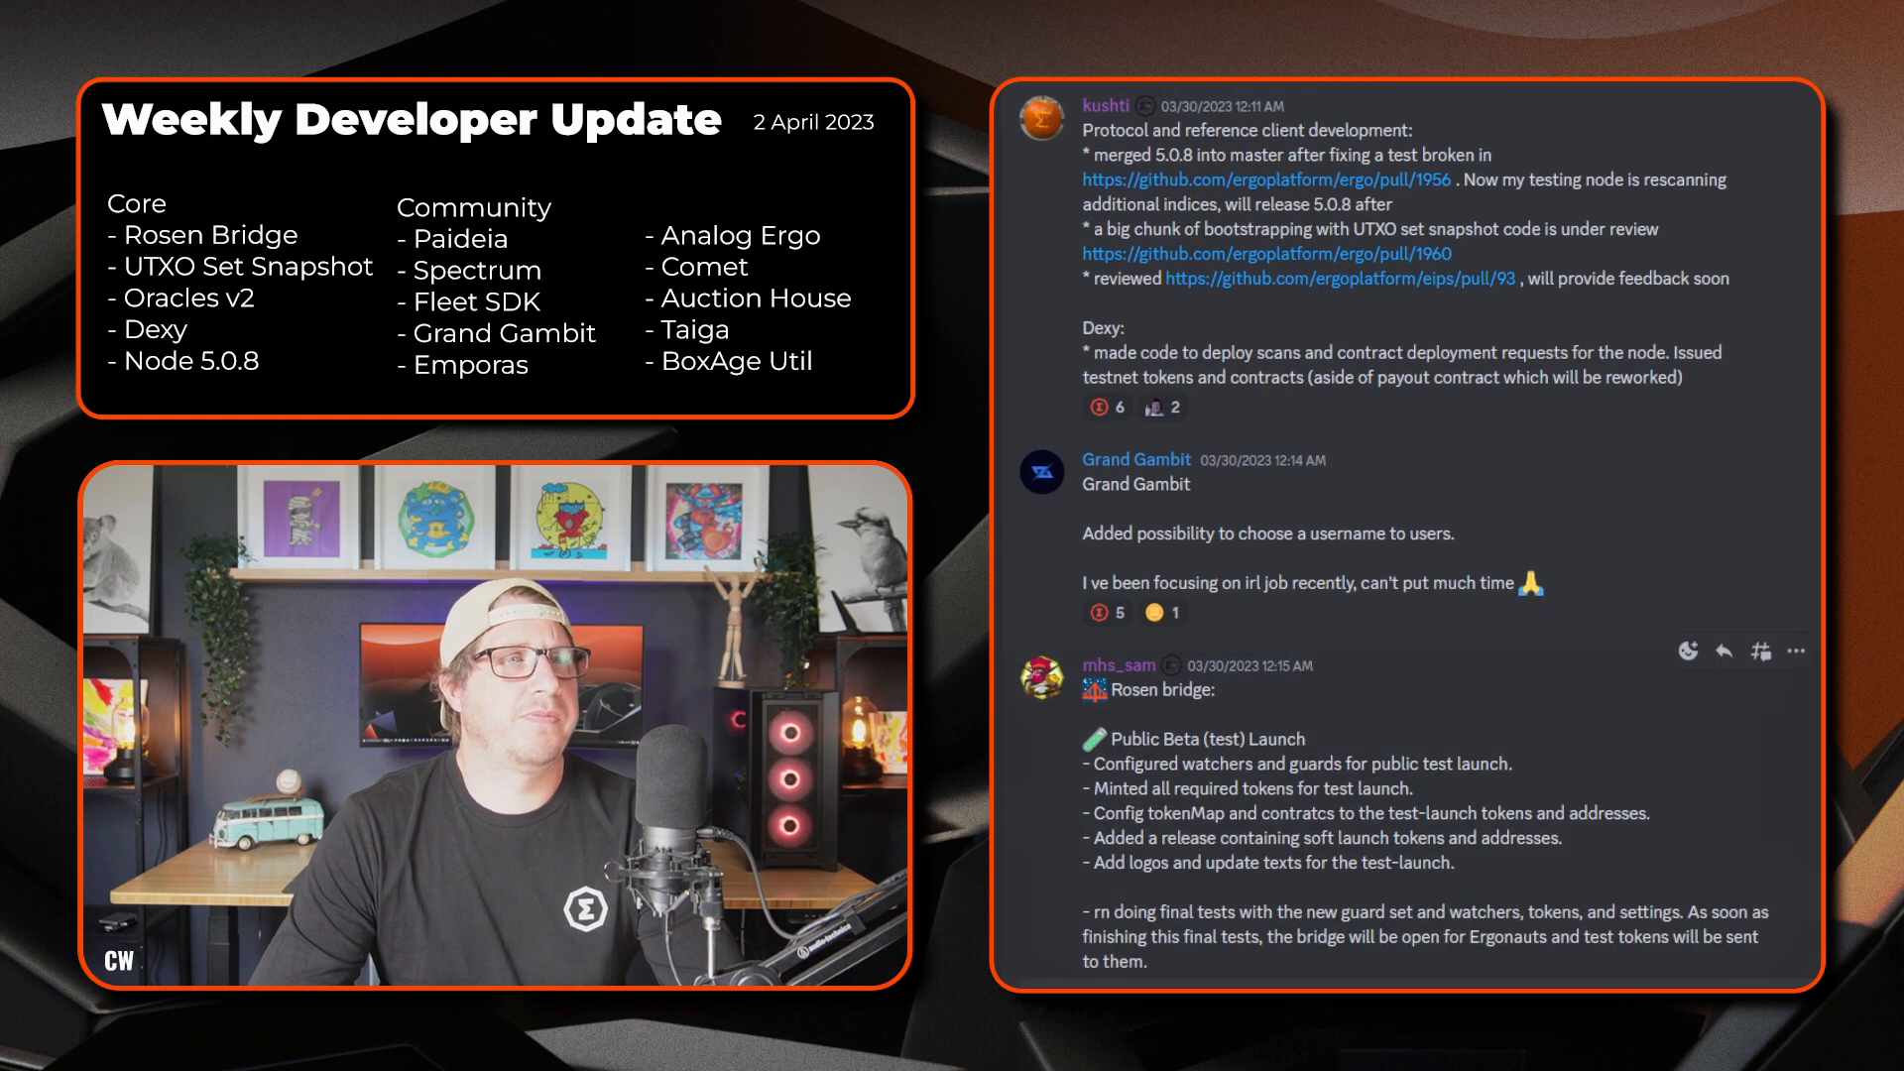
pyautogui.scroll(-3)
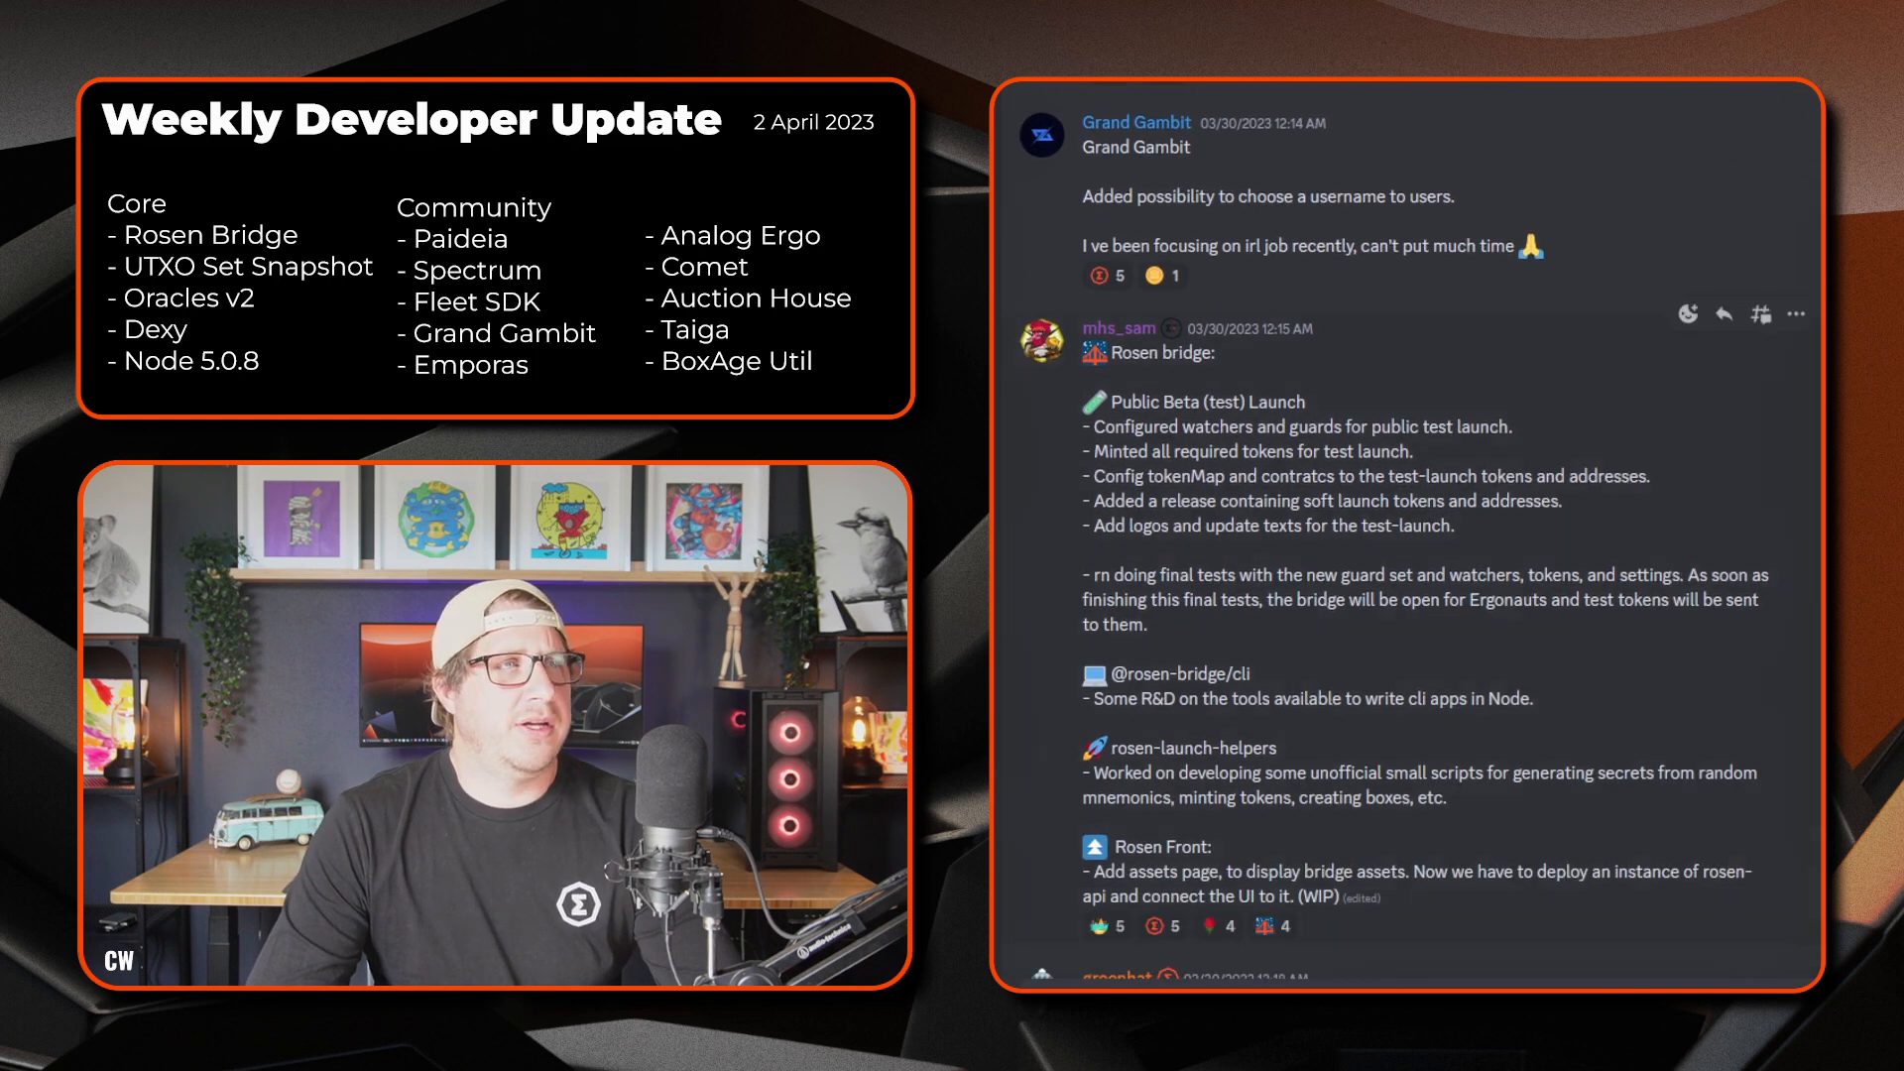
pyautogui.scroll(-3)
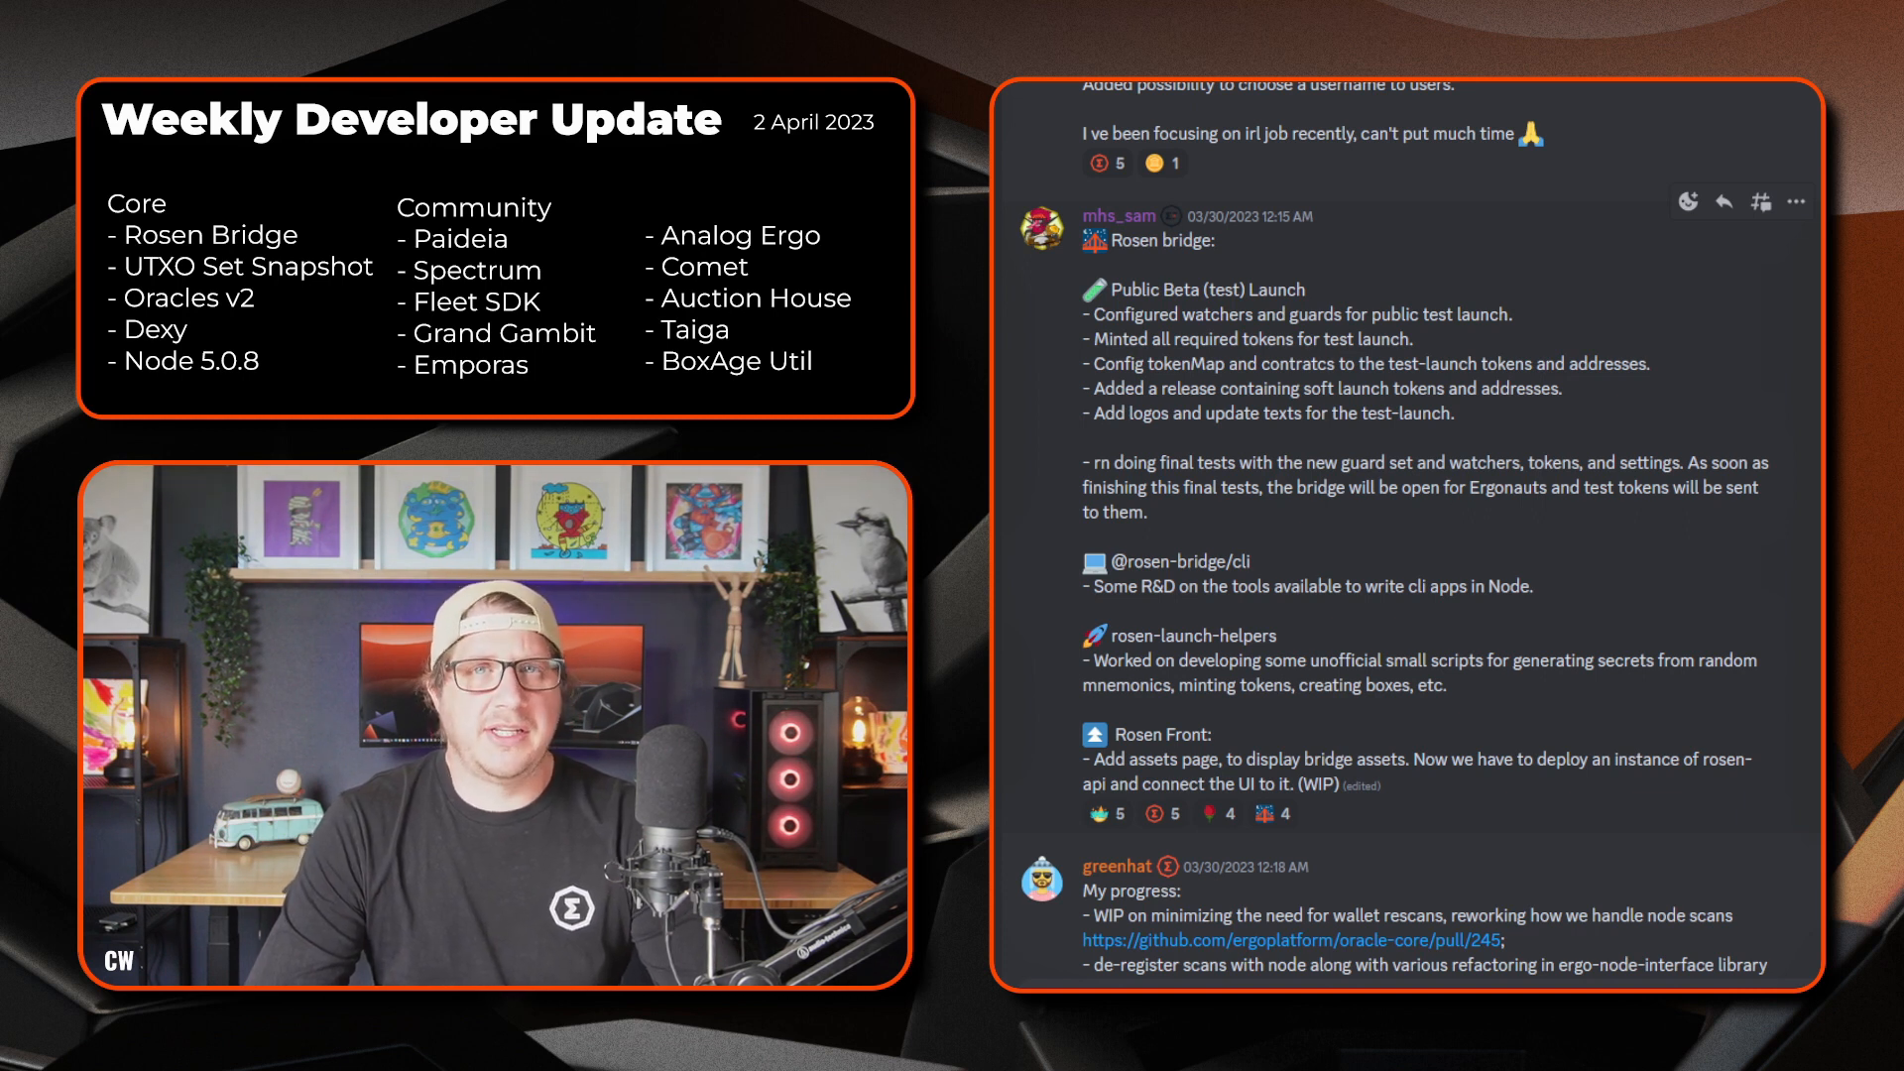
pyautogui.scroll(-3)
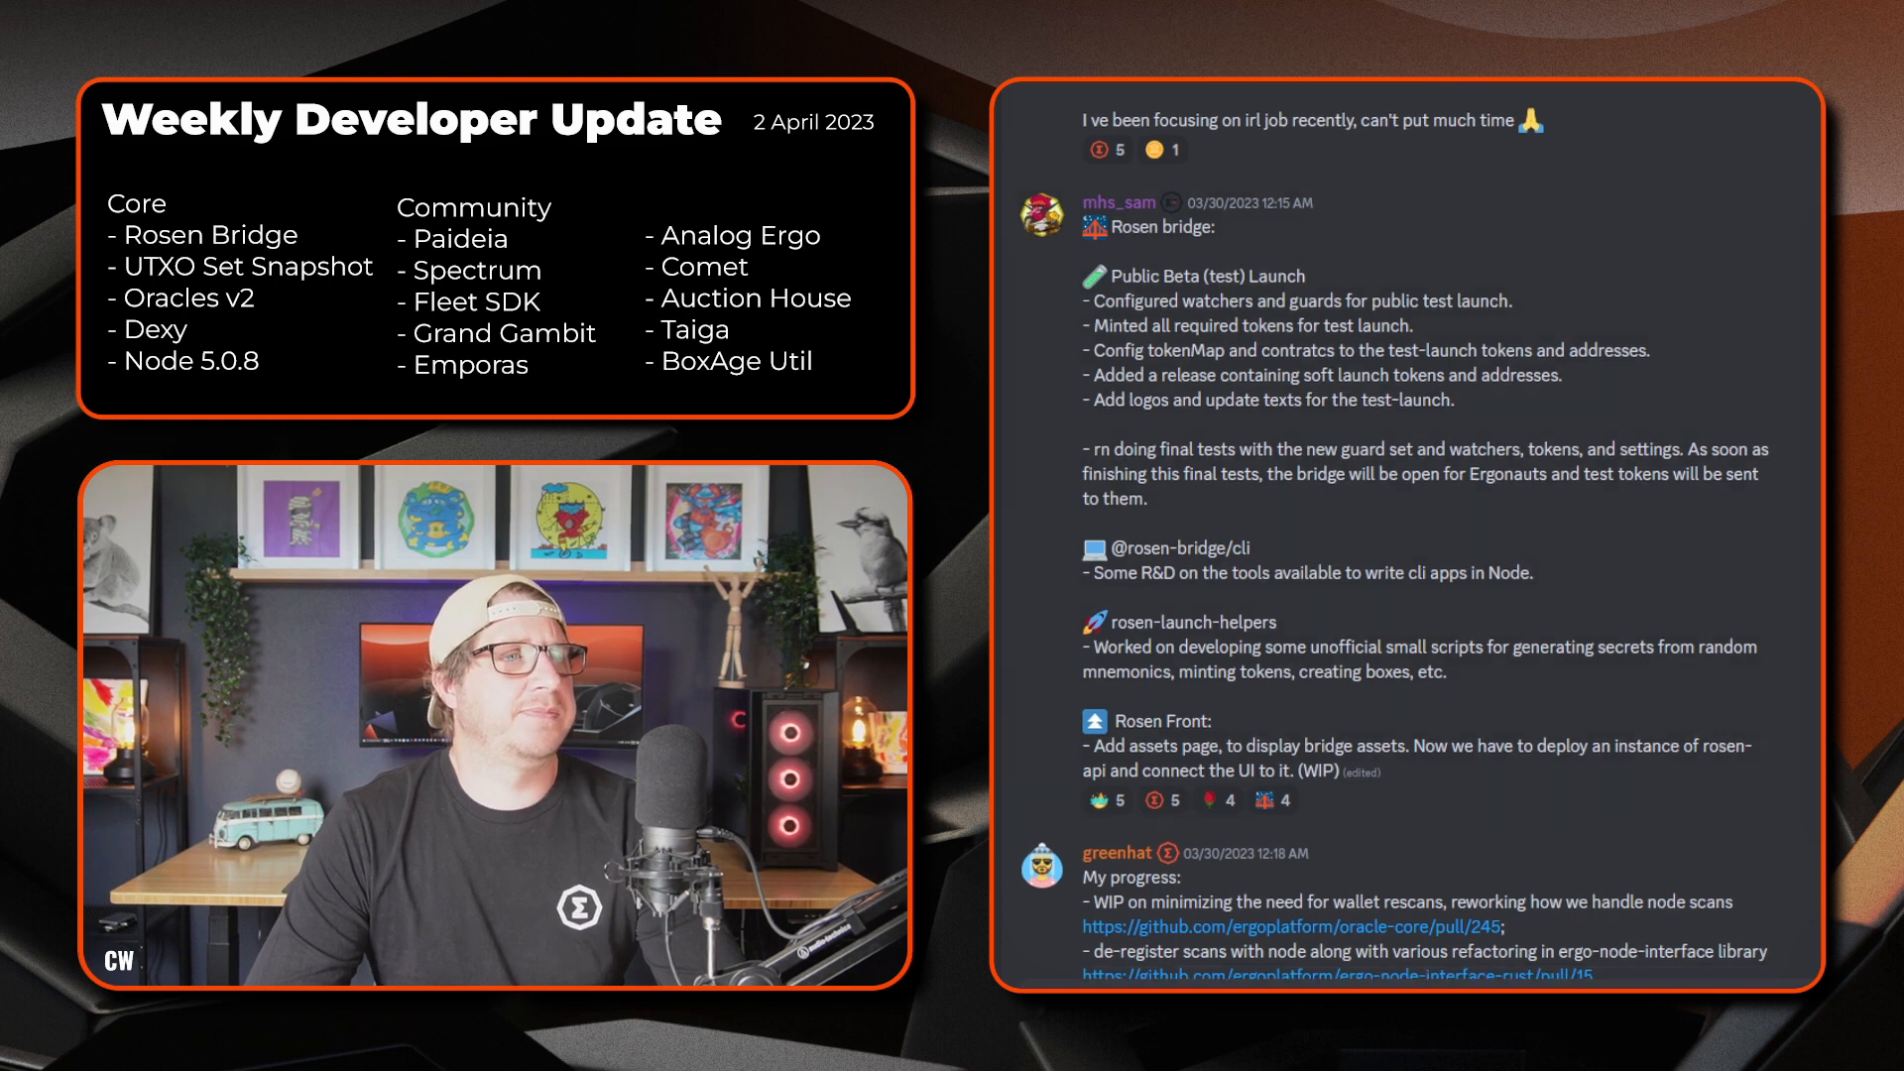
pyautogui.scroll(-3)
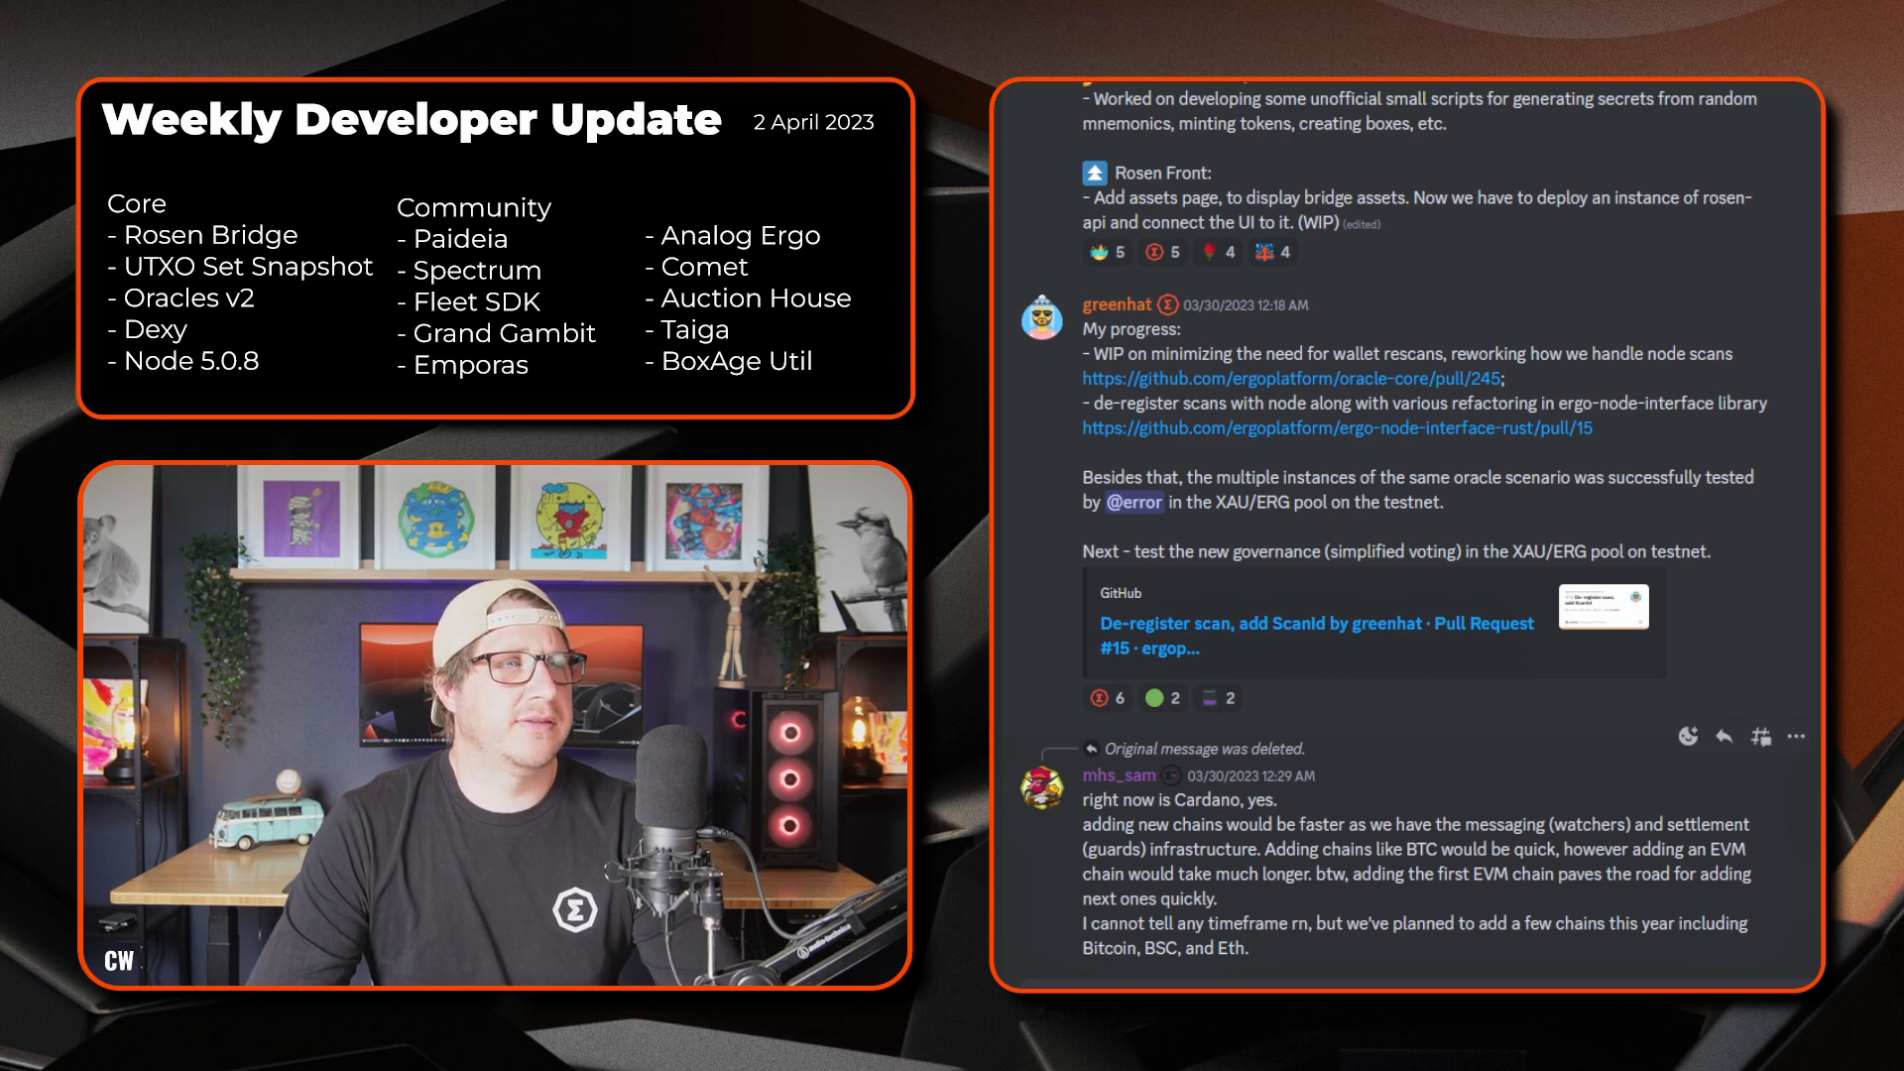
pyautogui.scroll(-3)
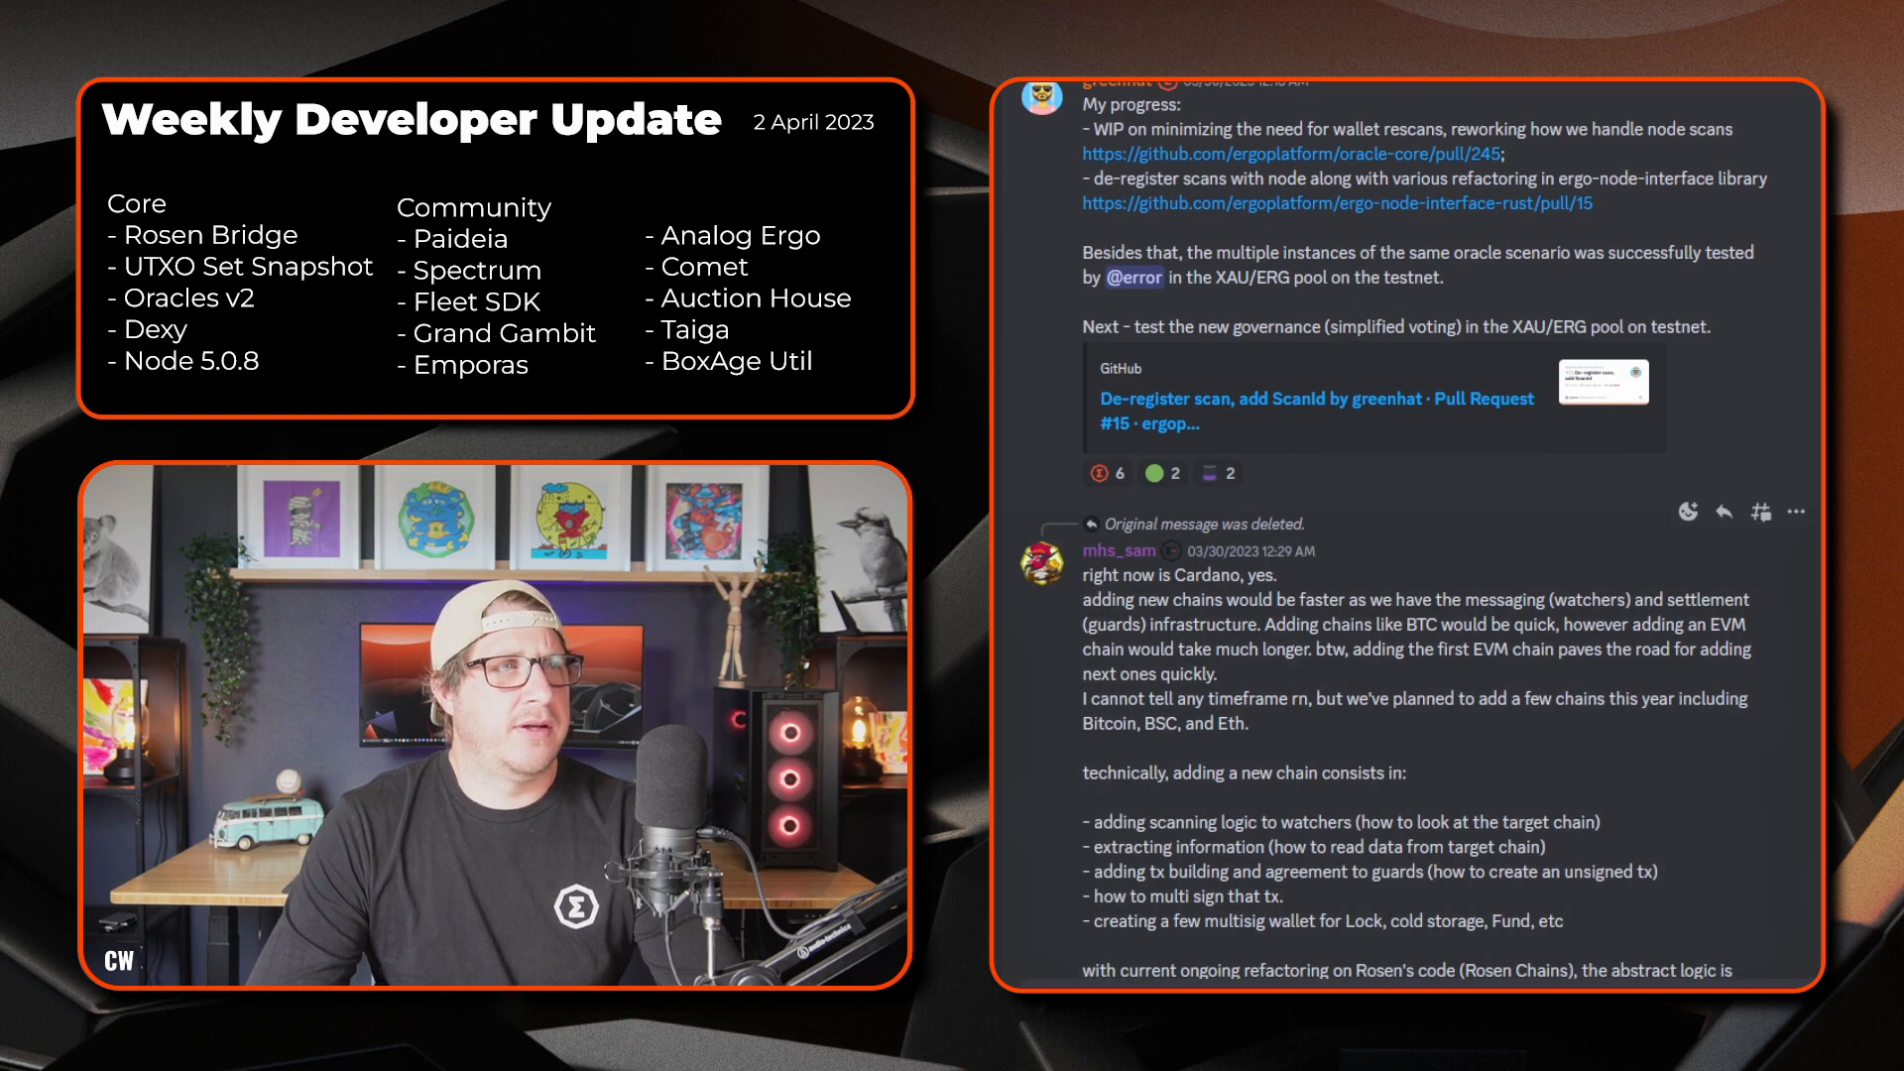
pyautogui.scroll(-3)
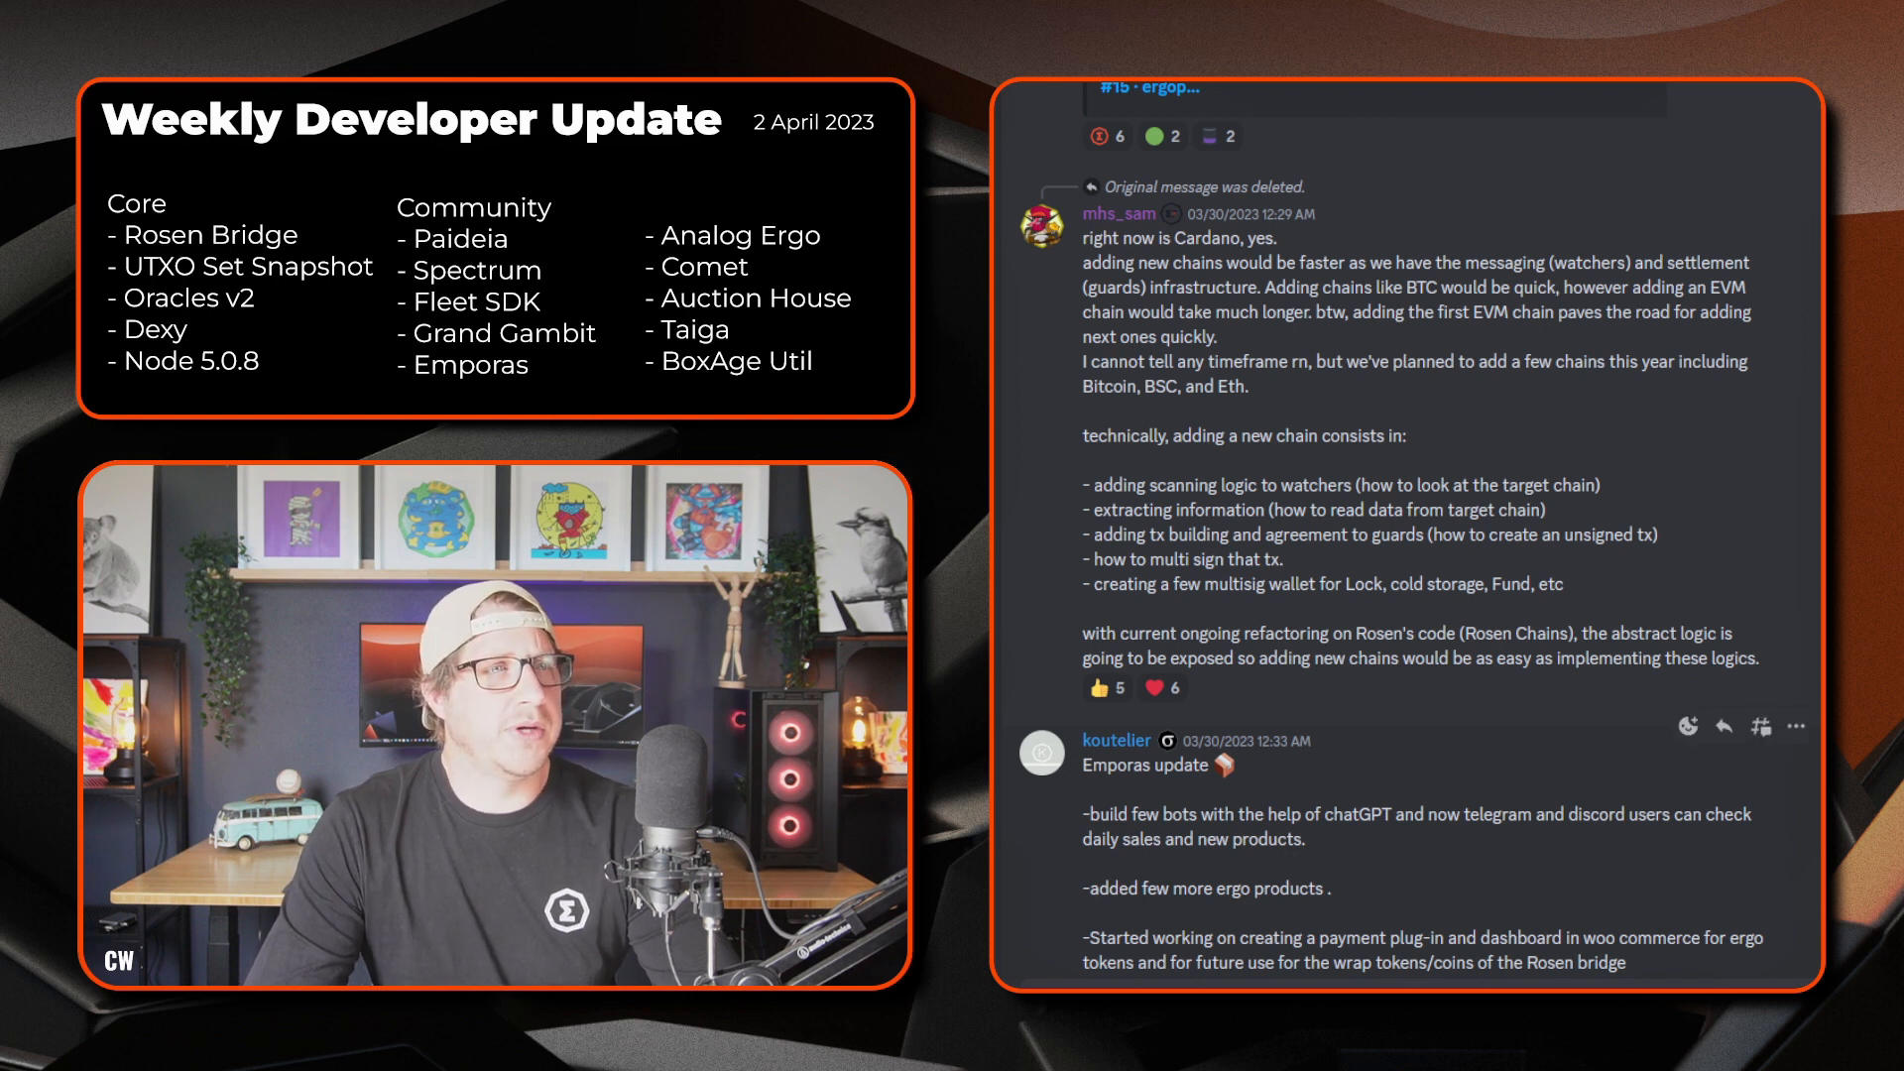
pyautogui.scroll(-3)
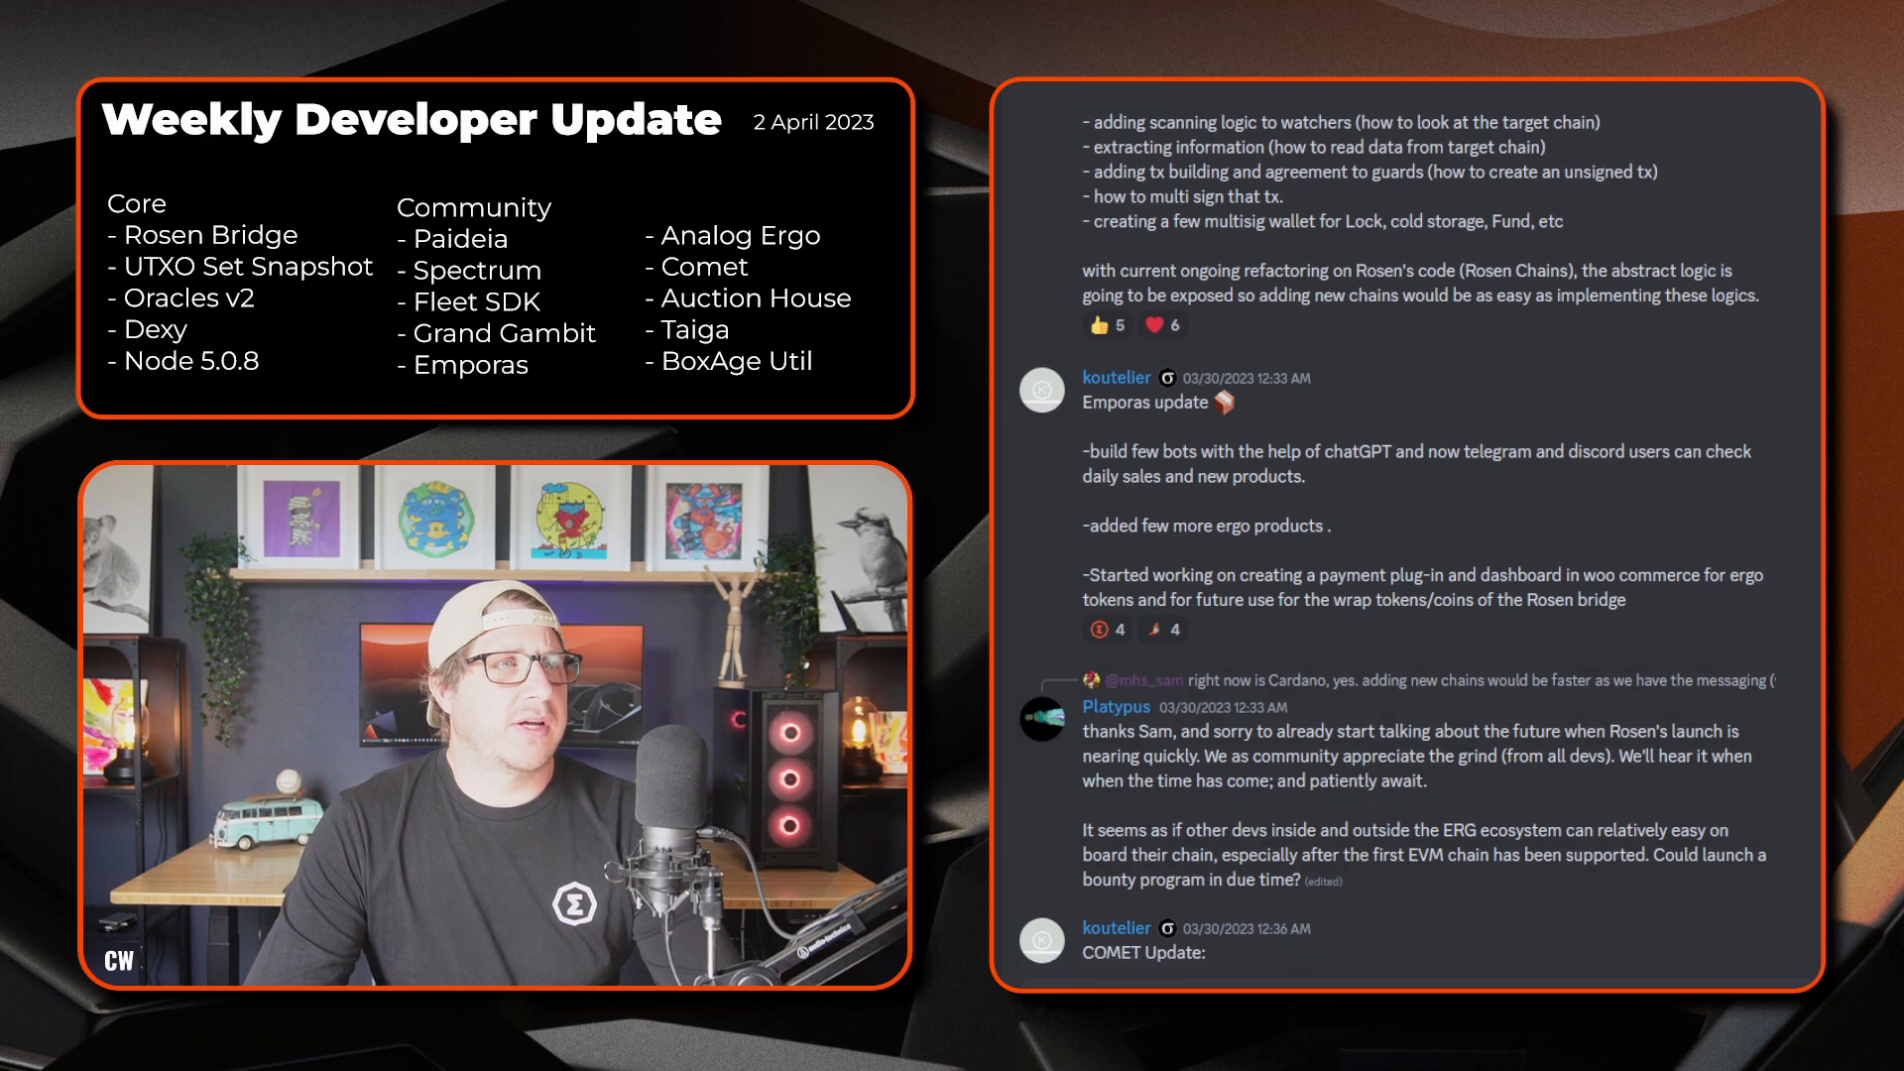
pyautogui.scroll(-3)
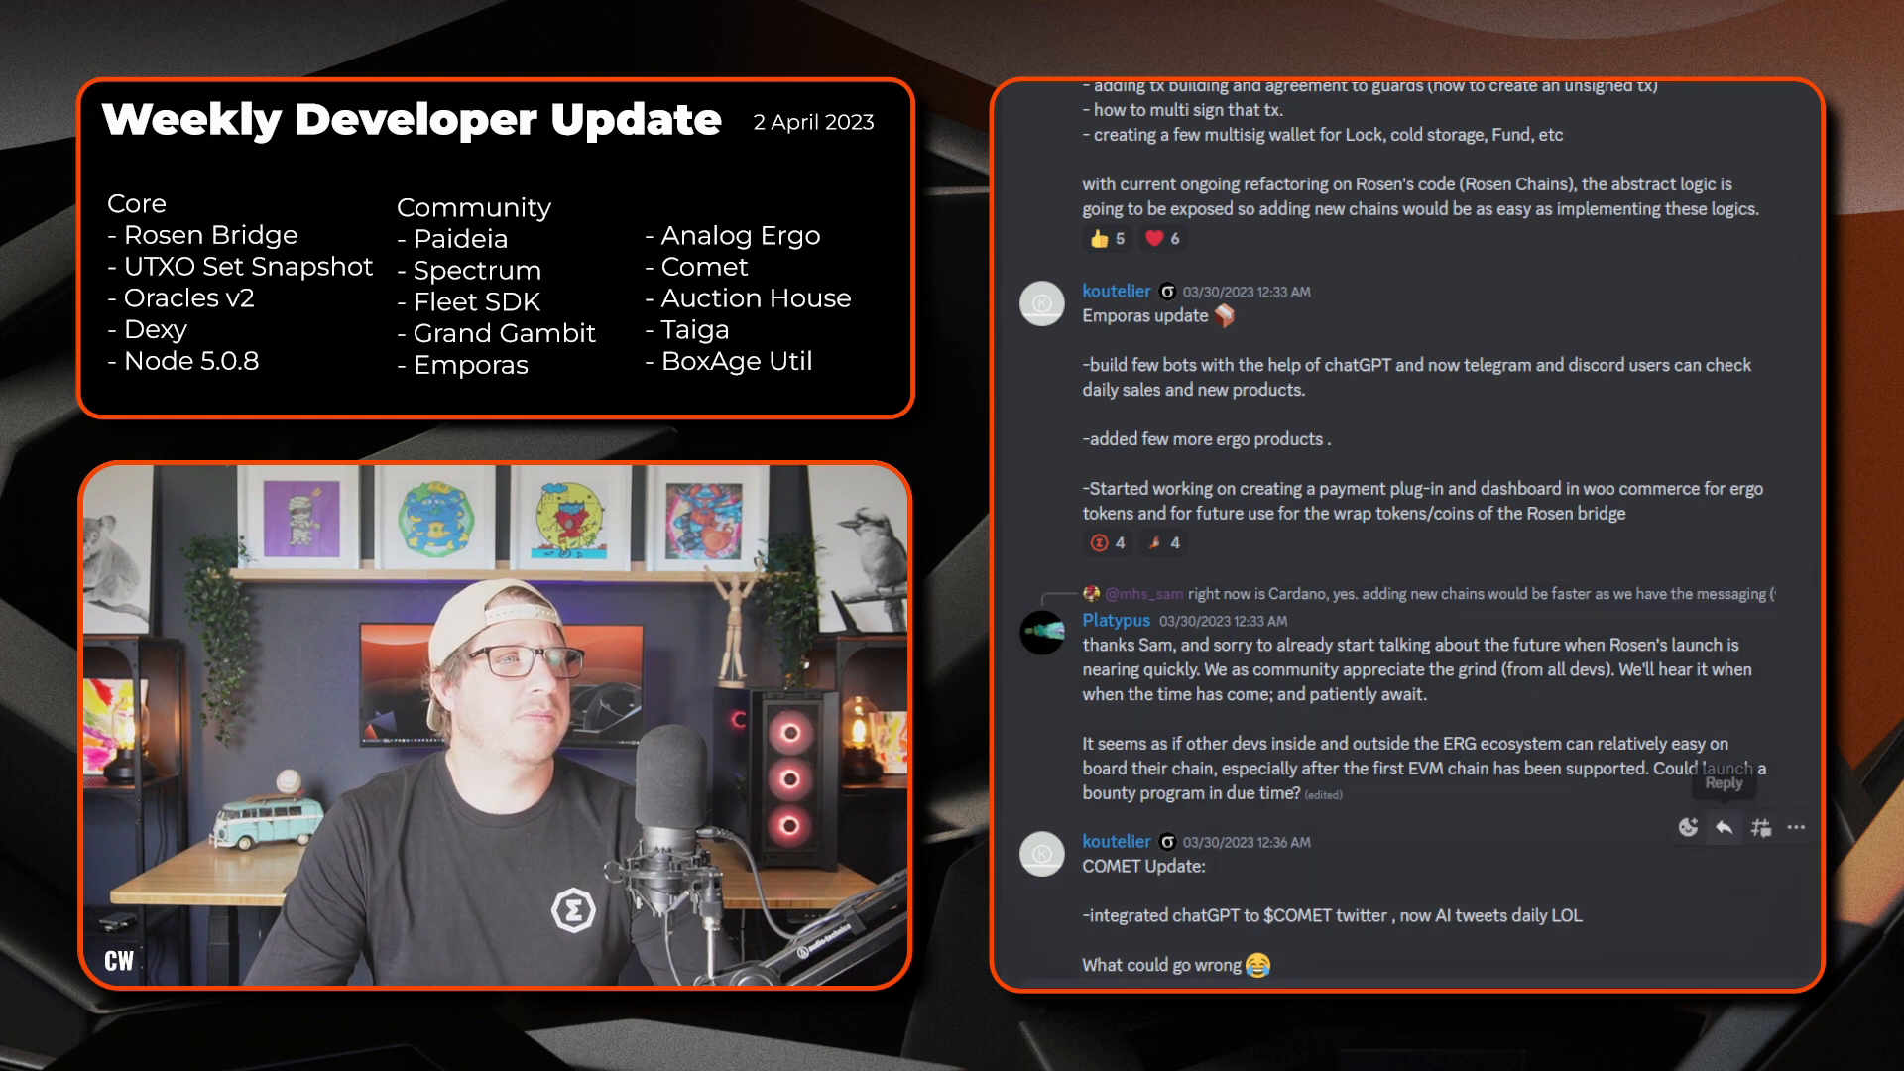
pyautogui.scroll(-3)
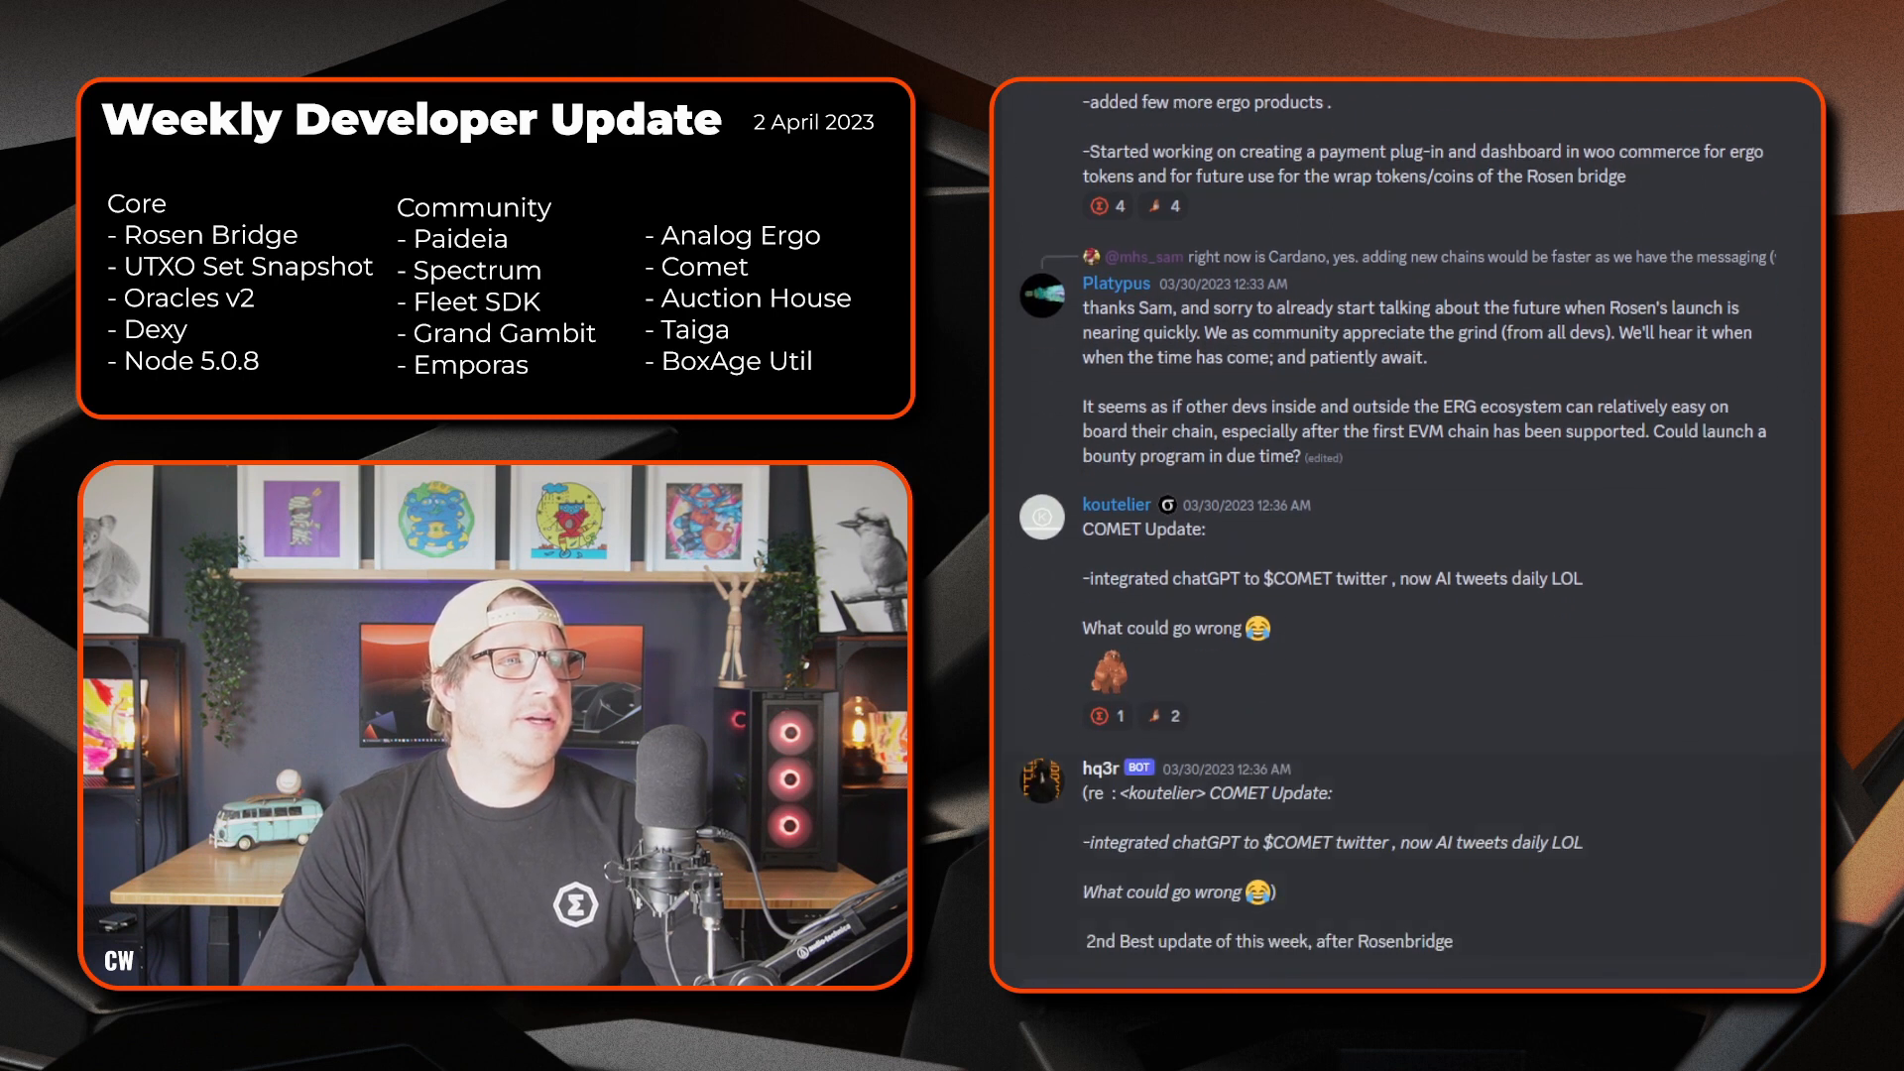
pyautogui.scroll(-3)
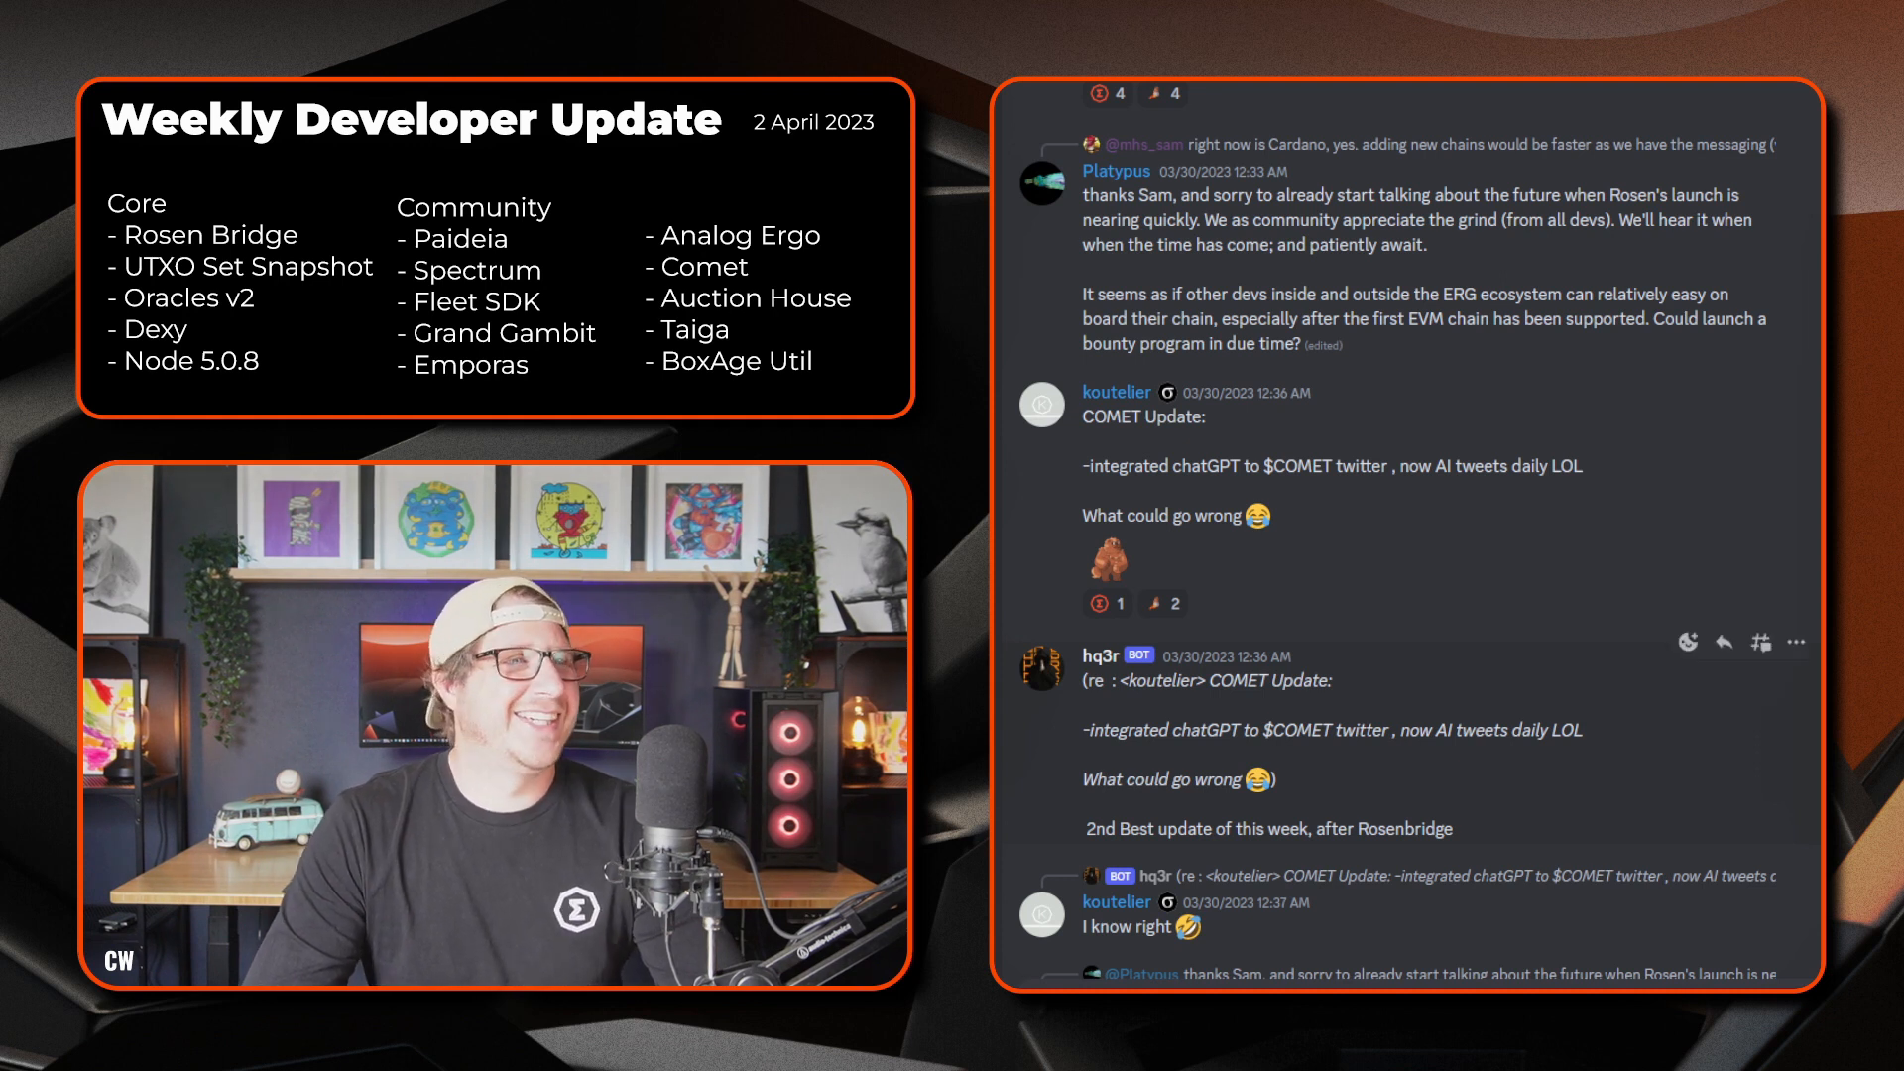
pyautogui.scroll(-3)
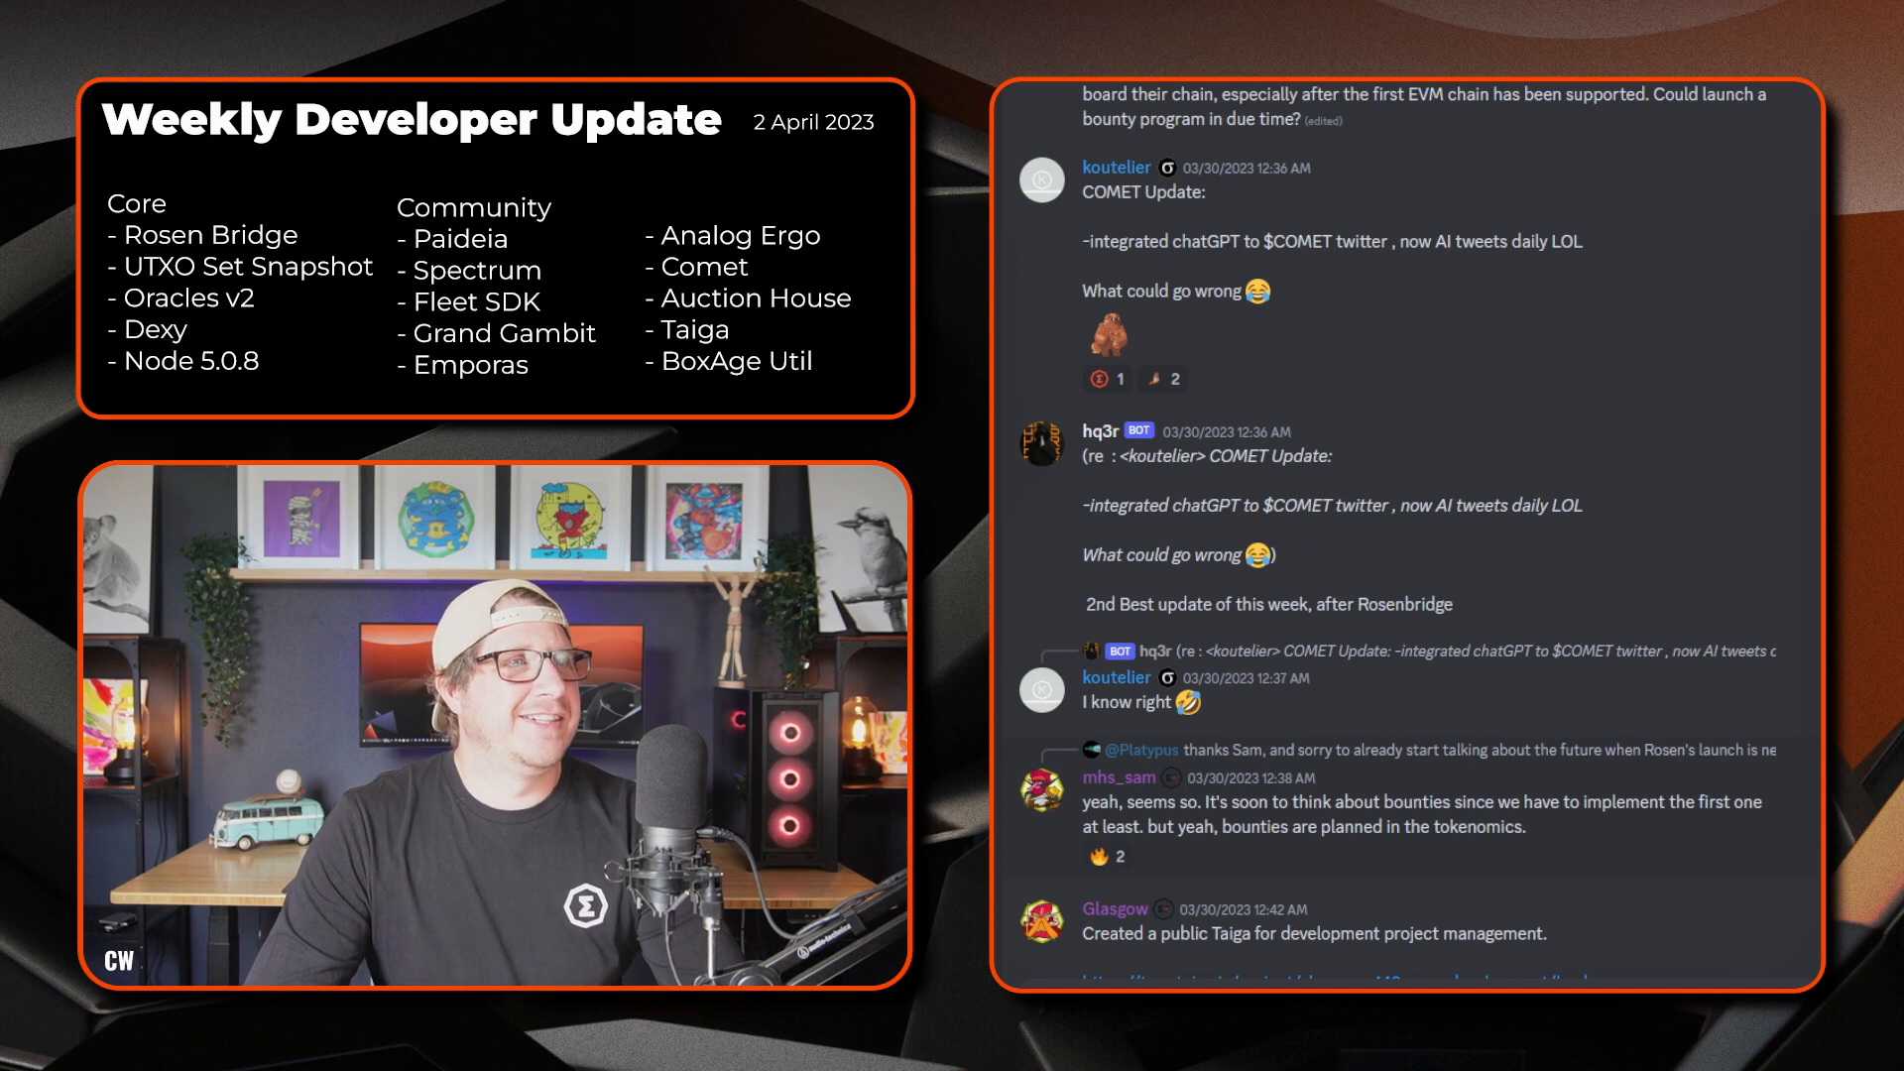
pyautogui.scroll(-3)
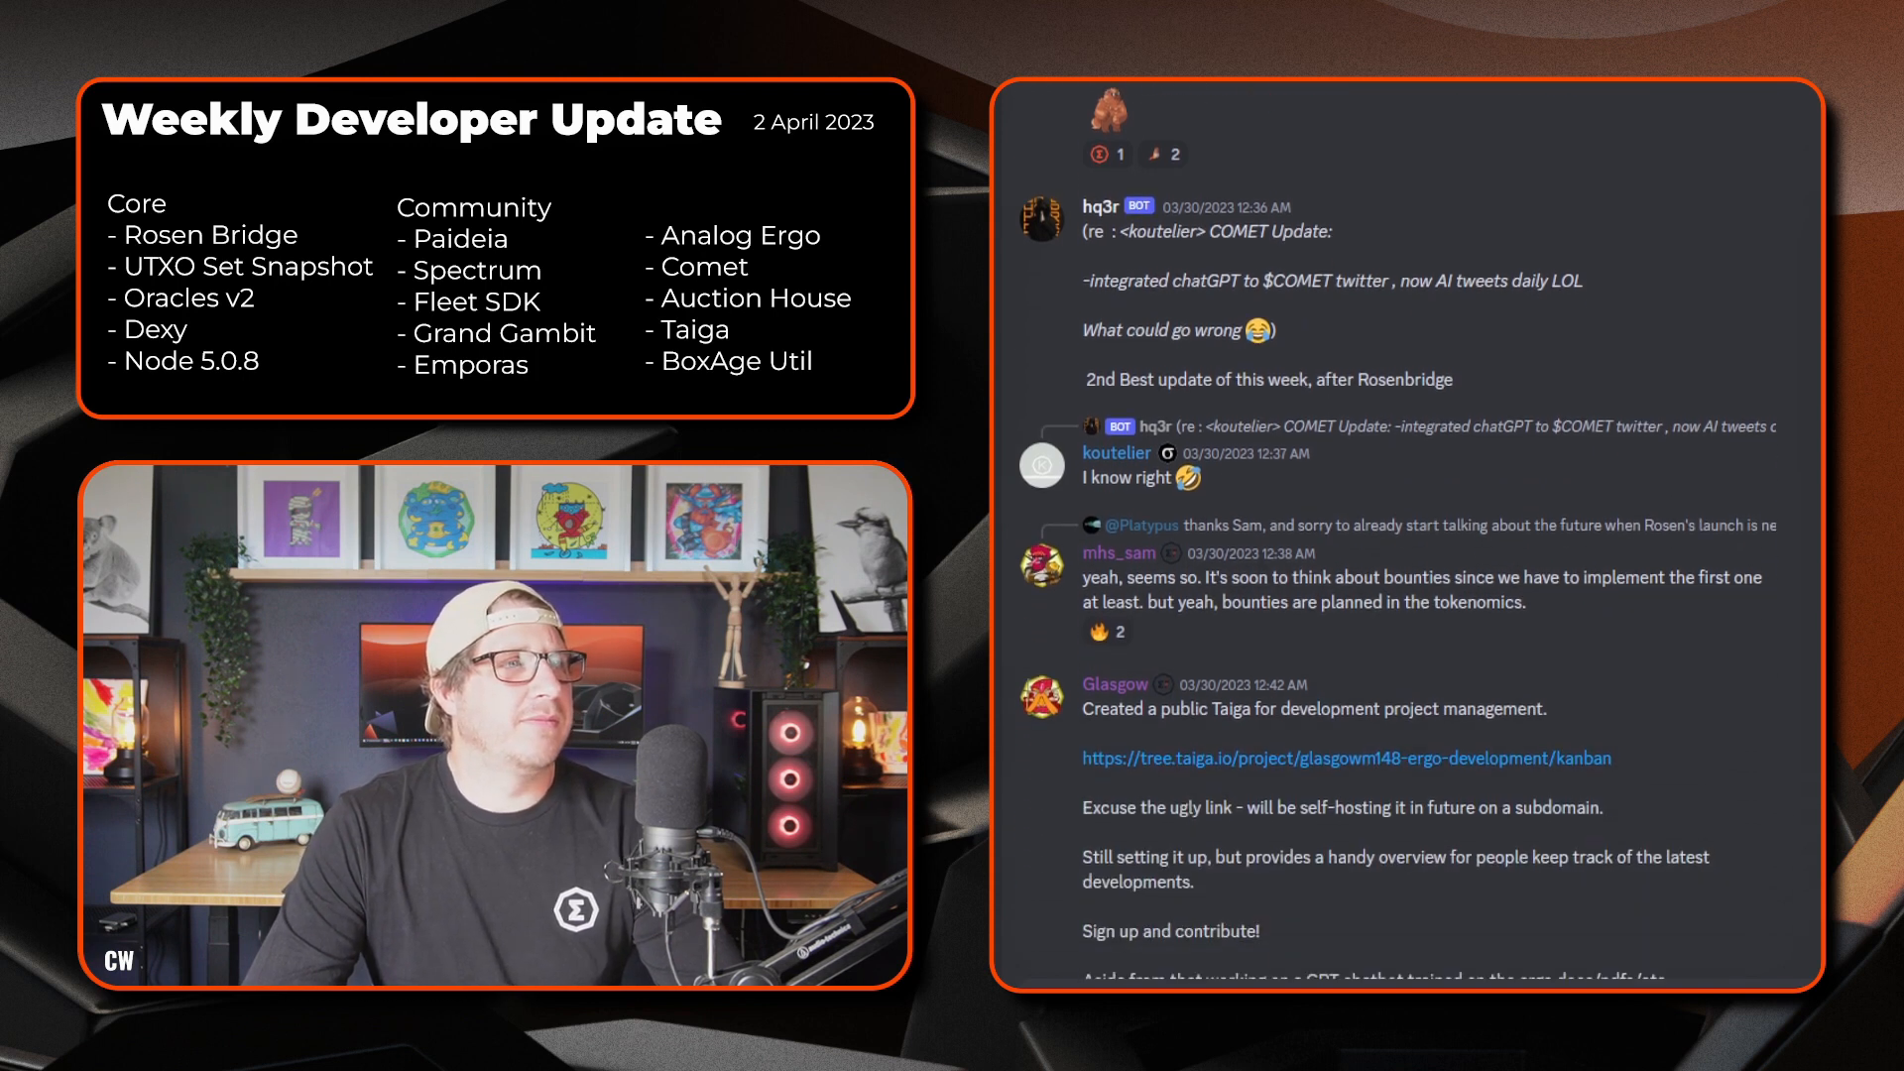
pyautogui.scroll(-3)
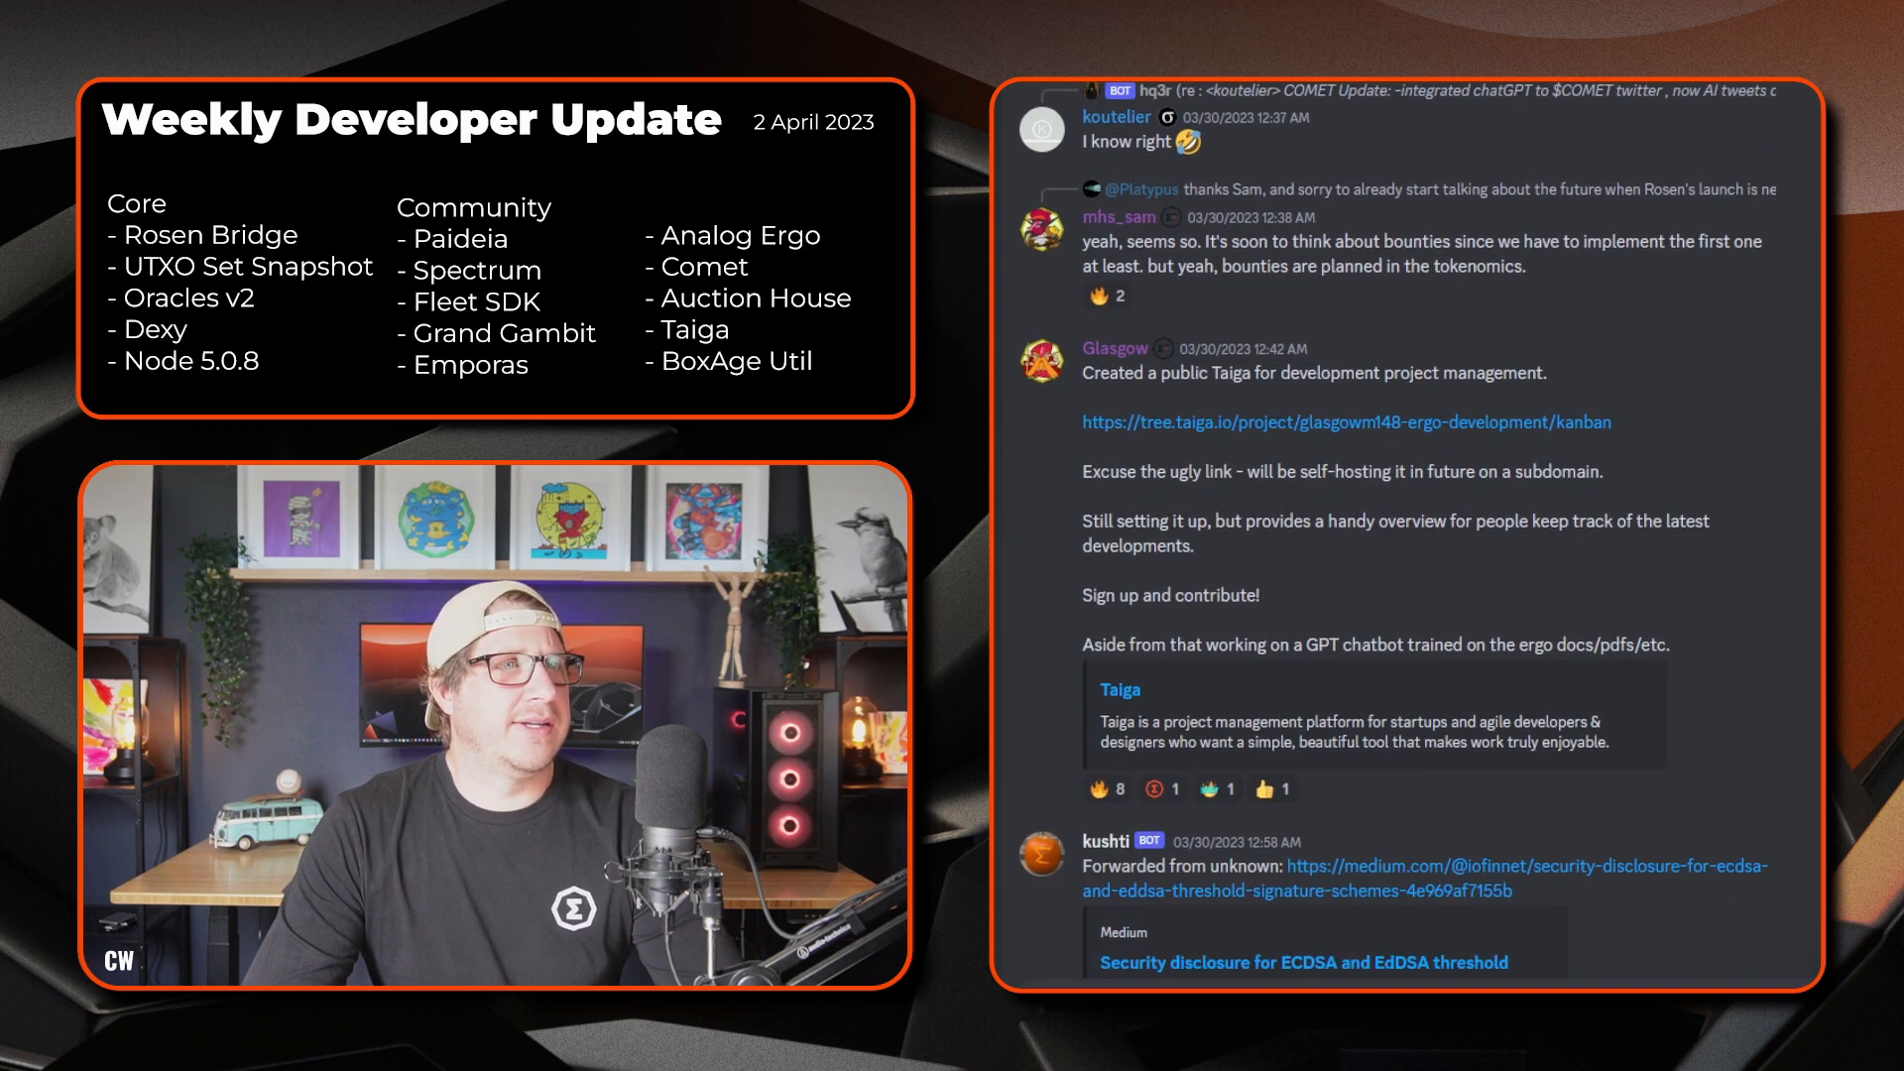
pyautogui.scroll(-3)
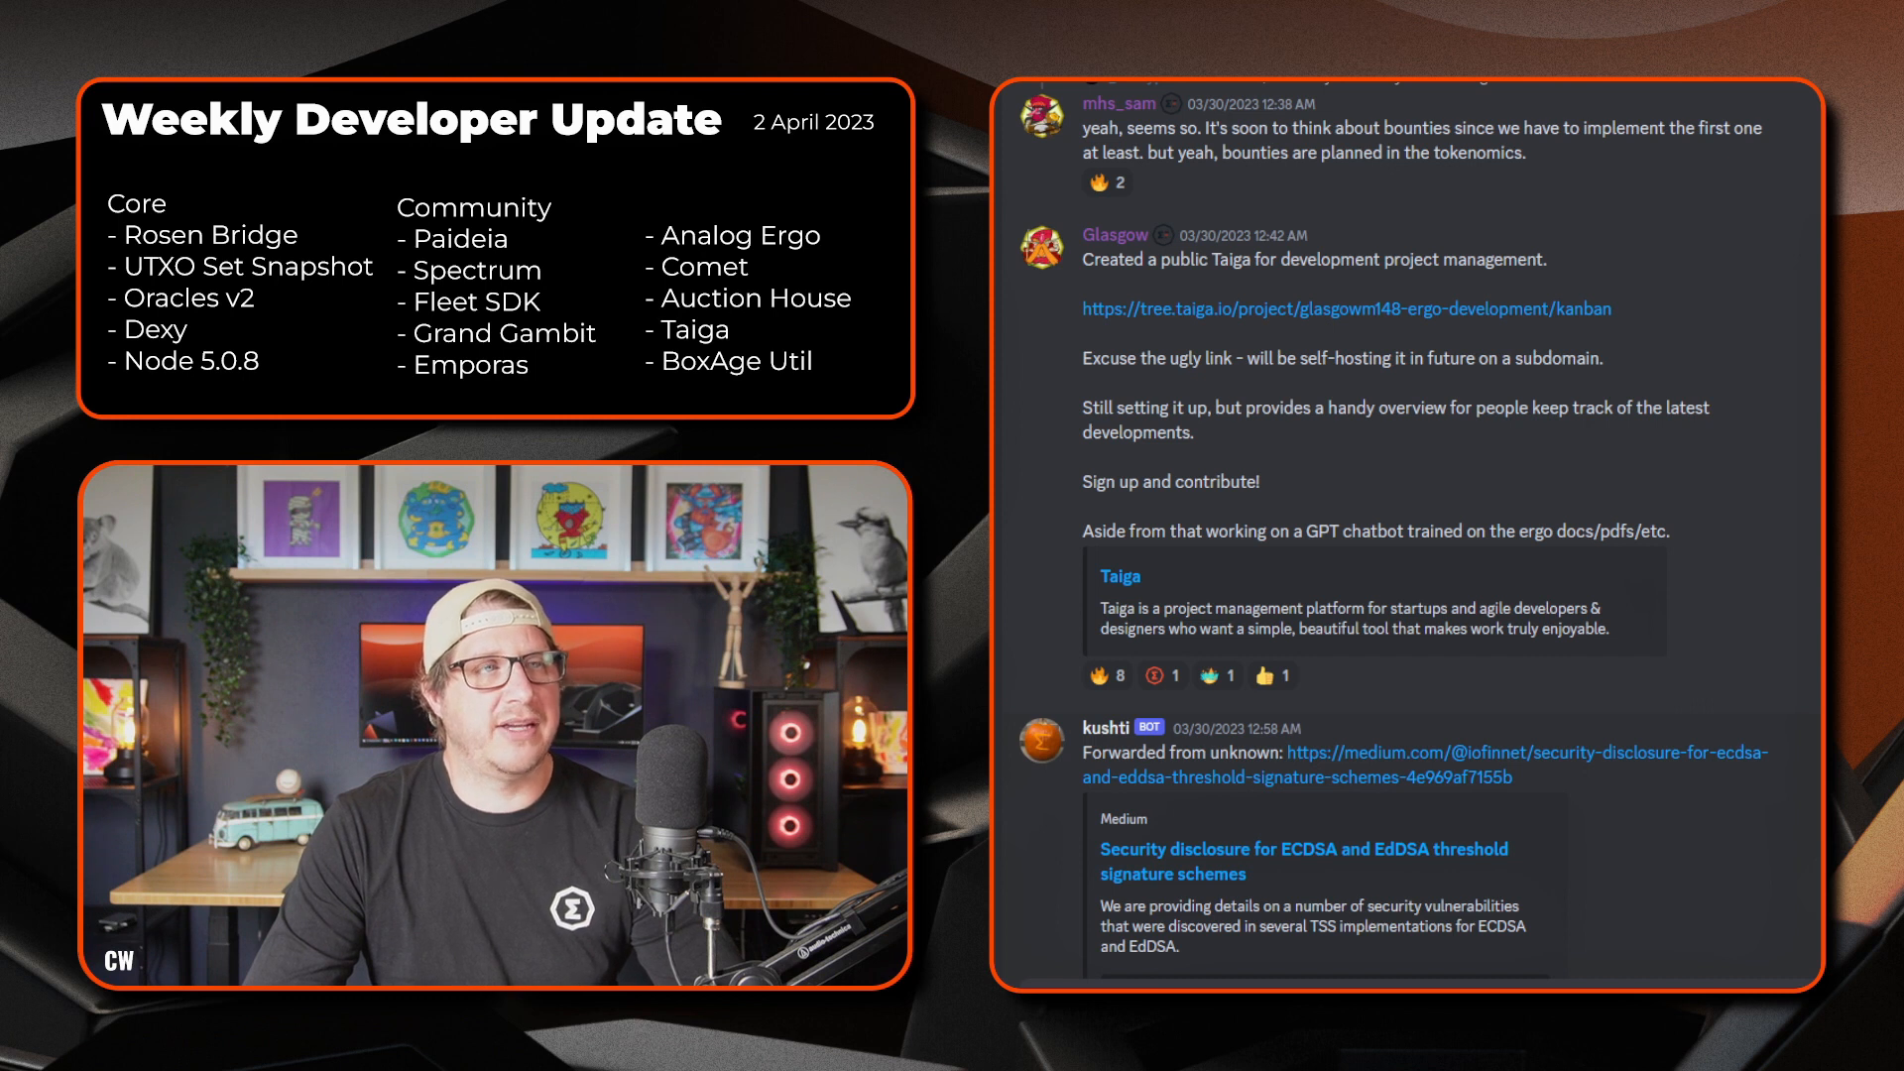
pyautogui.scroll(-3)
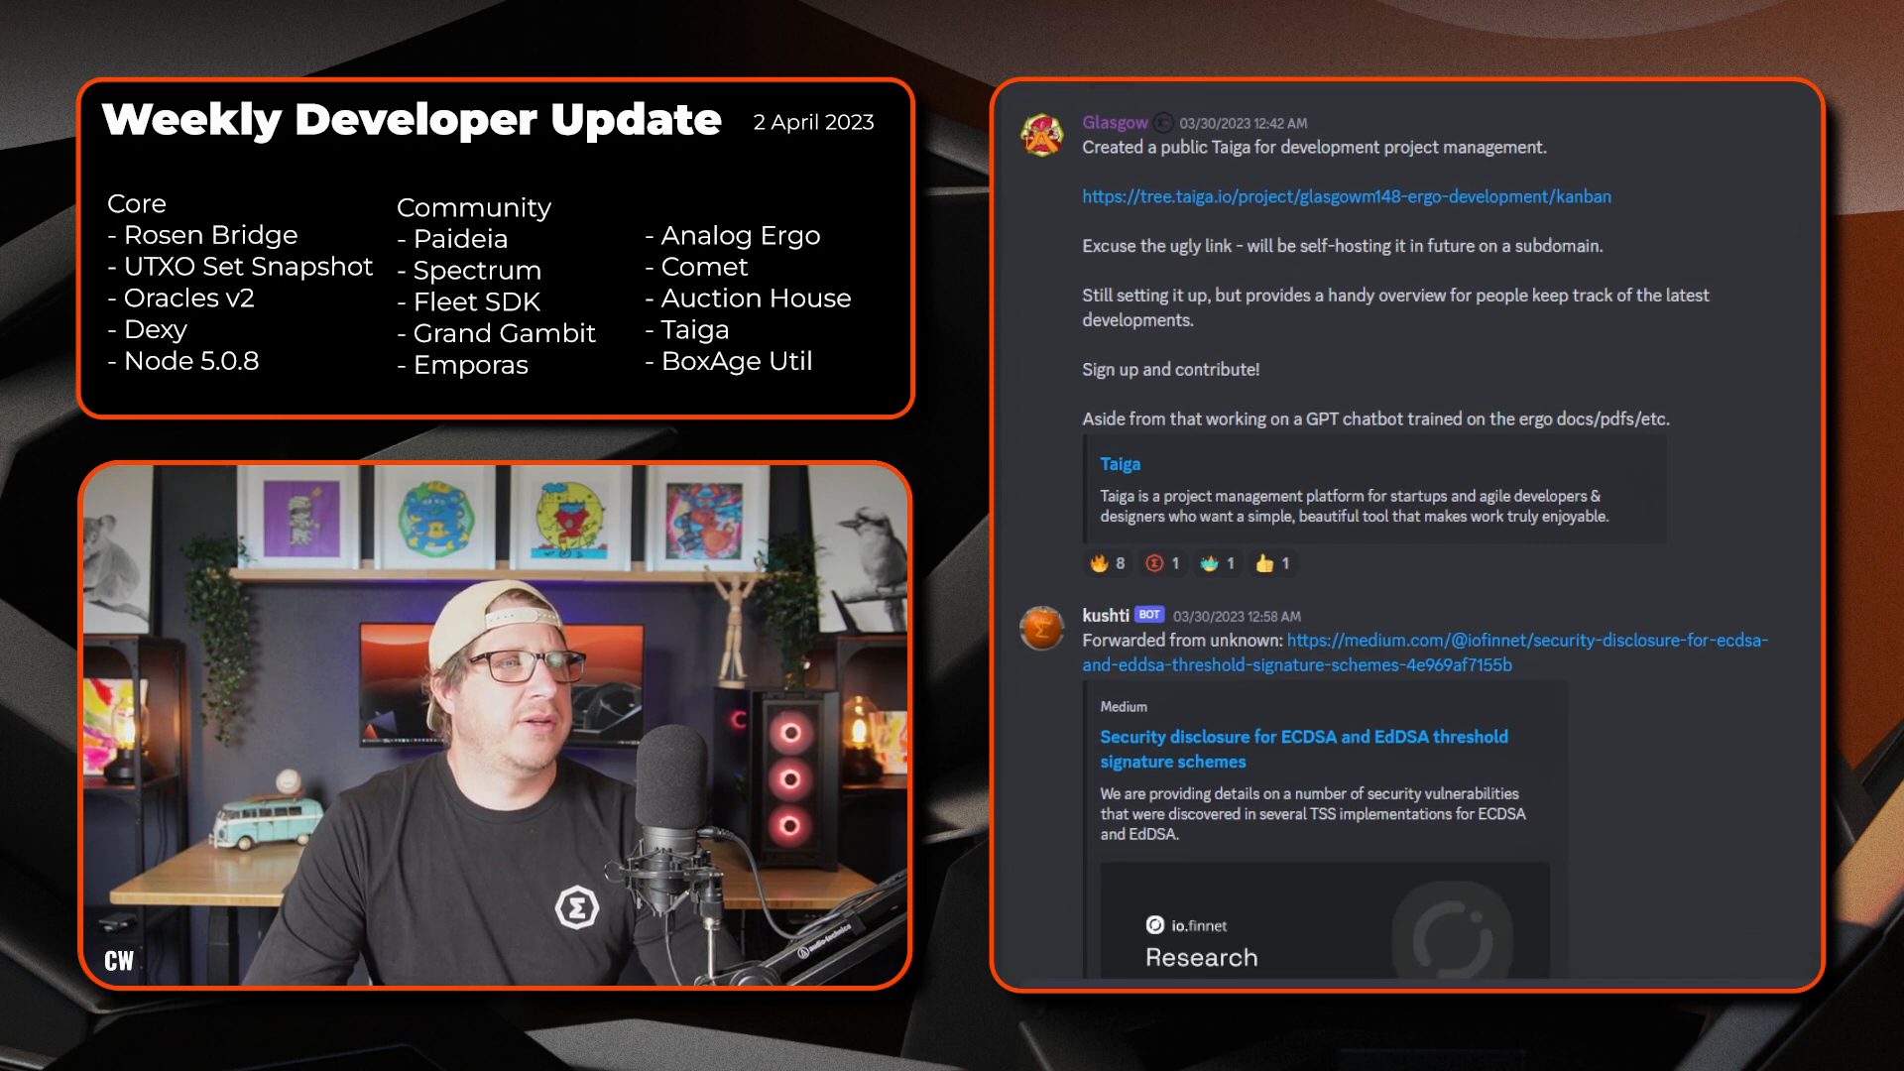
pyautogui.scroll(-3)
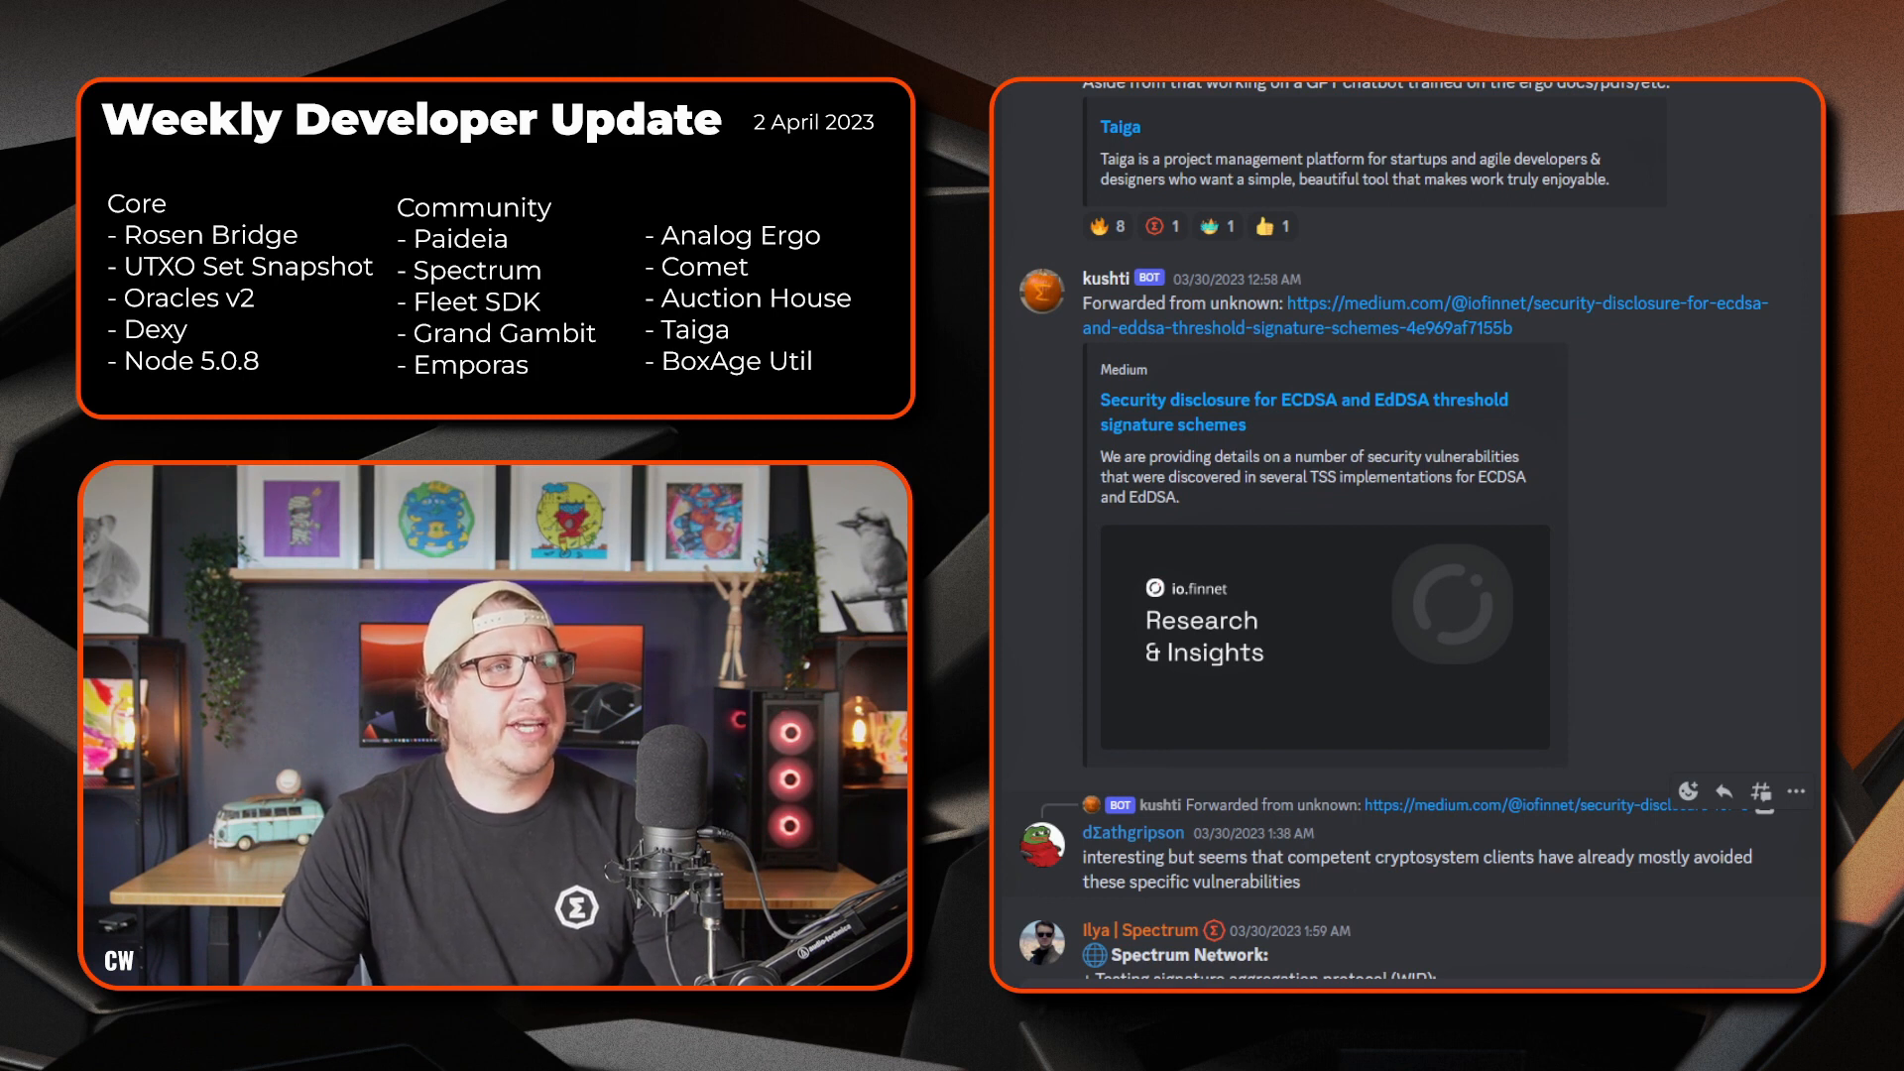
pyautogui.scroll(-3)
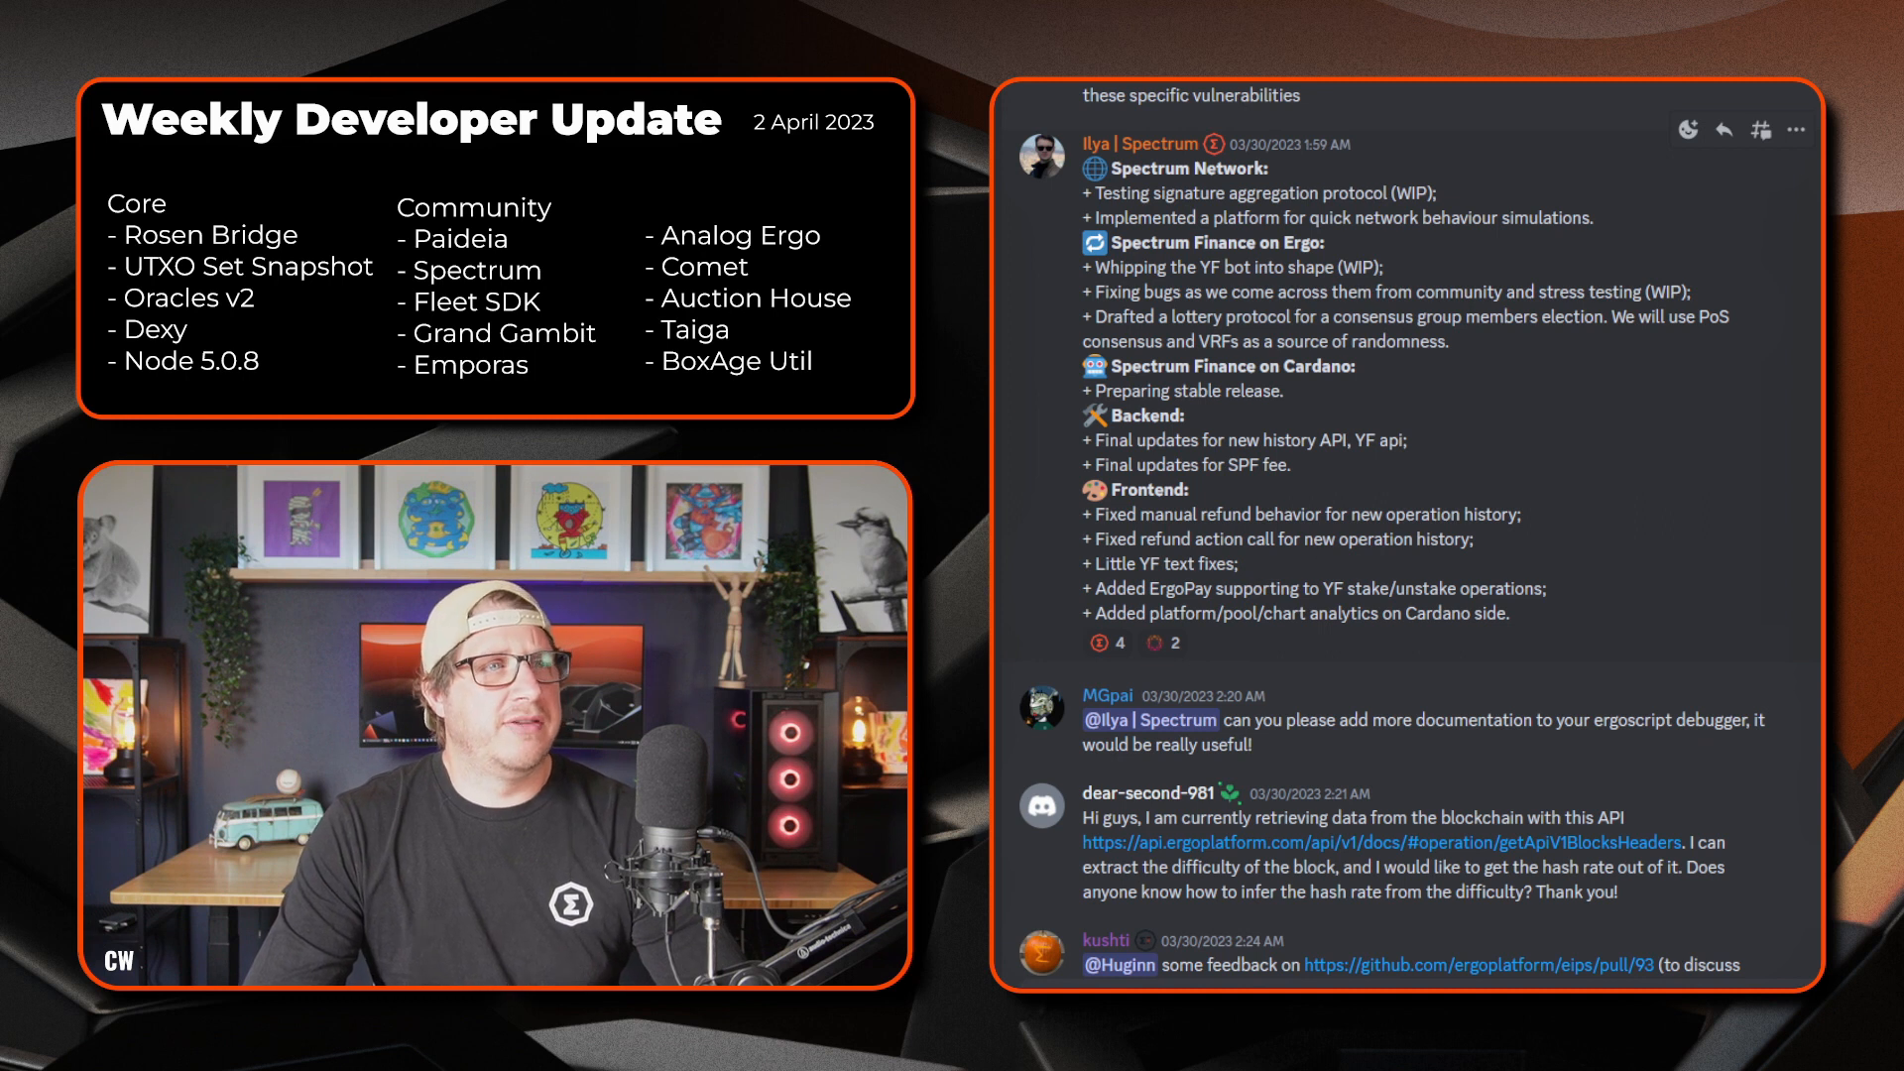
pyautogui.scroll(-3)
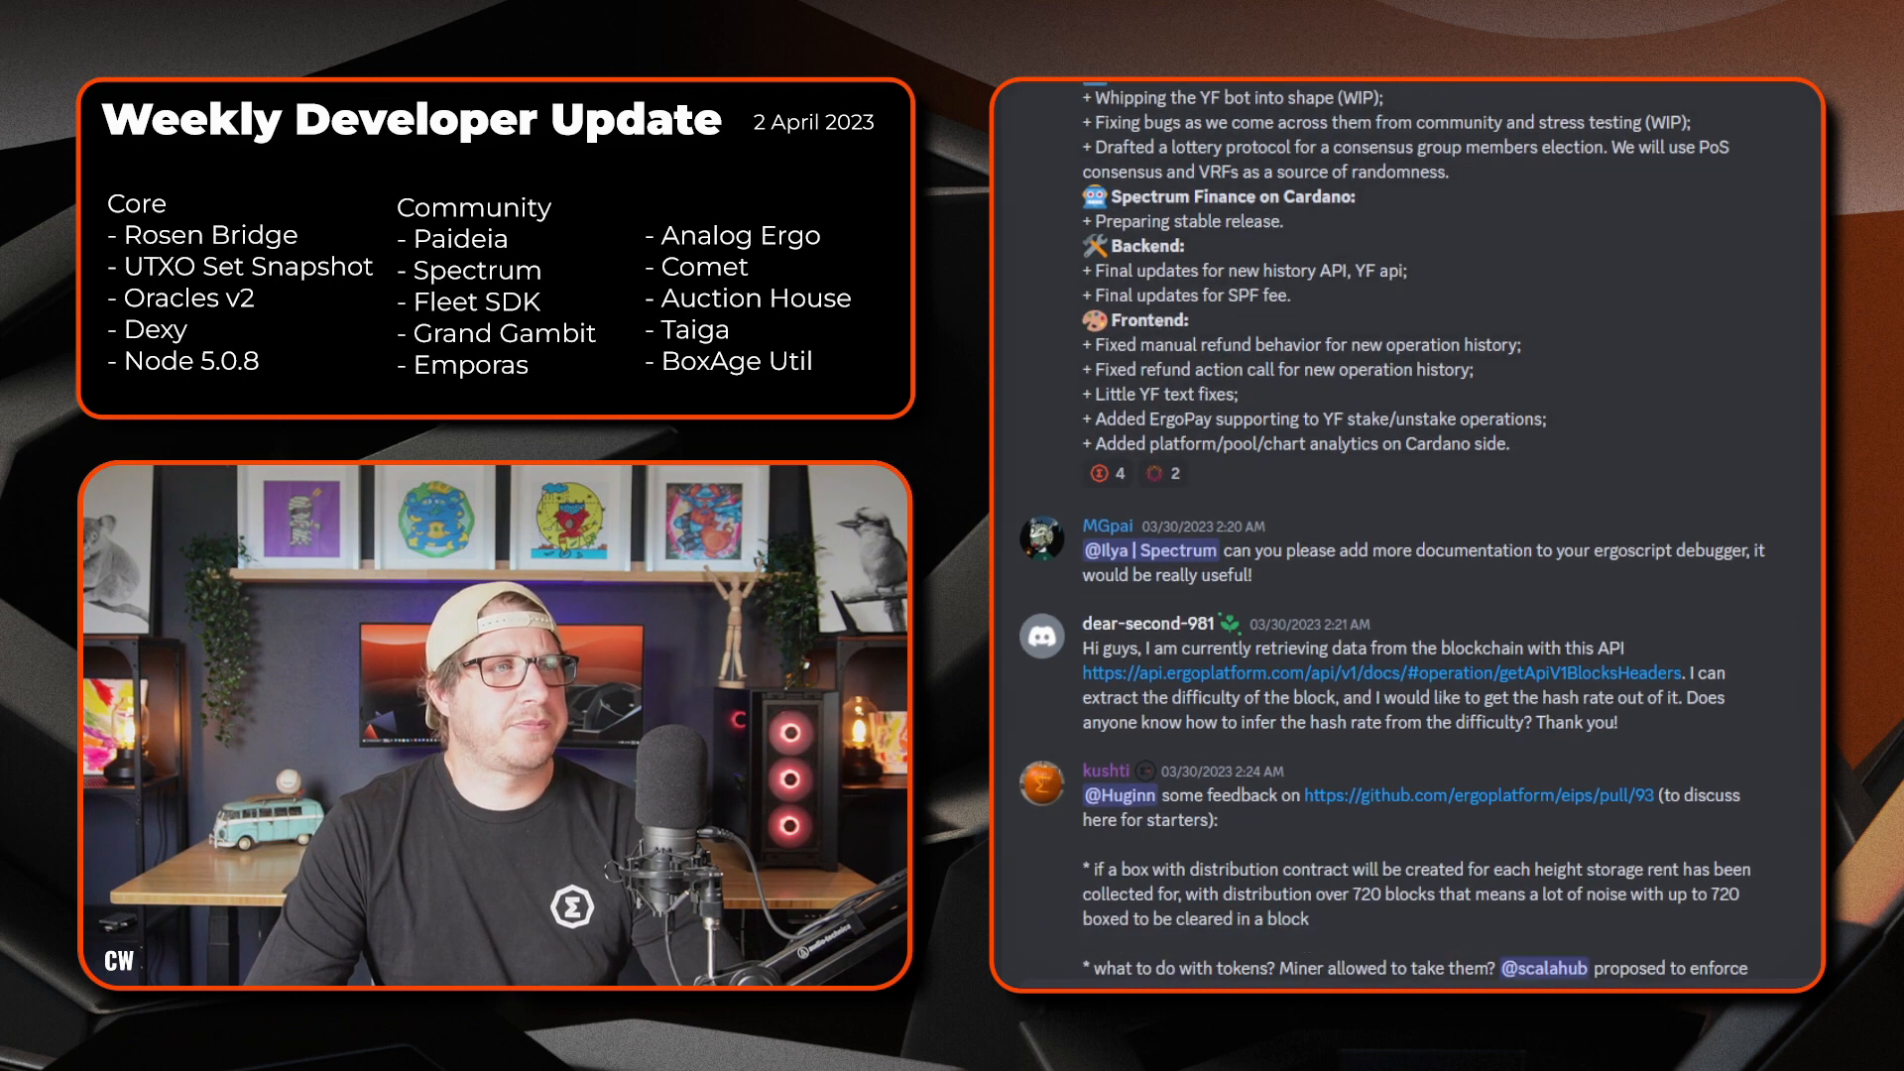
pyautogui.scroll(-3)
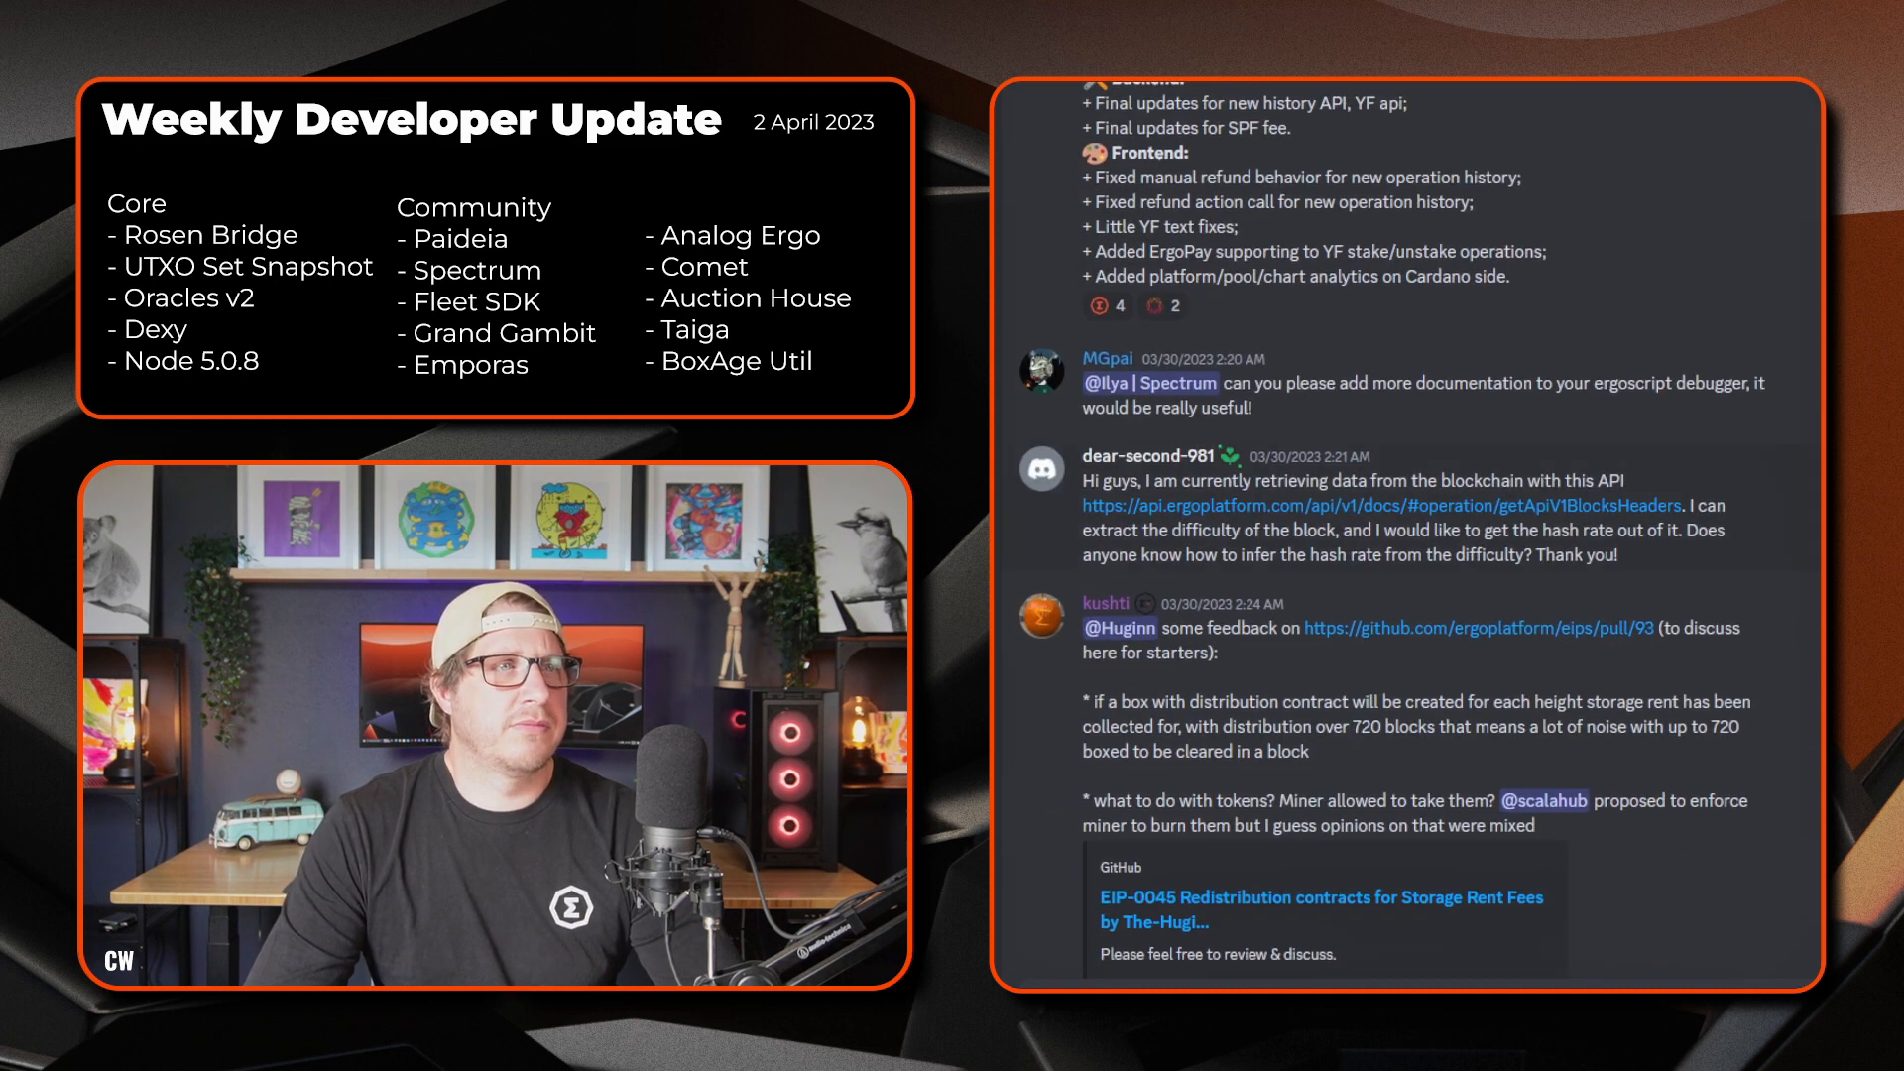
pyautogui.scroll(-3)
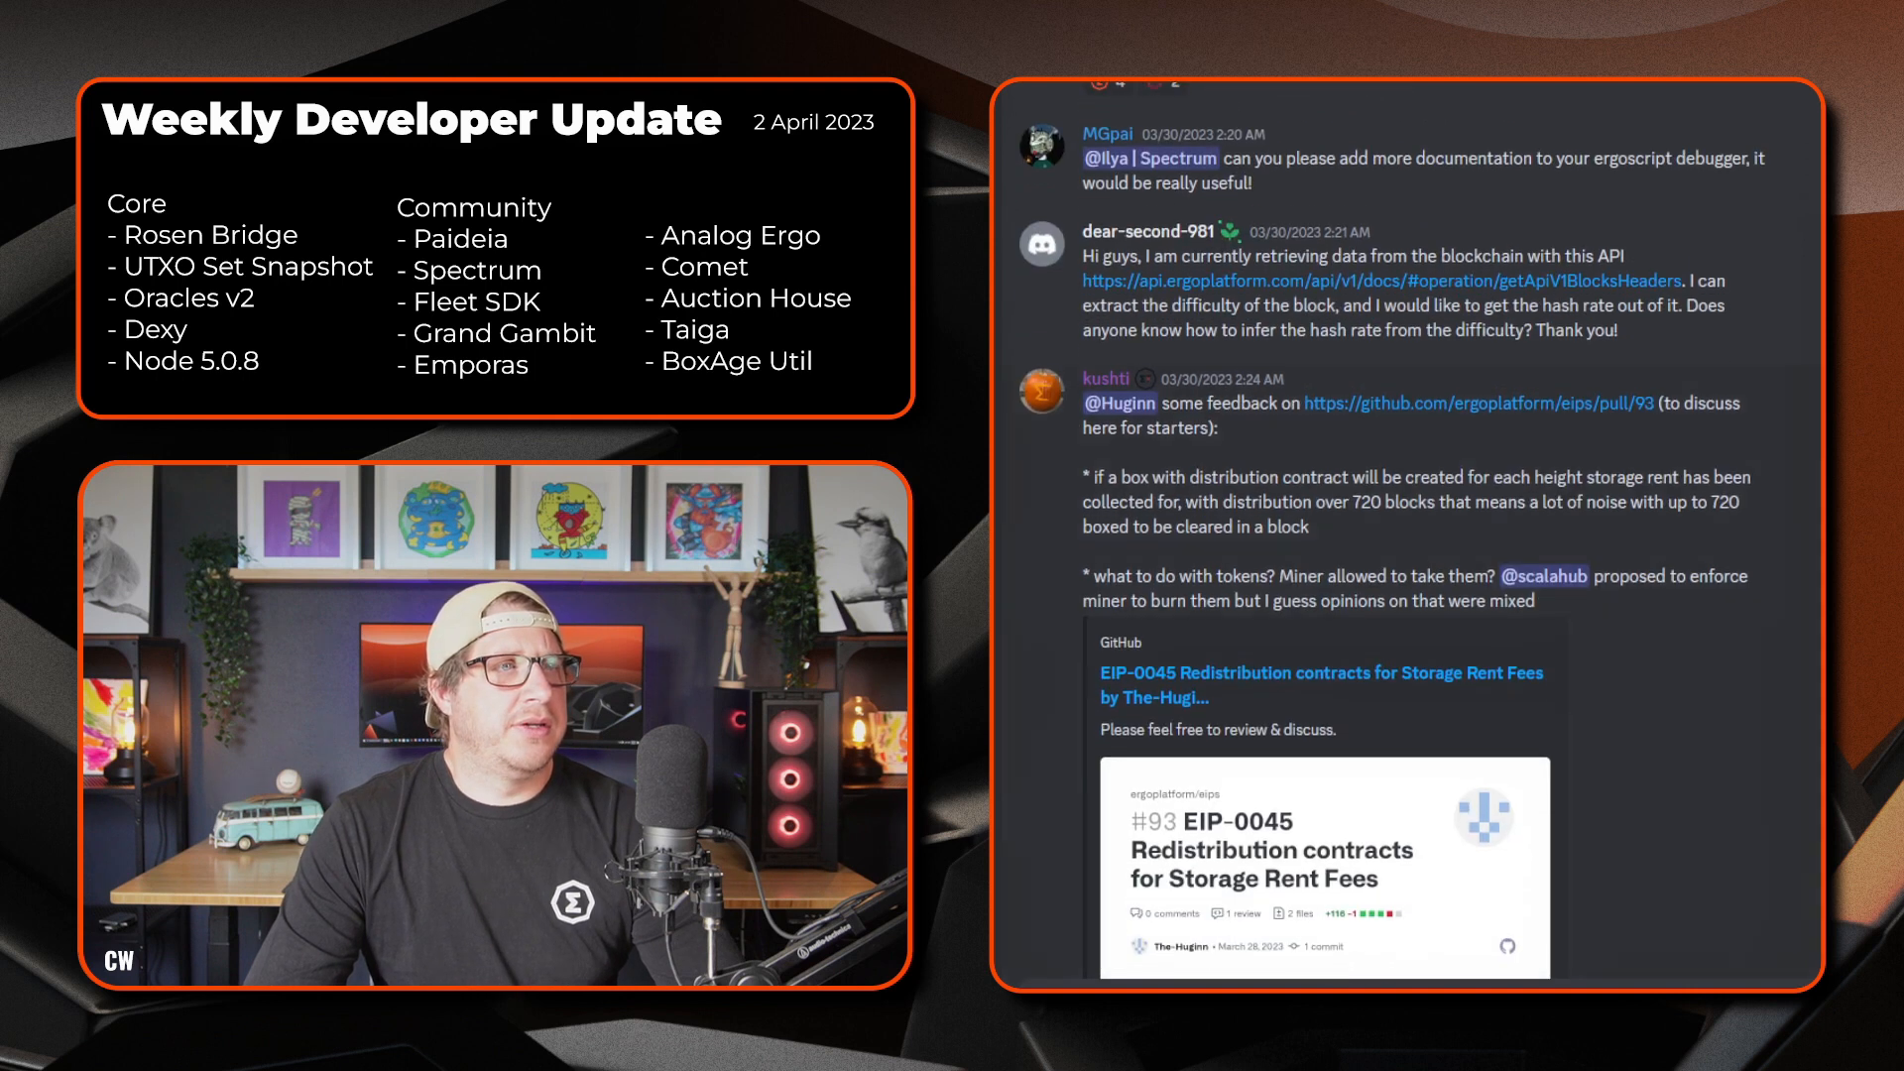
pyautogui.scroll(-3)
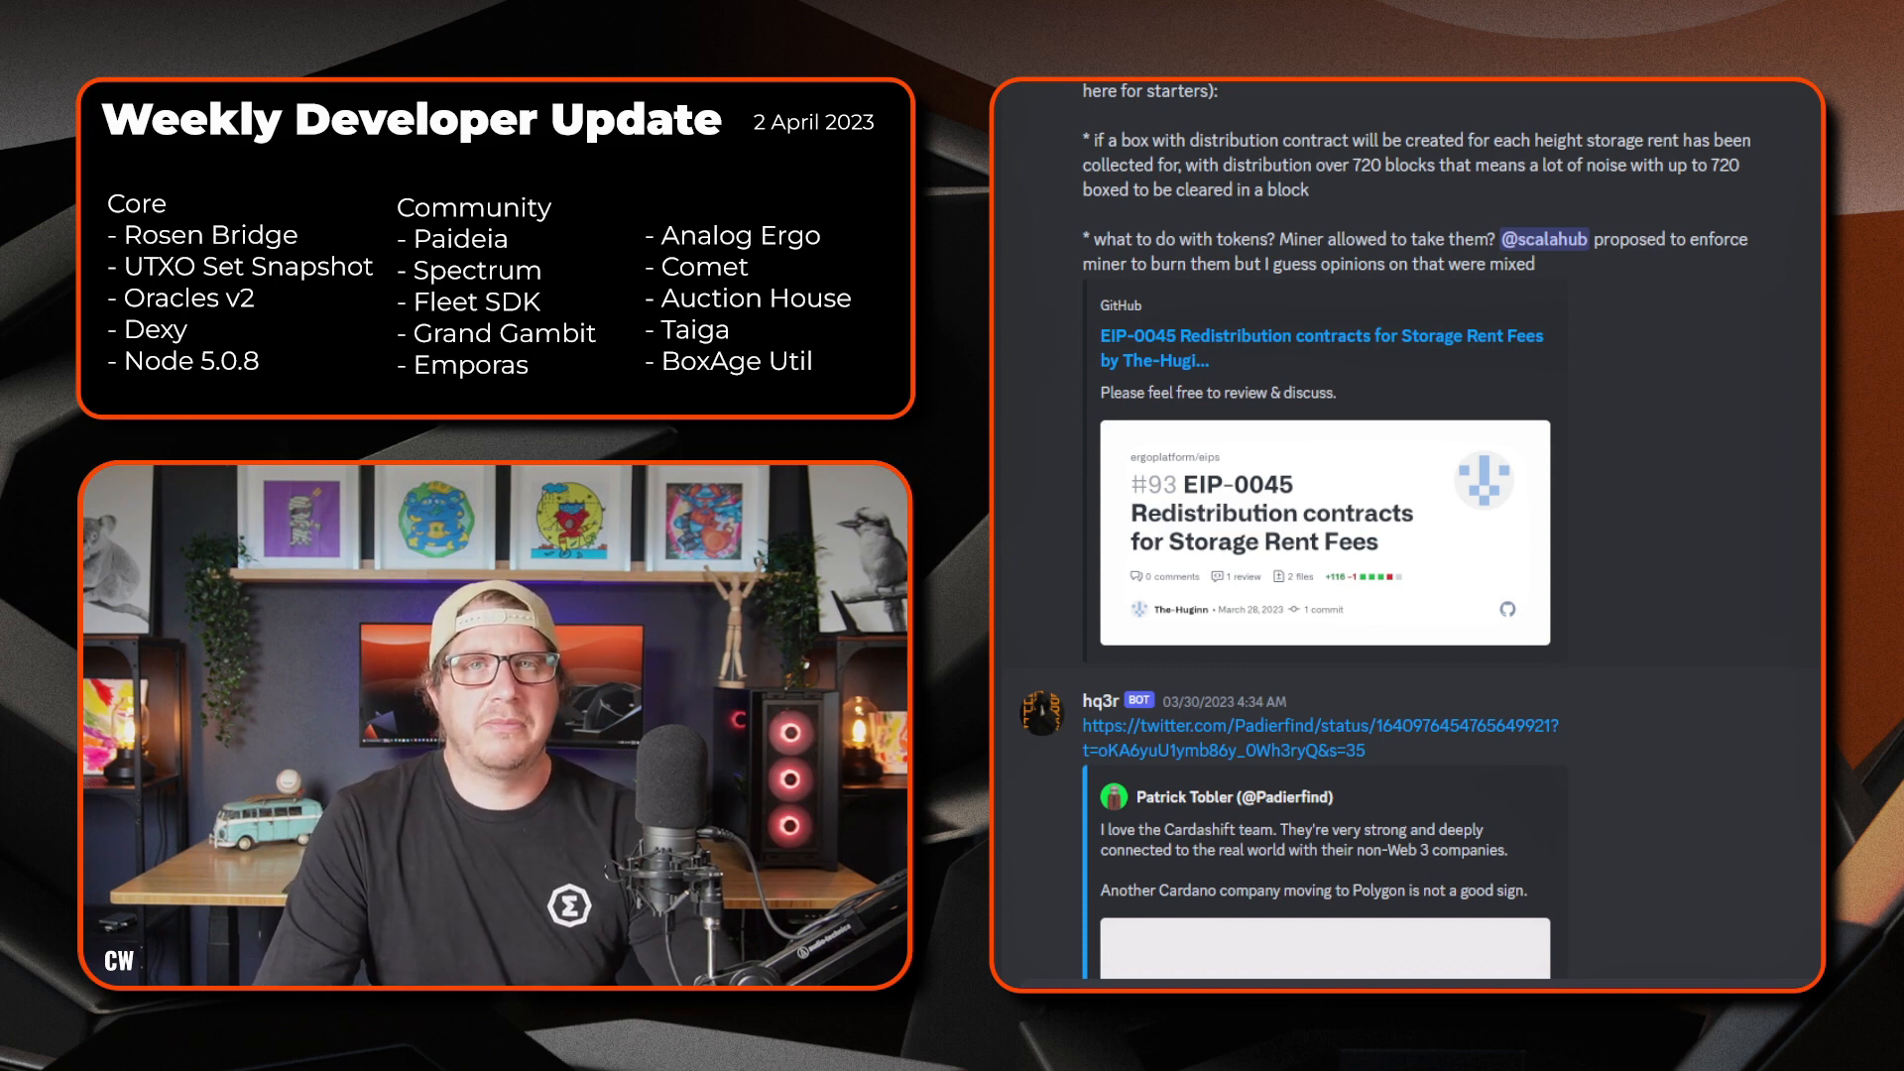
pyautogui.scroll(-3)
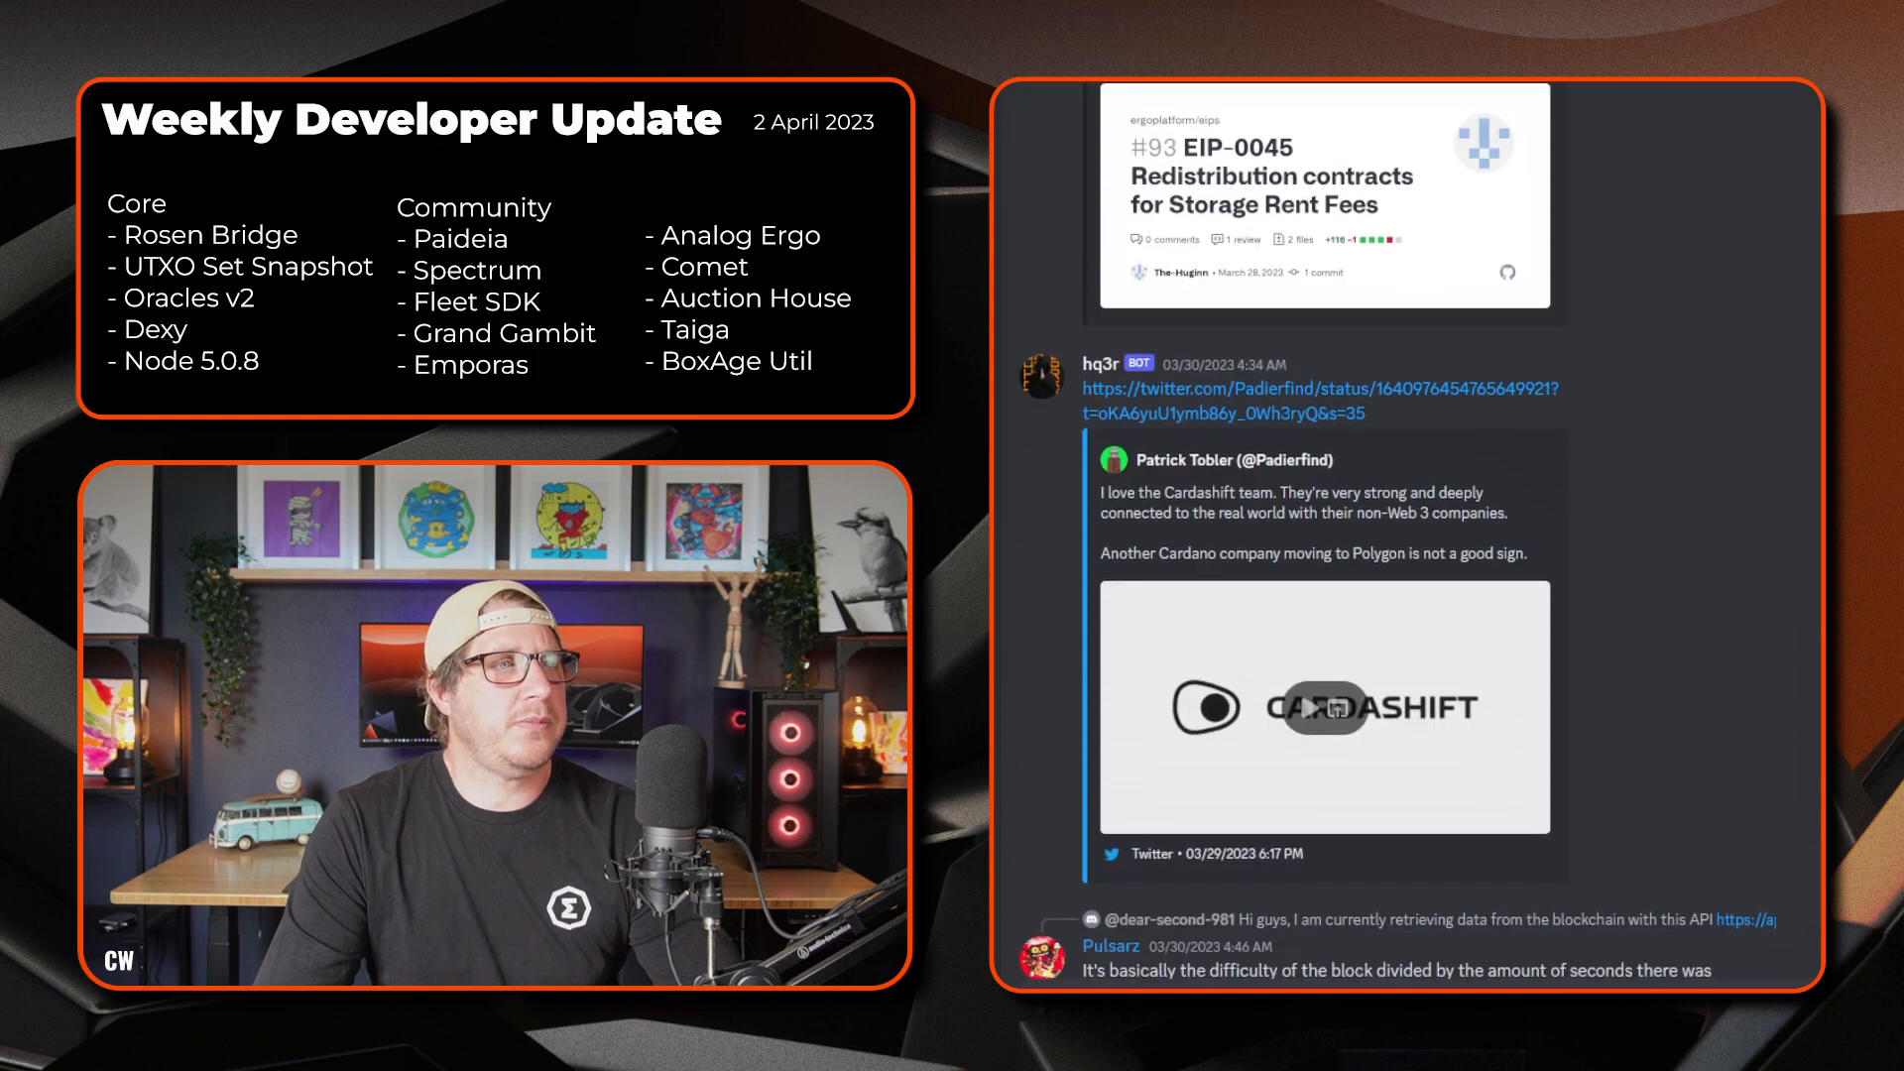
pyautogui.scroll(-3)
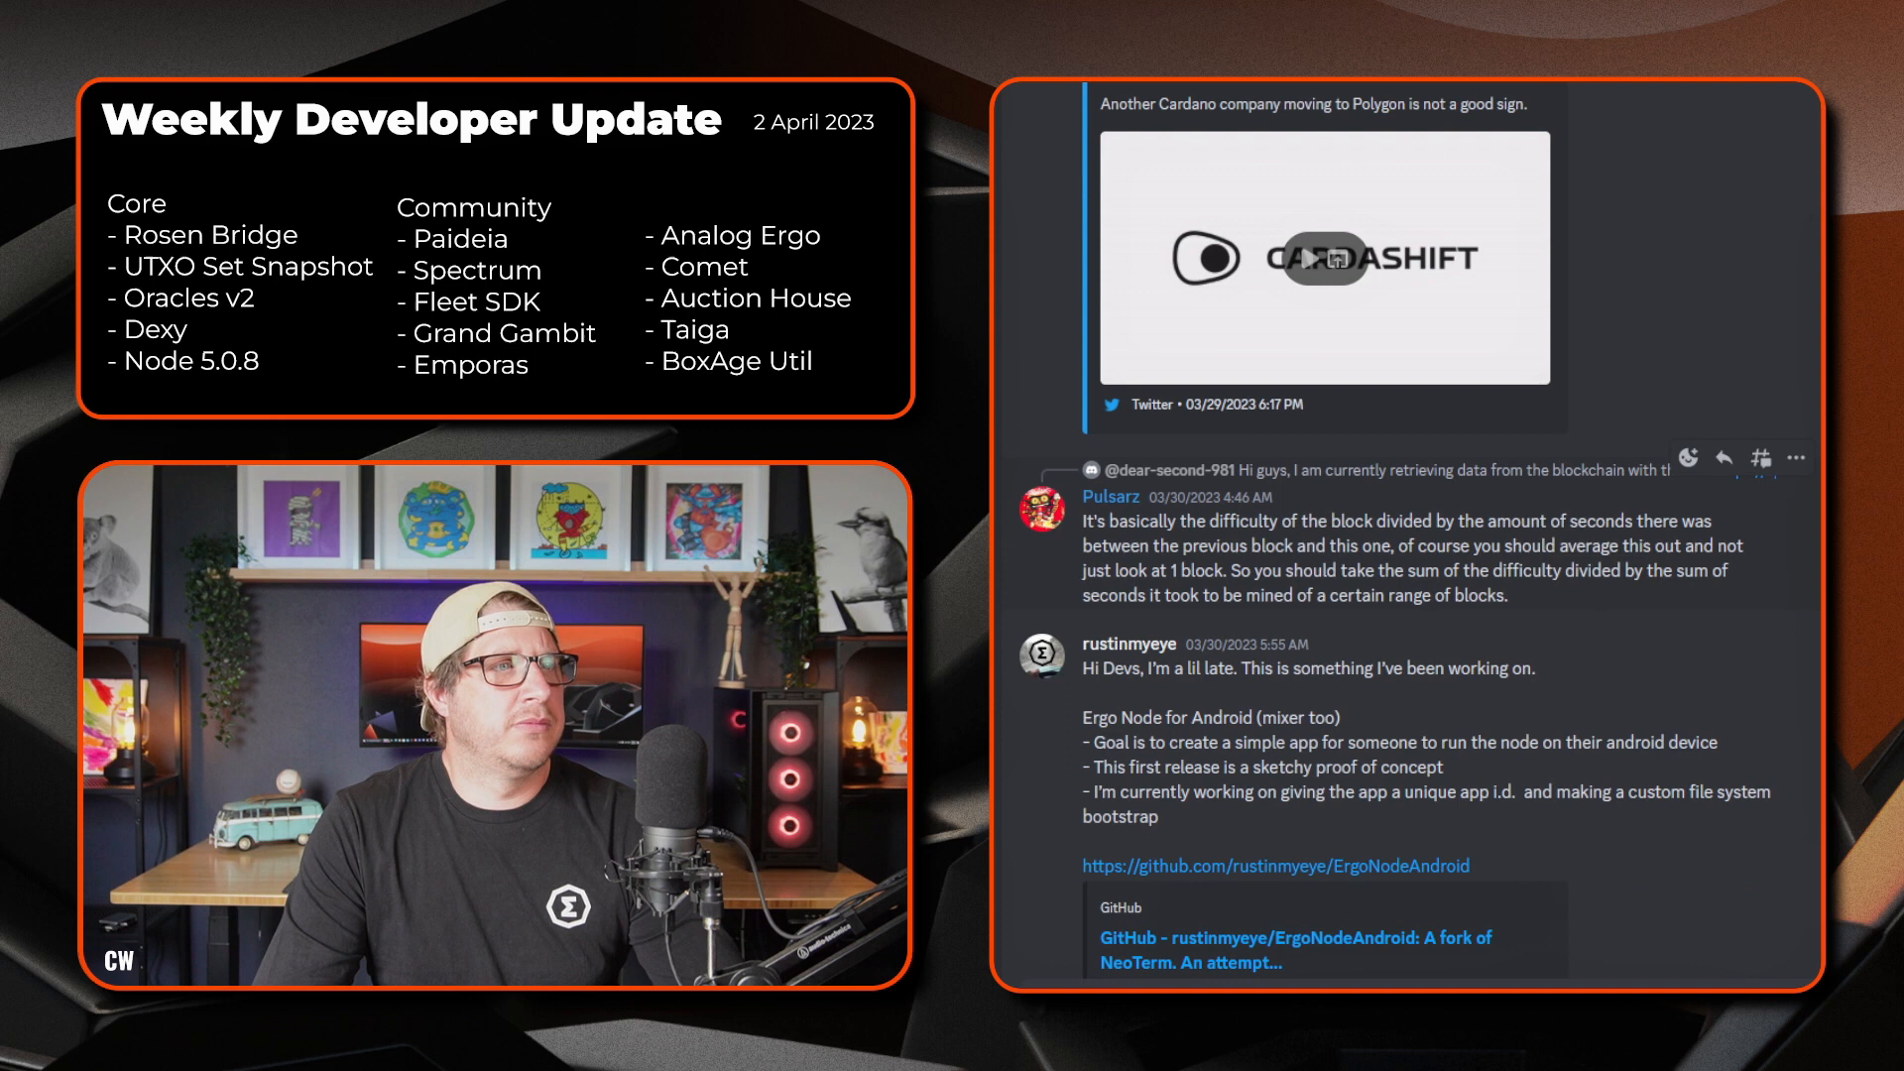
pyautogui.scroll(-3)
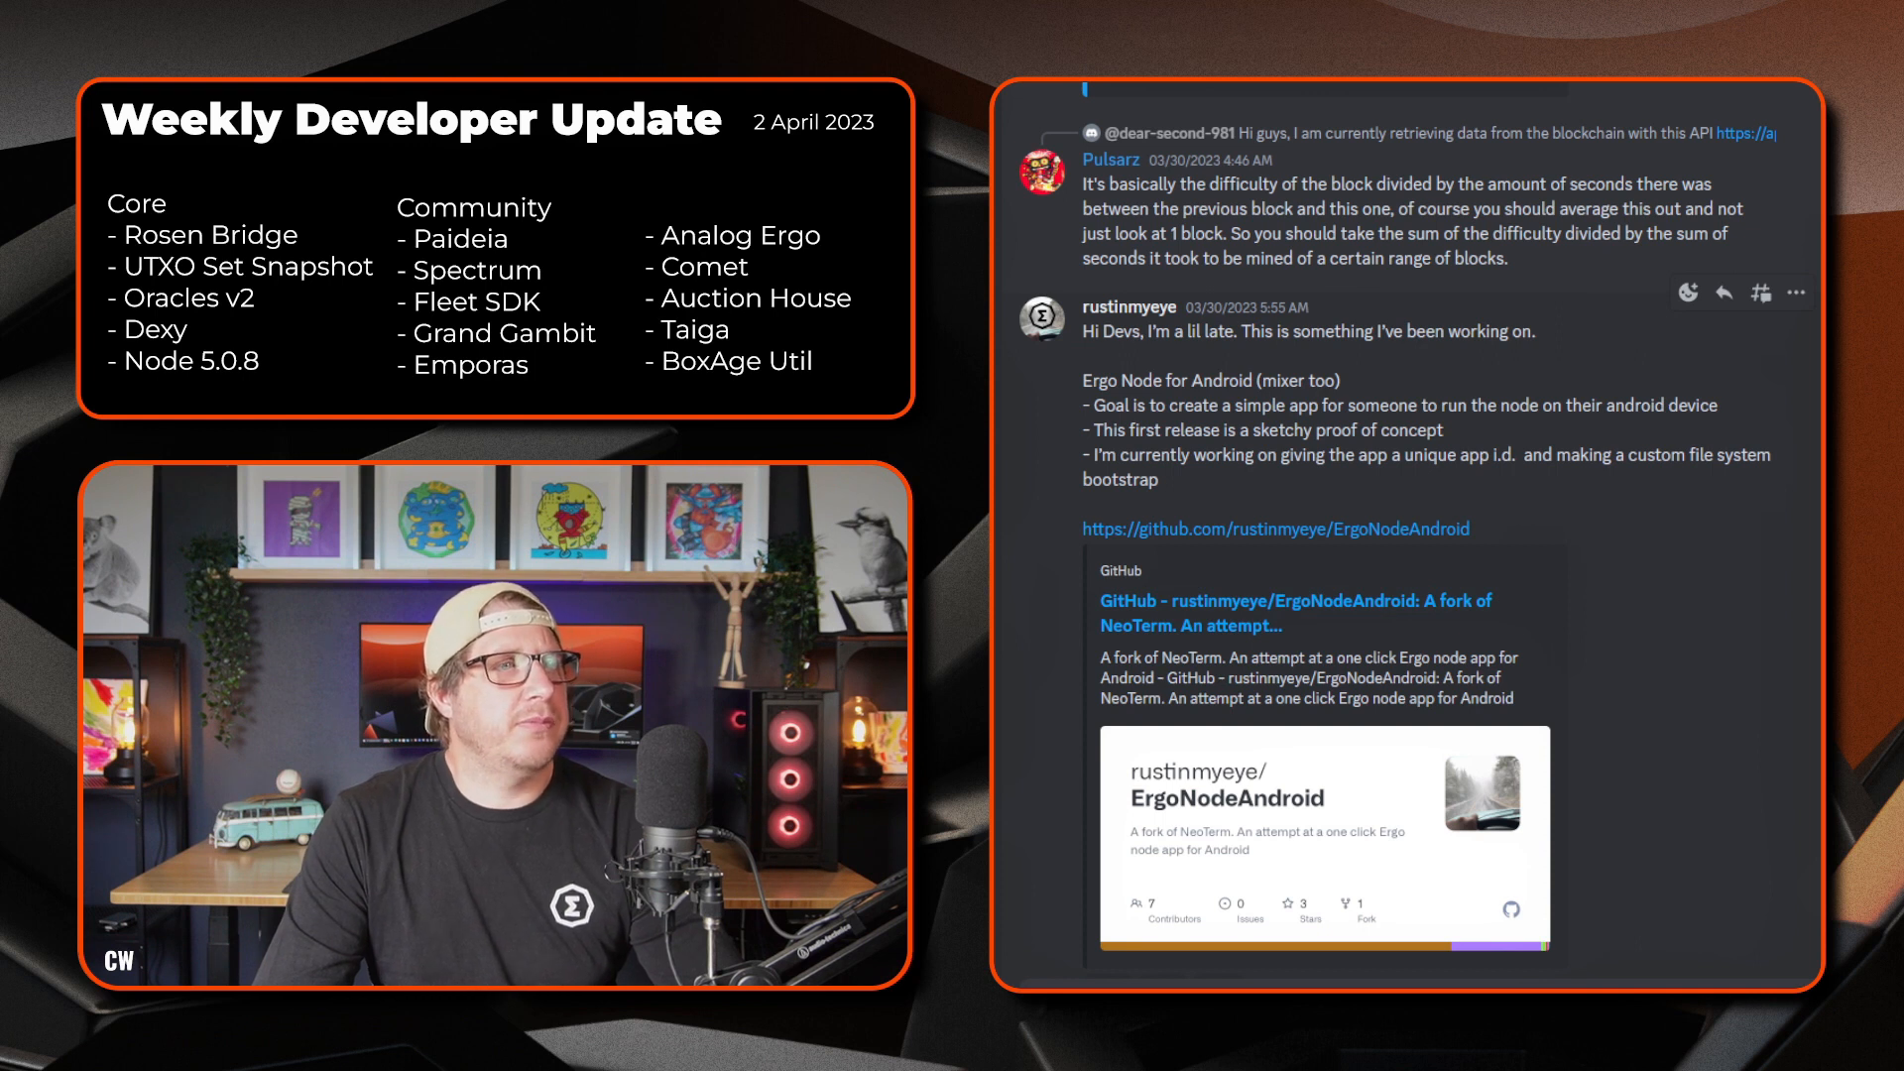
pyautogui.scroll(-3)
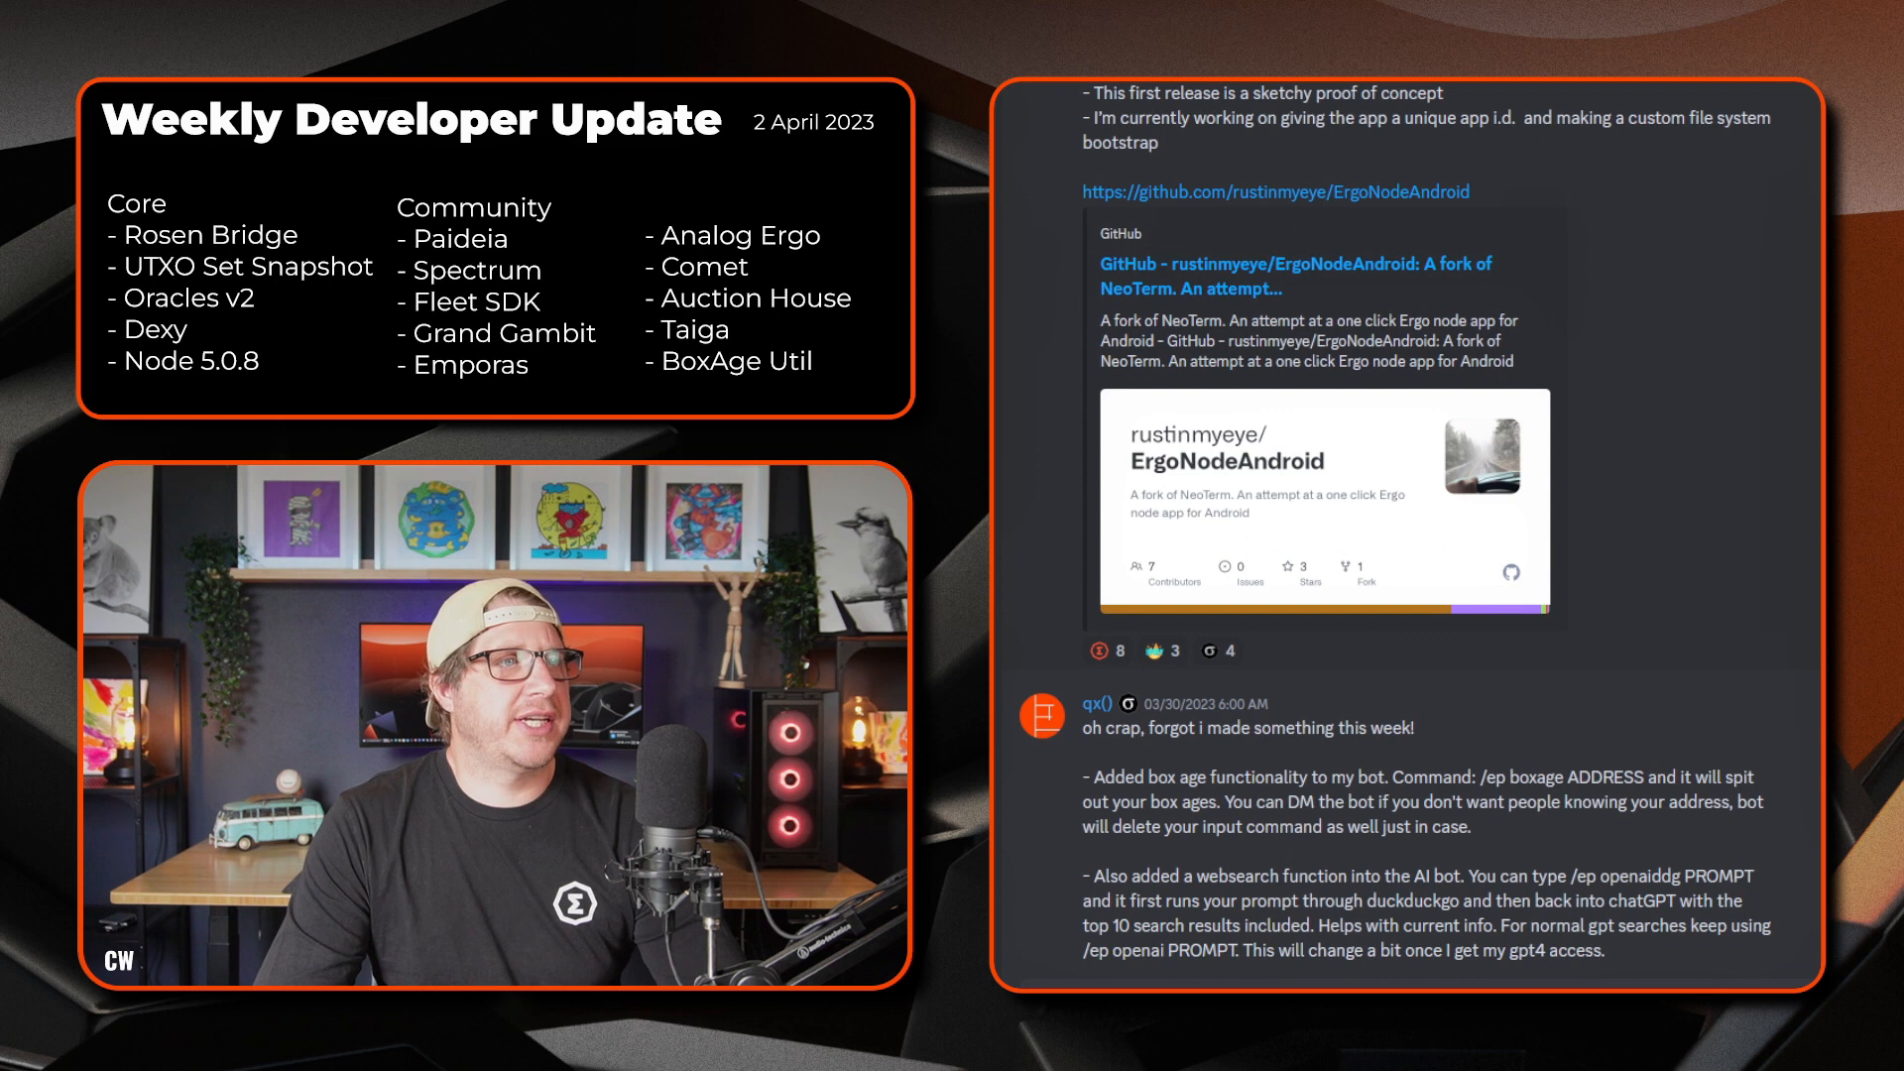
pyautogui.scroll(-3)
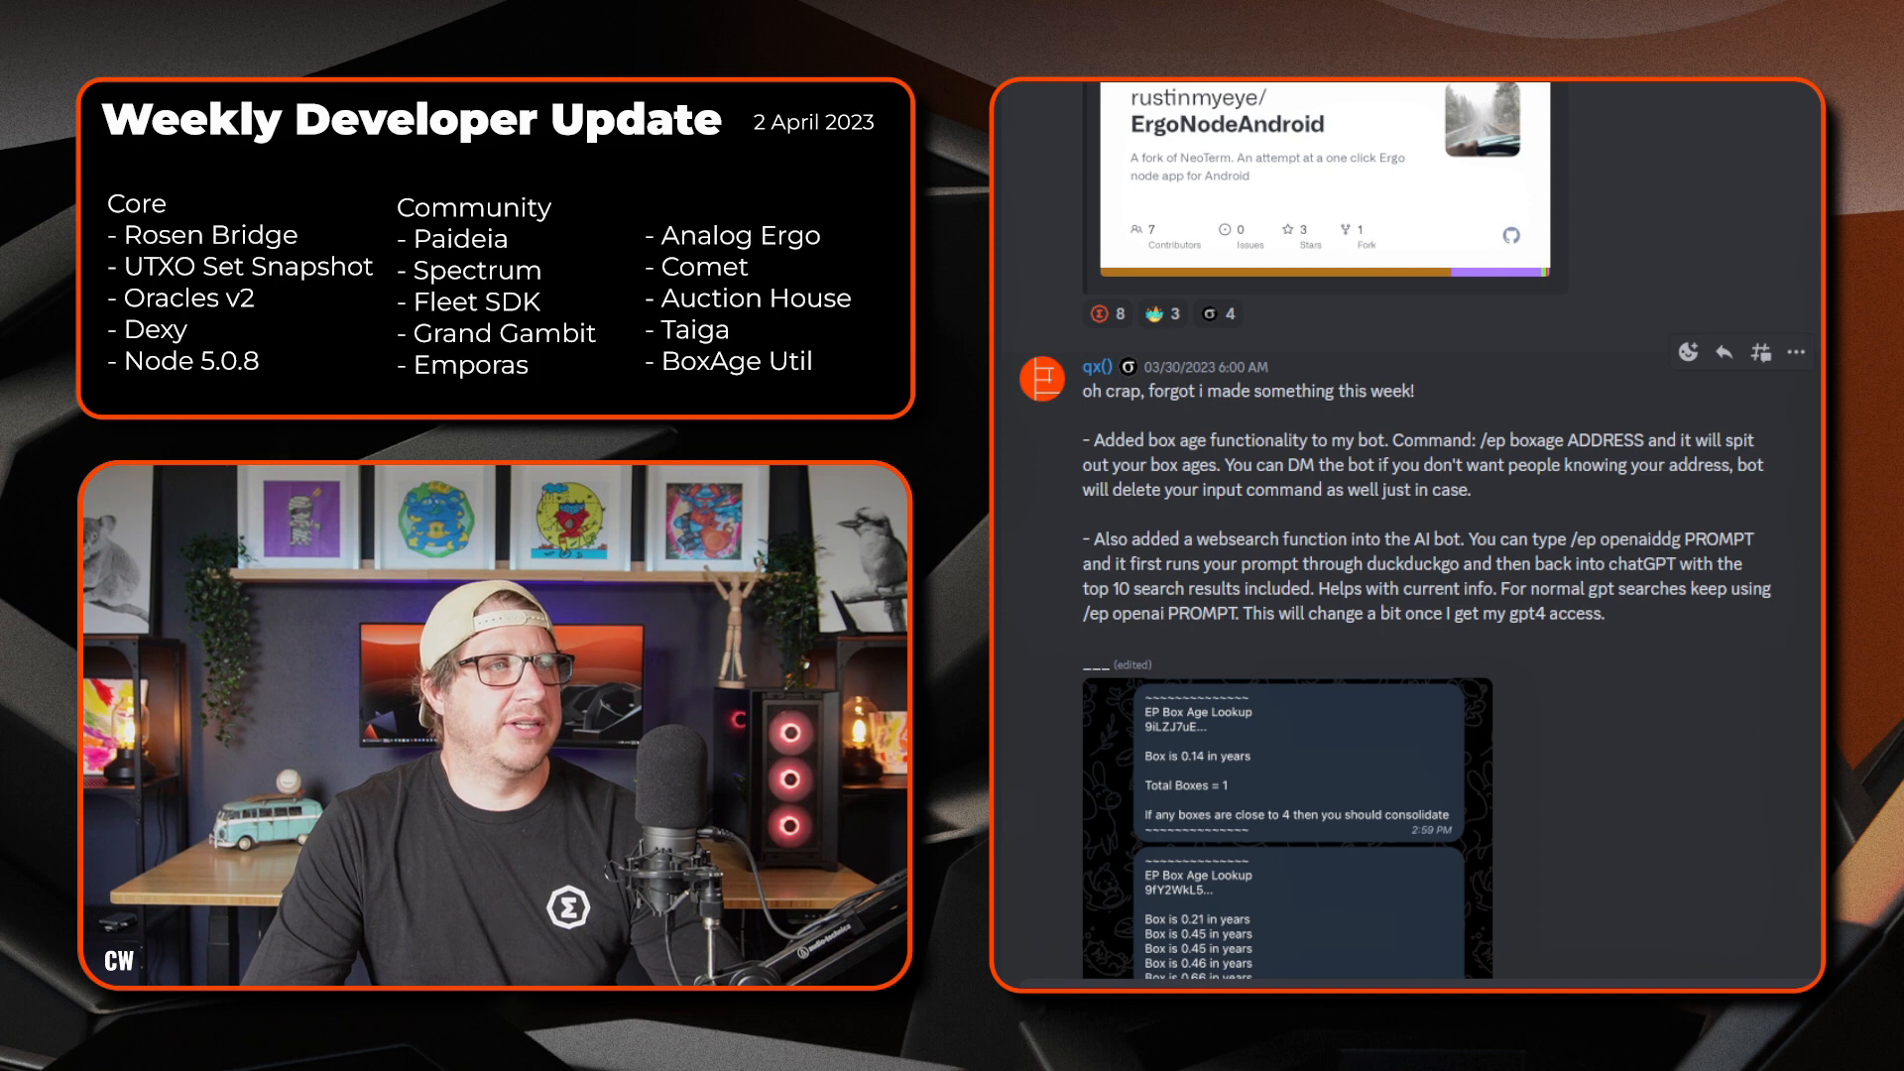
pyautogui.scroll(-3)
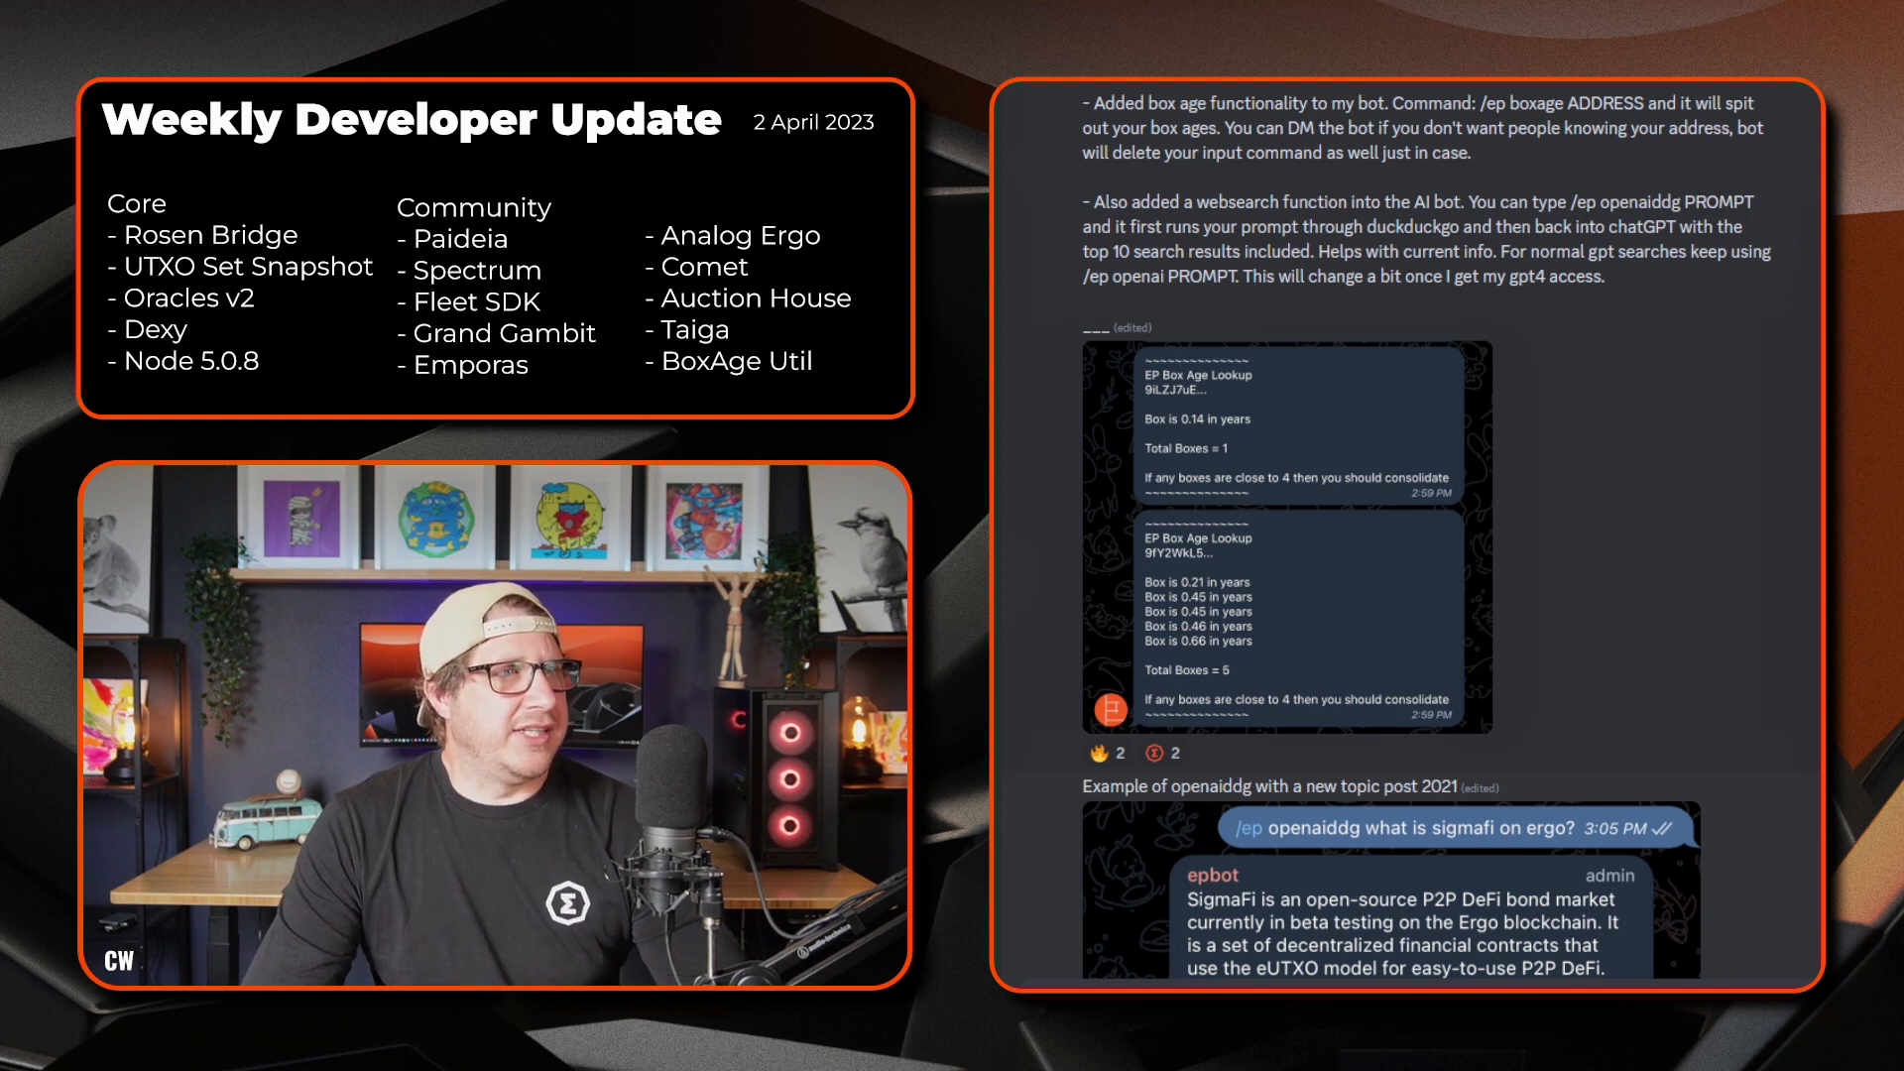
pyautogui.scroll(-3)
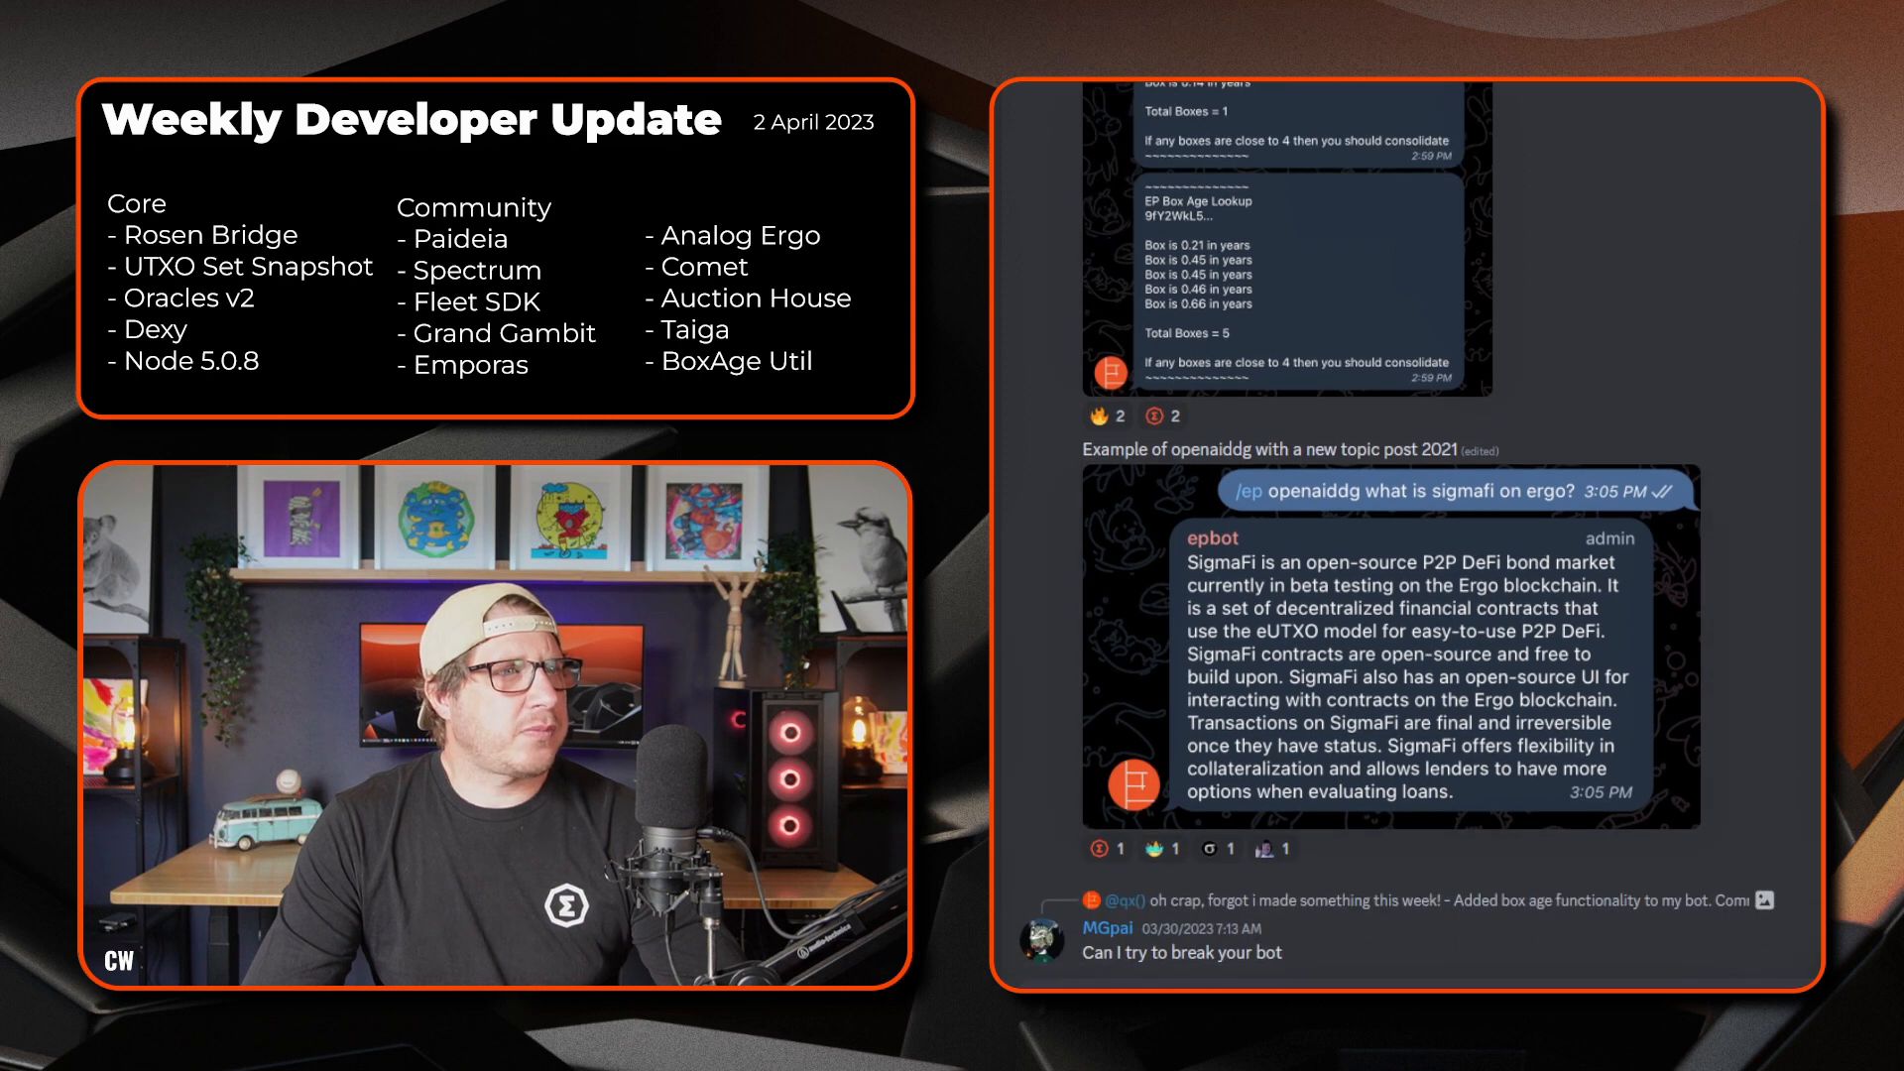
pyautogui.scroll(-3)
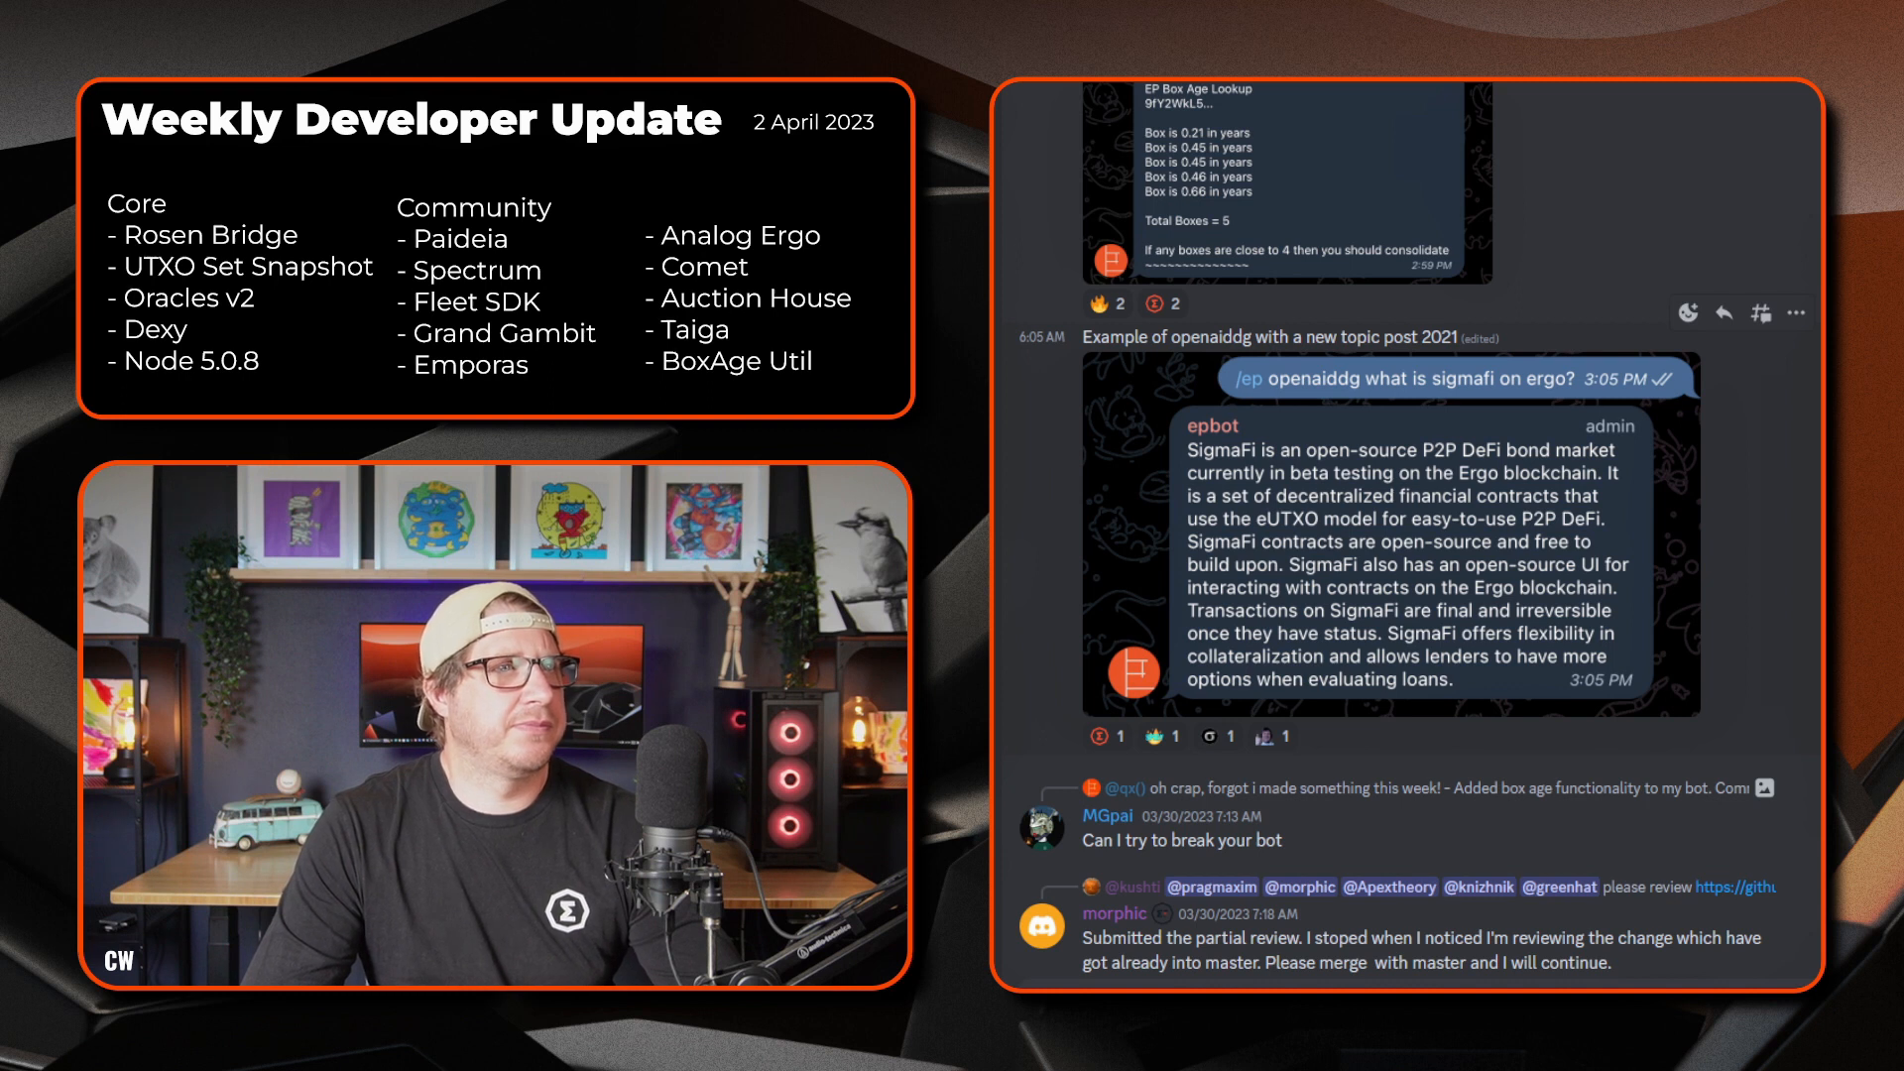
pyautogui.scroll(-3)
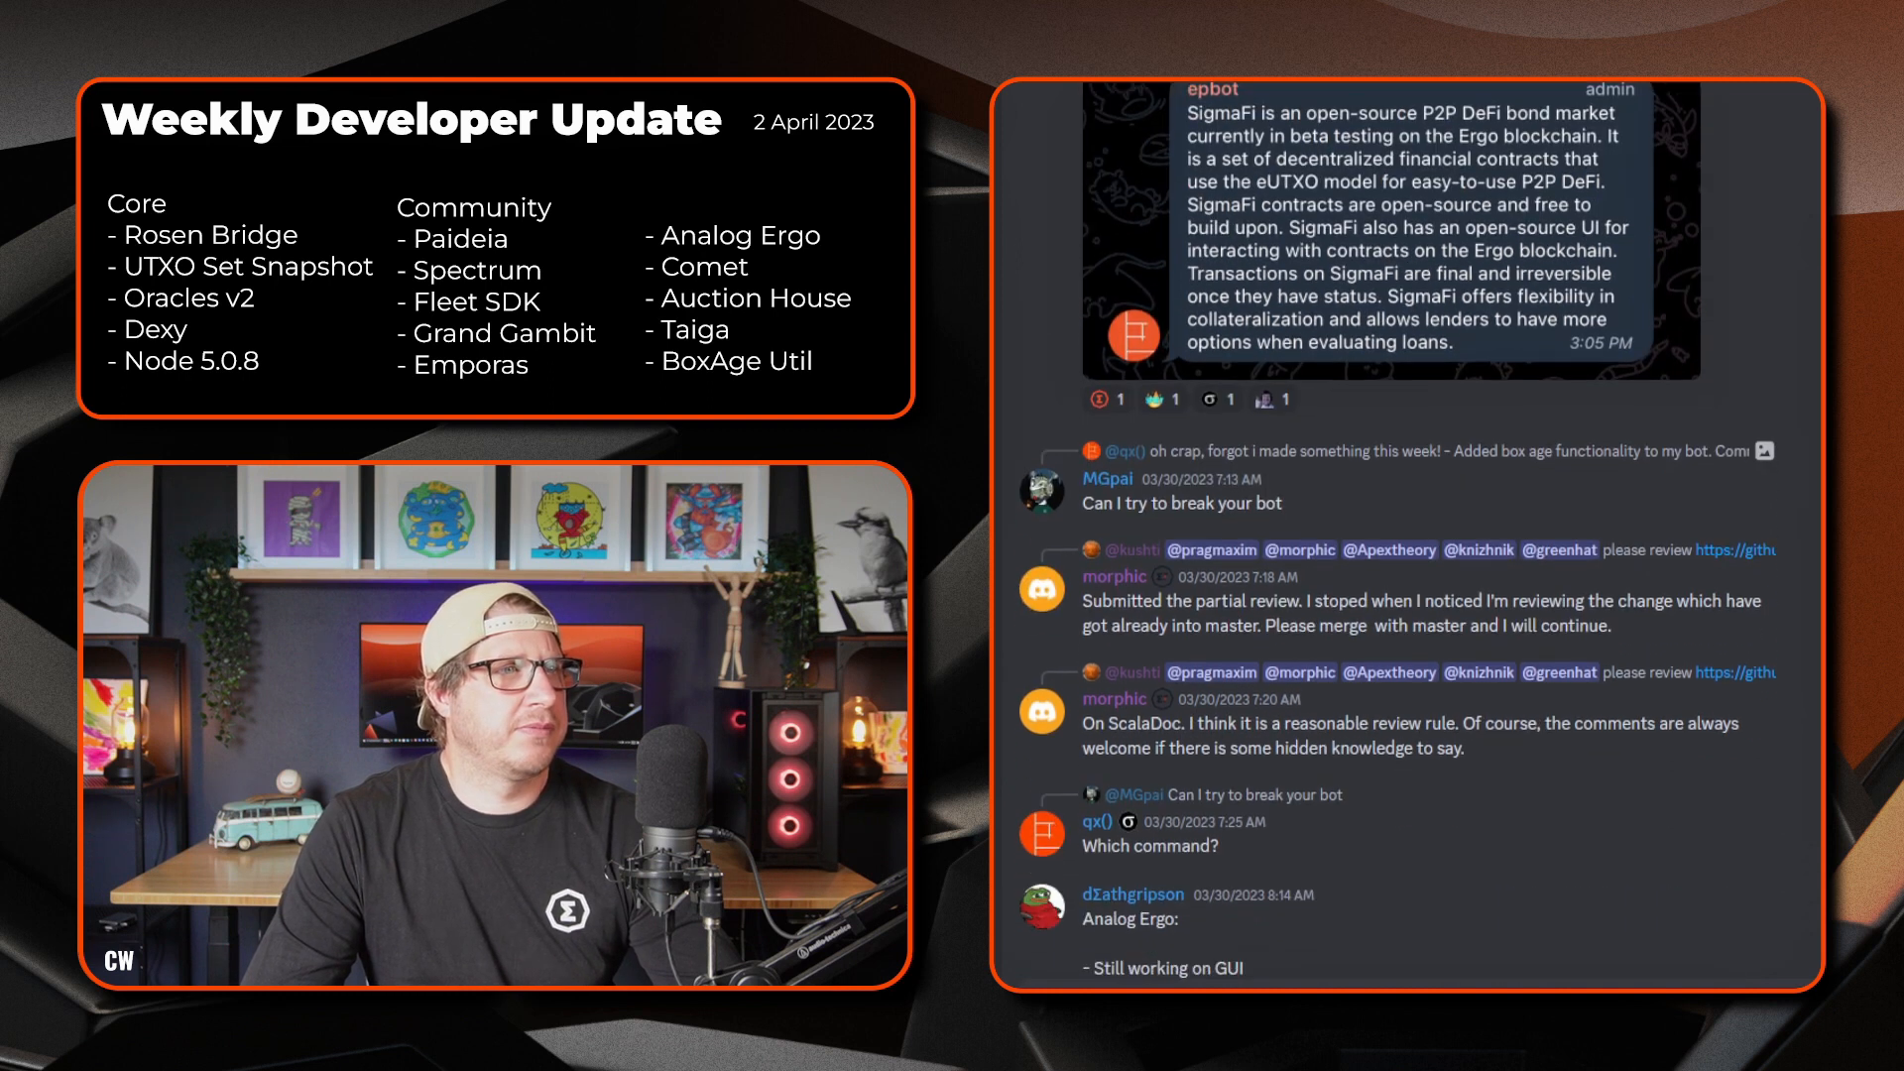
pyautogui.scroll(-3)
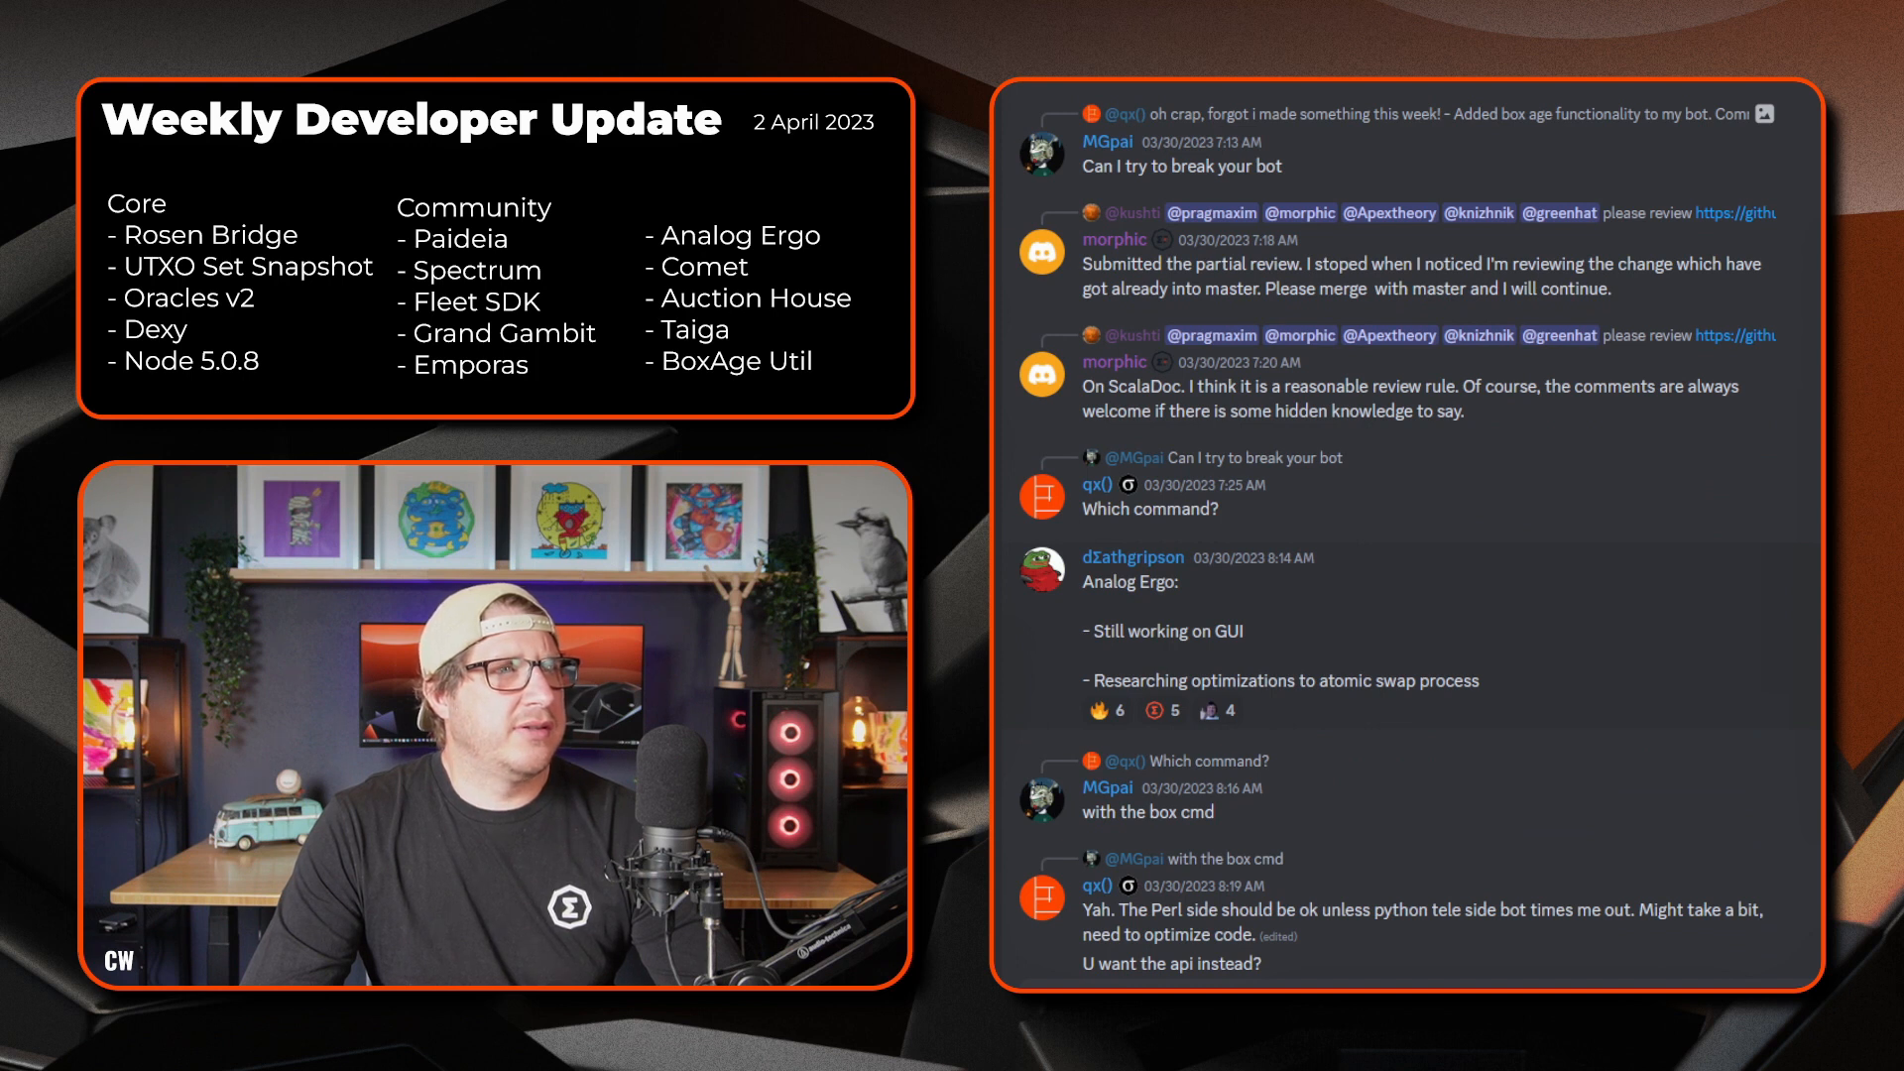
pyautogui.moveTo(1335, 560)
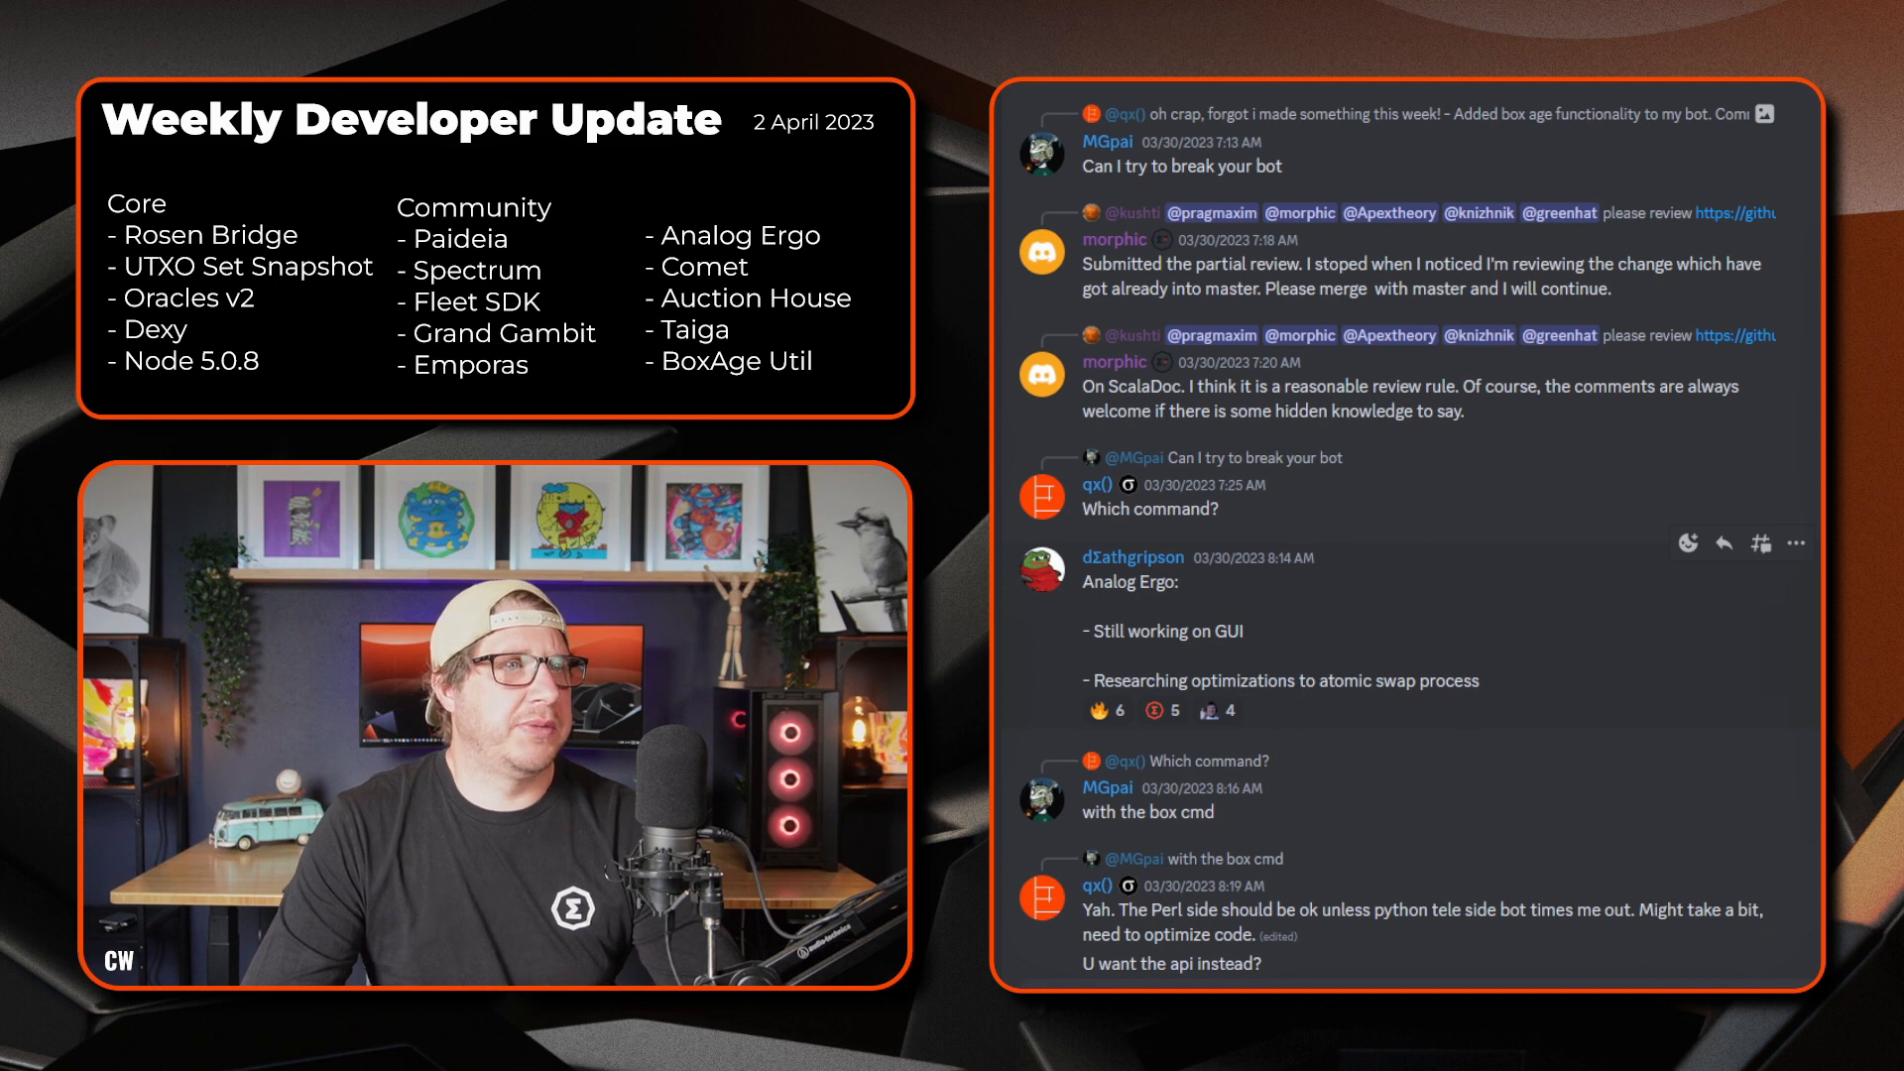
pyautogui.scroll(-3)
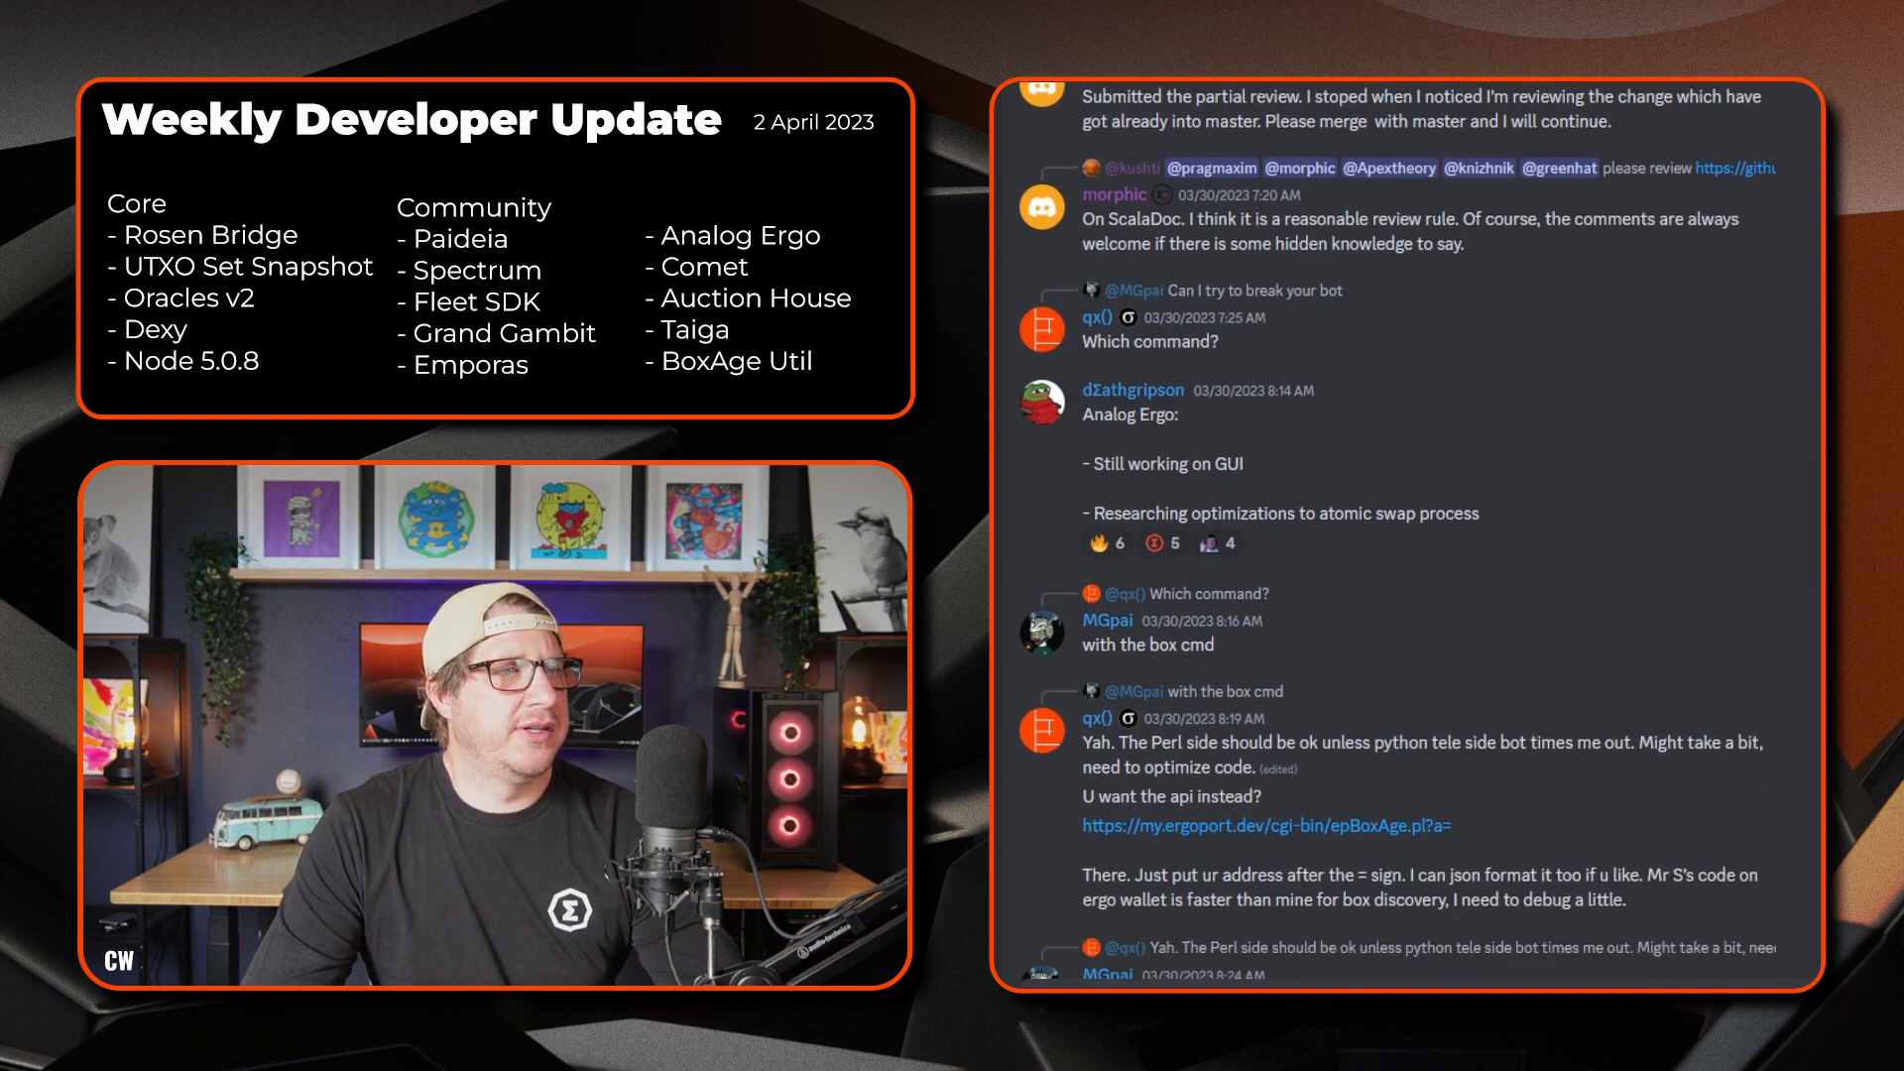
pyautogui.scroll(-3)
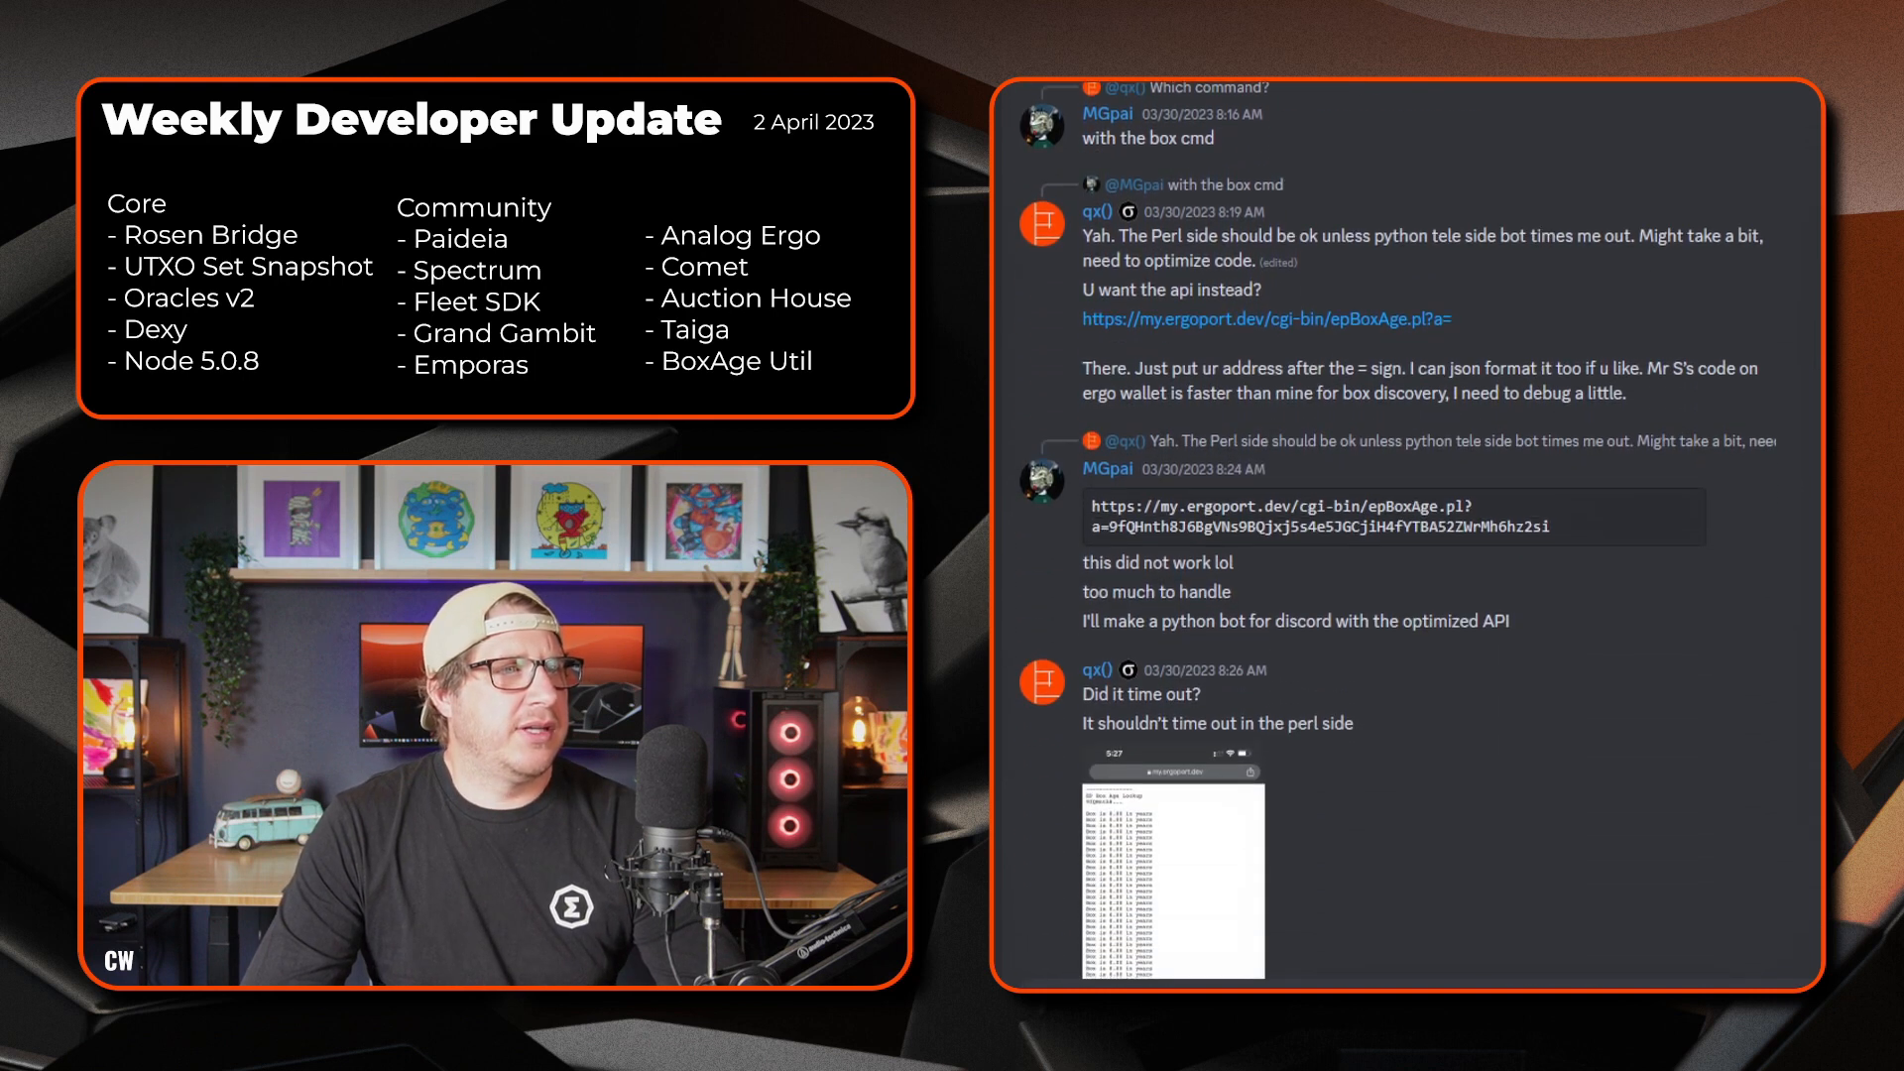
pyautogui.scroll(-3)
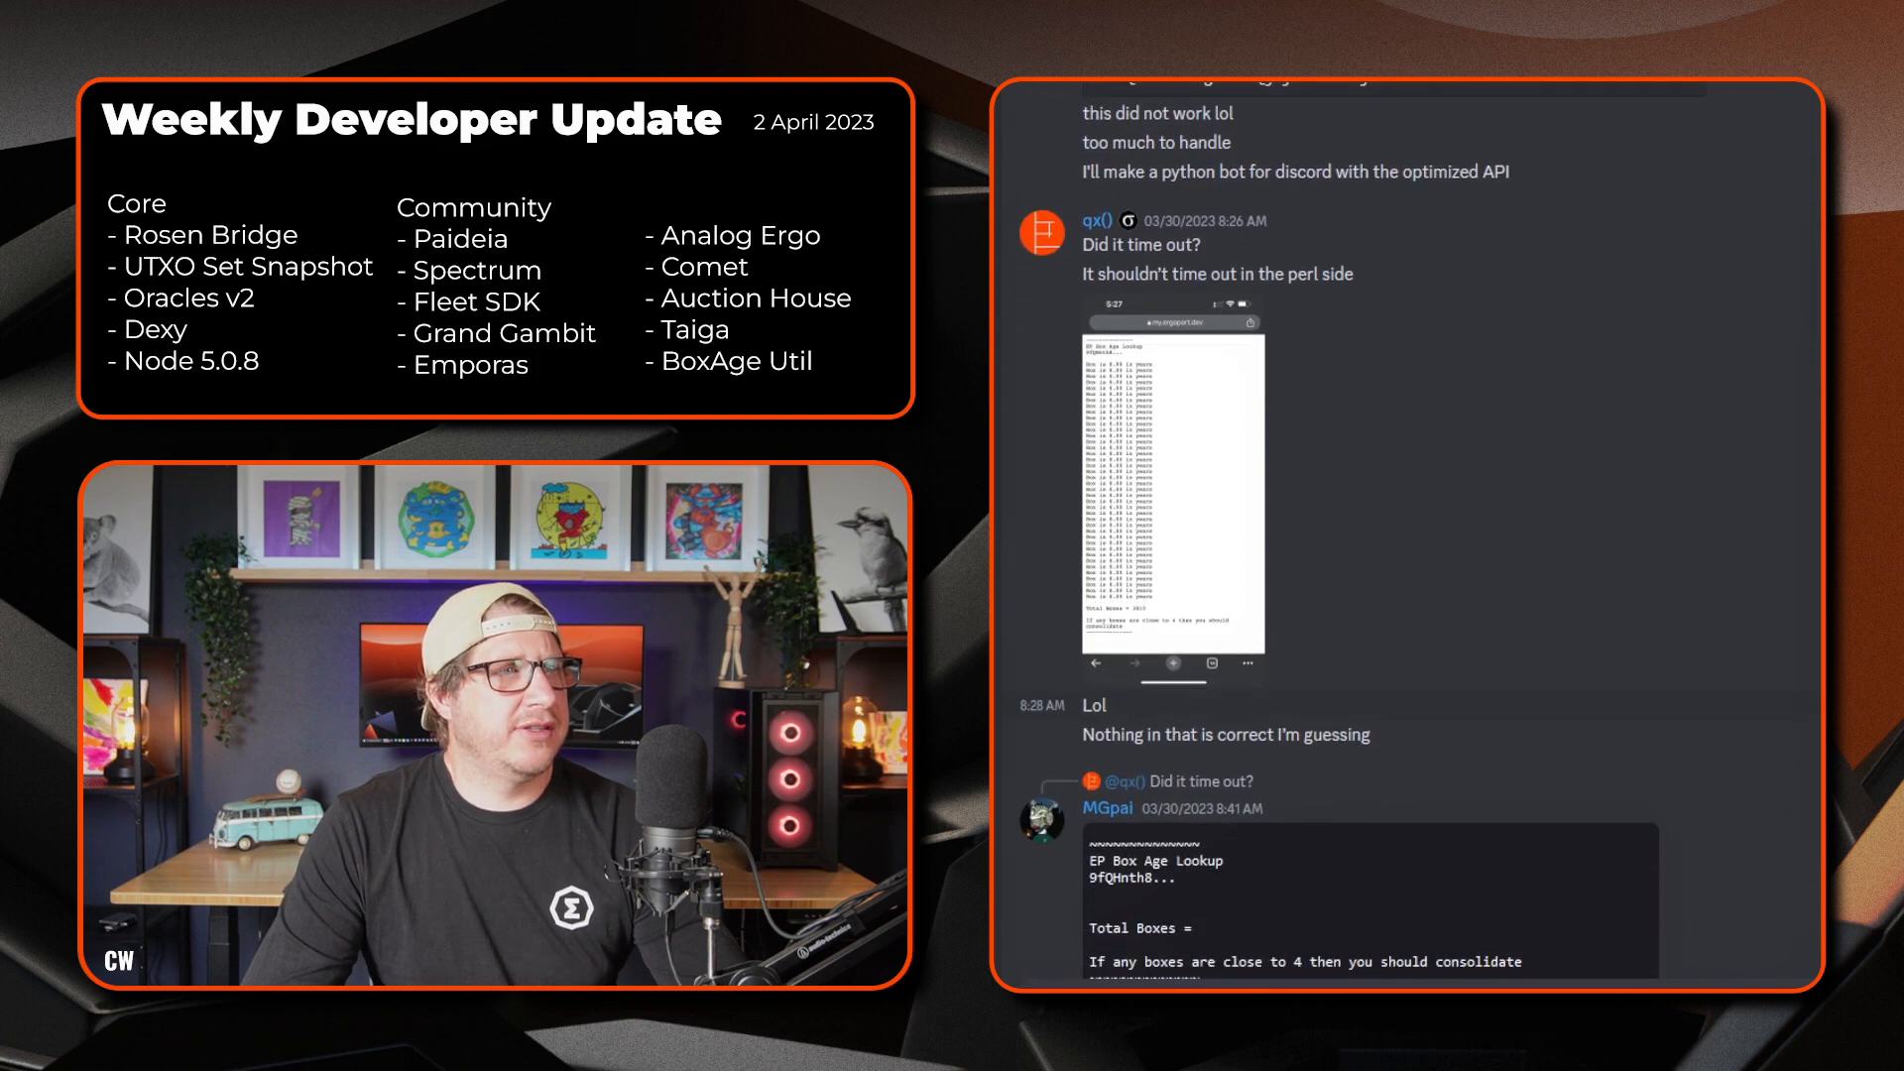
pyautogui.scroll(-3)
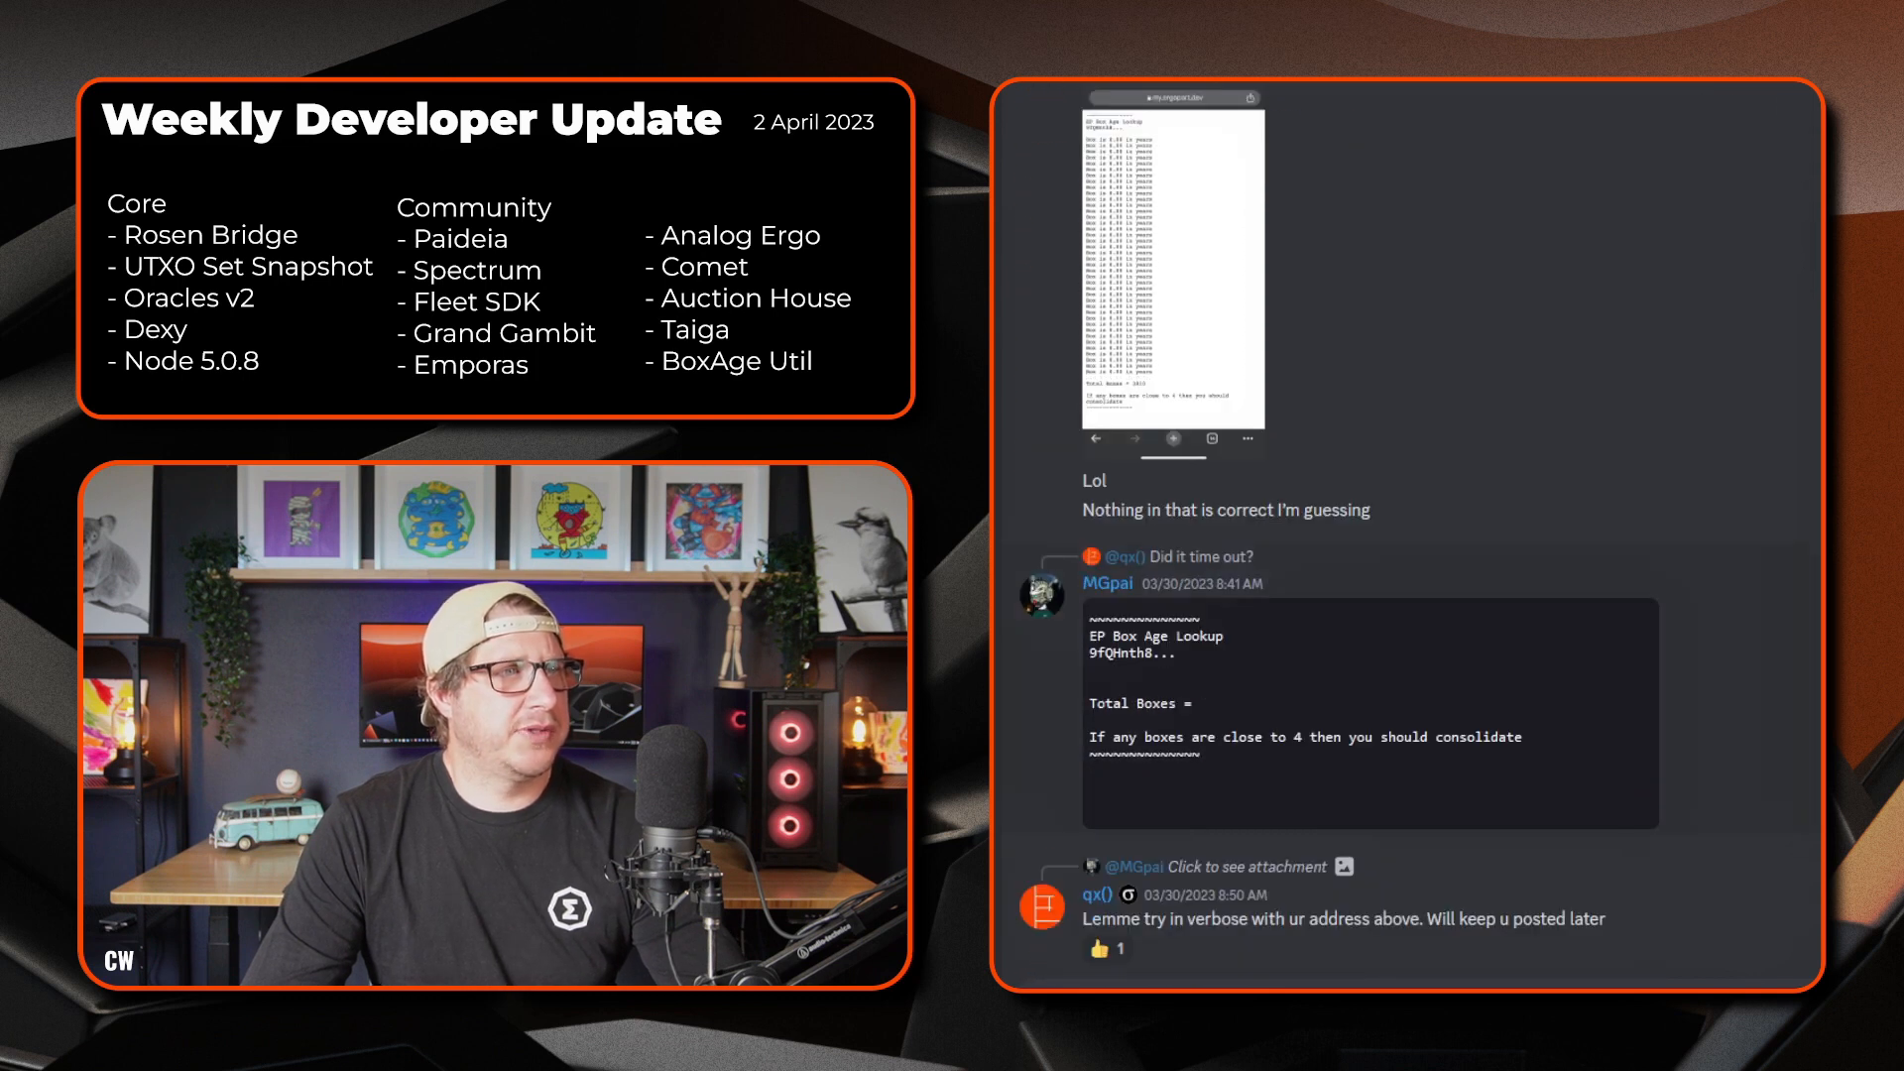
pyautogui.scroll(-3)
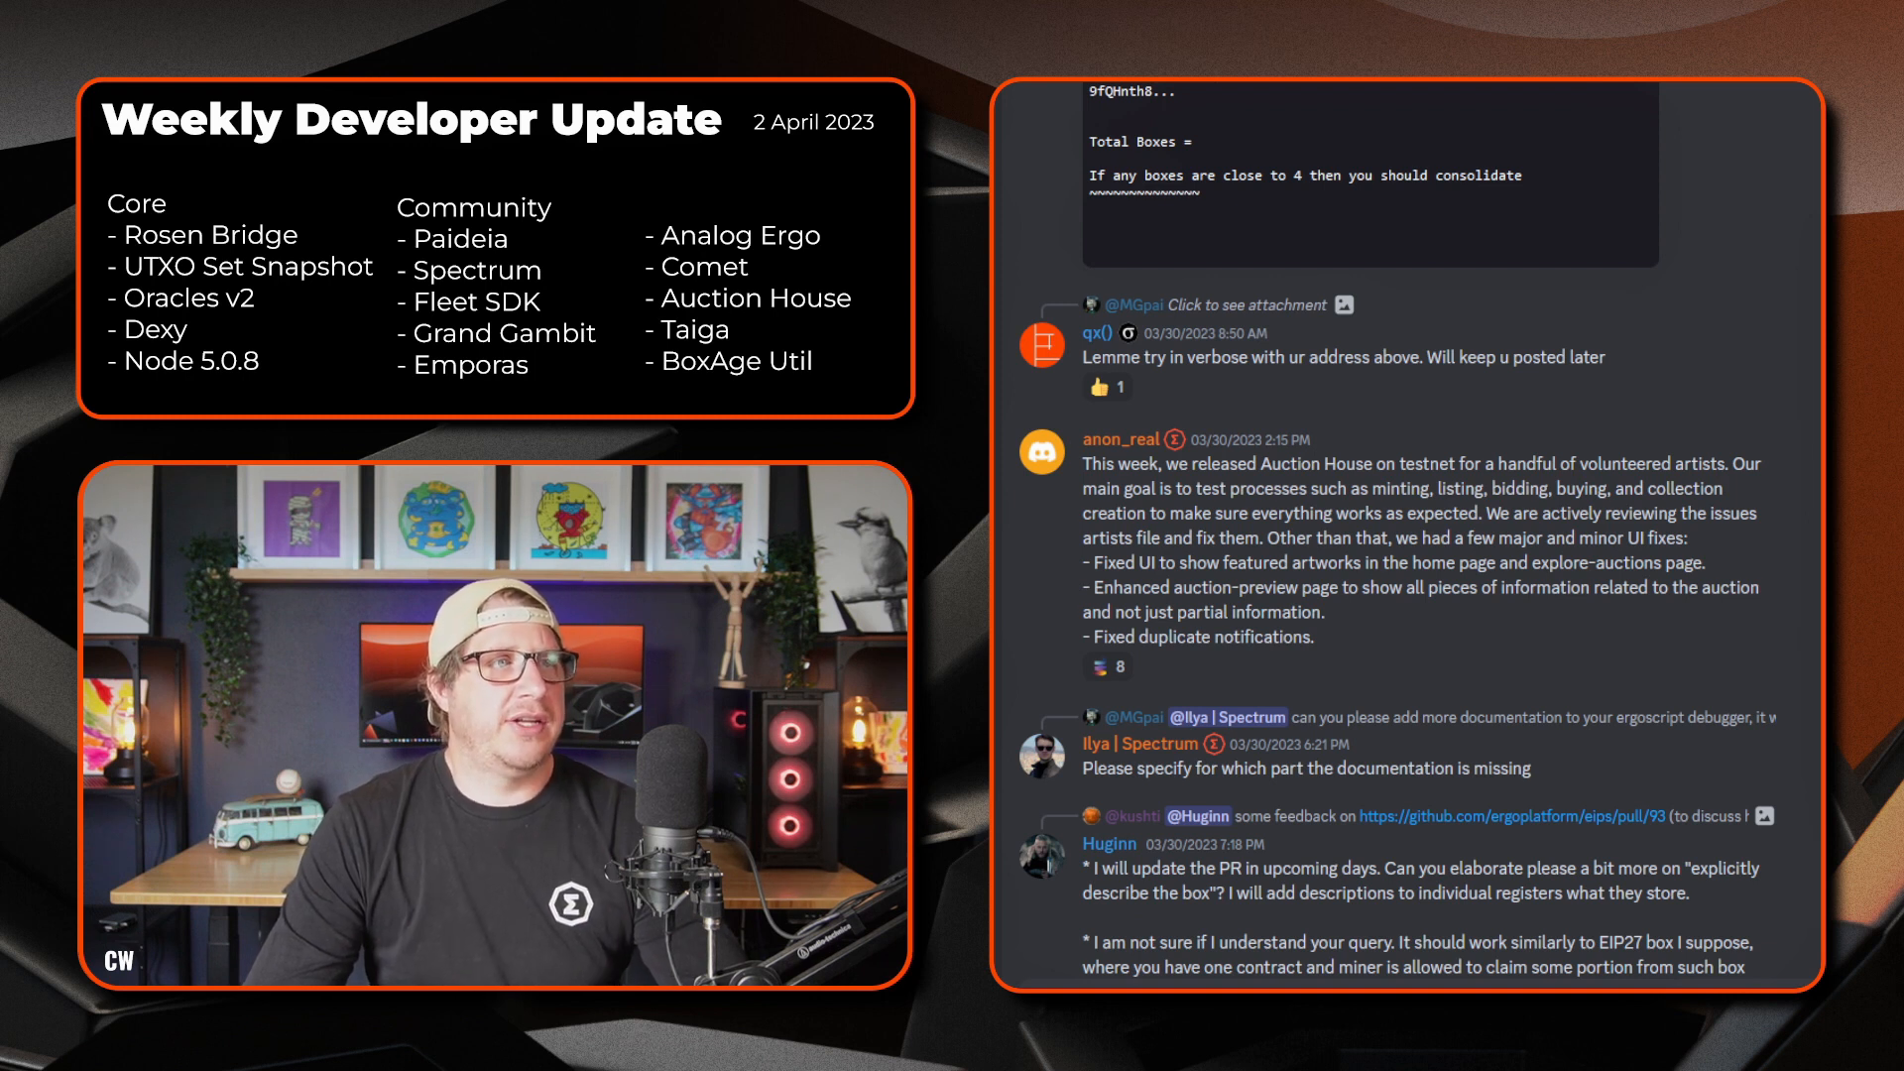
pyautogui.moveTo(1396, 464)
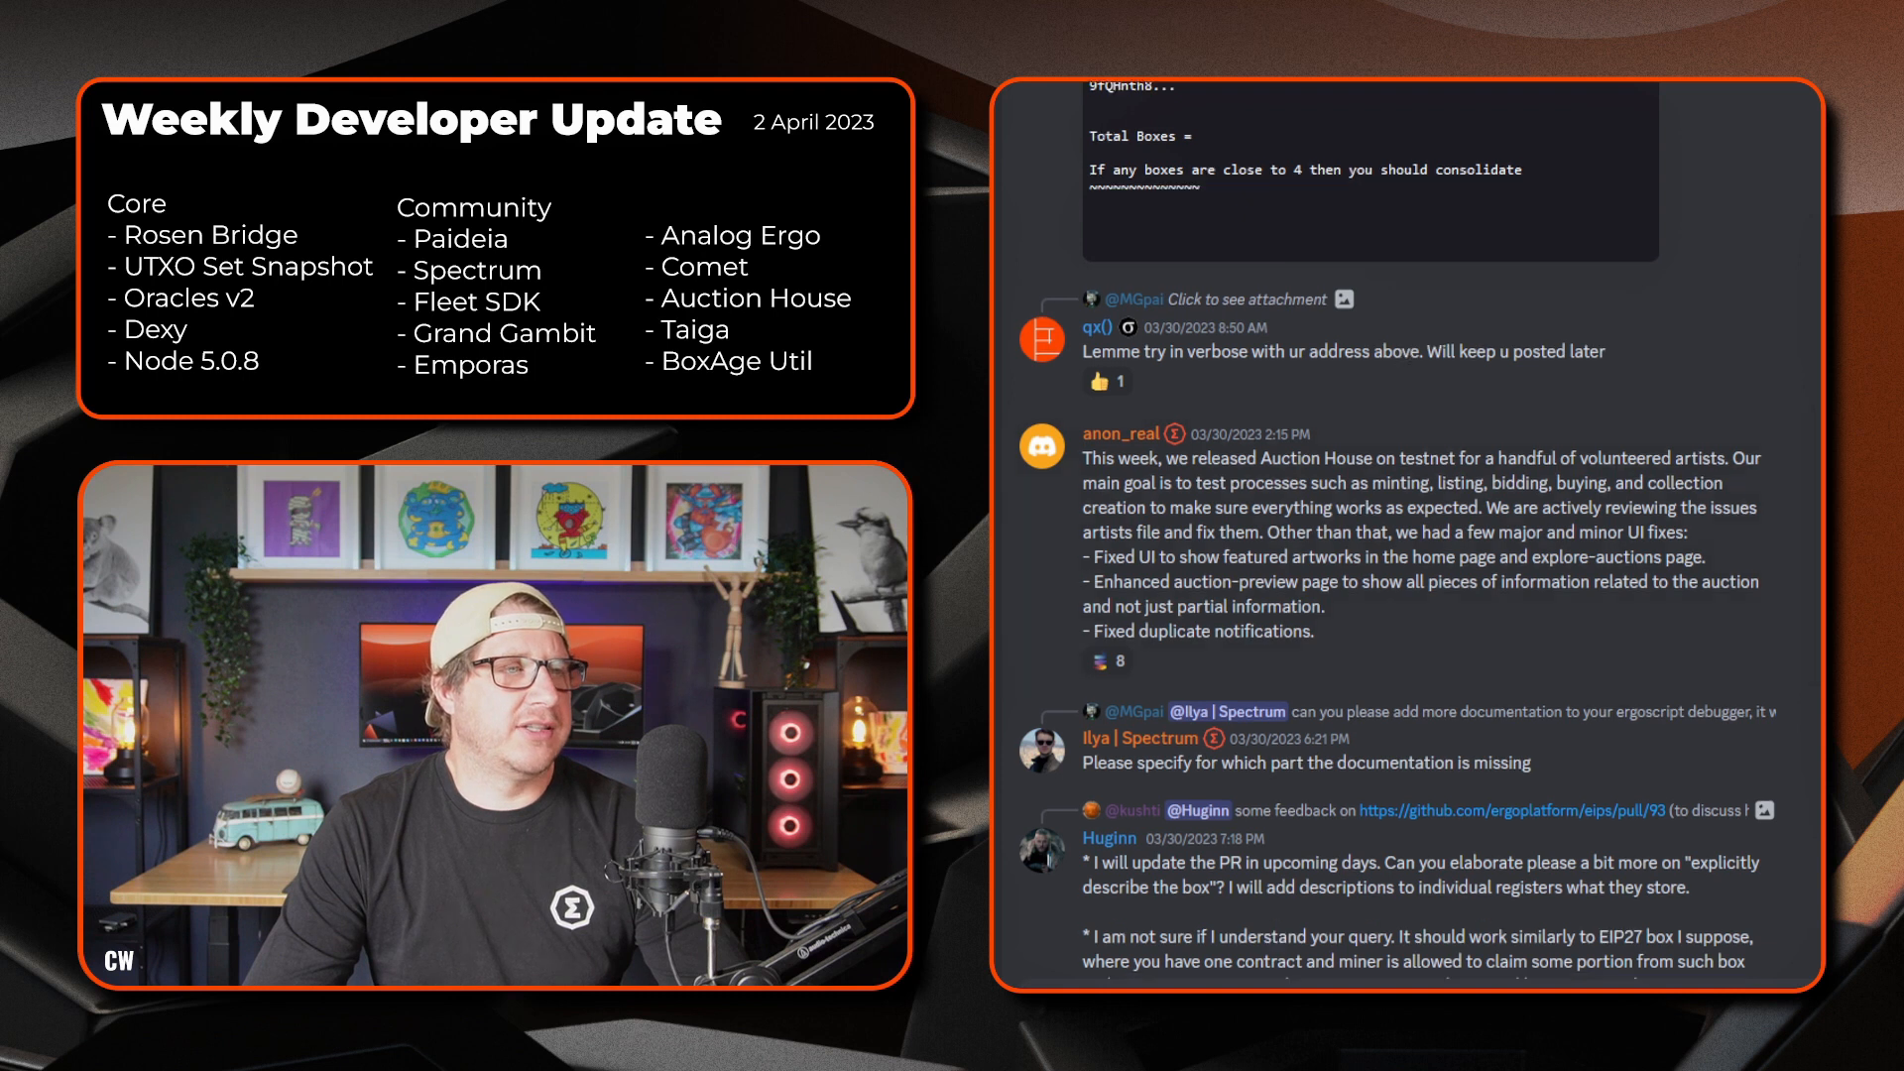
pyautogui.scroll(-3)
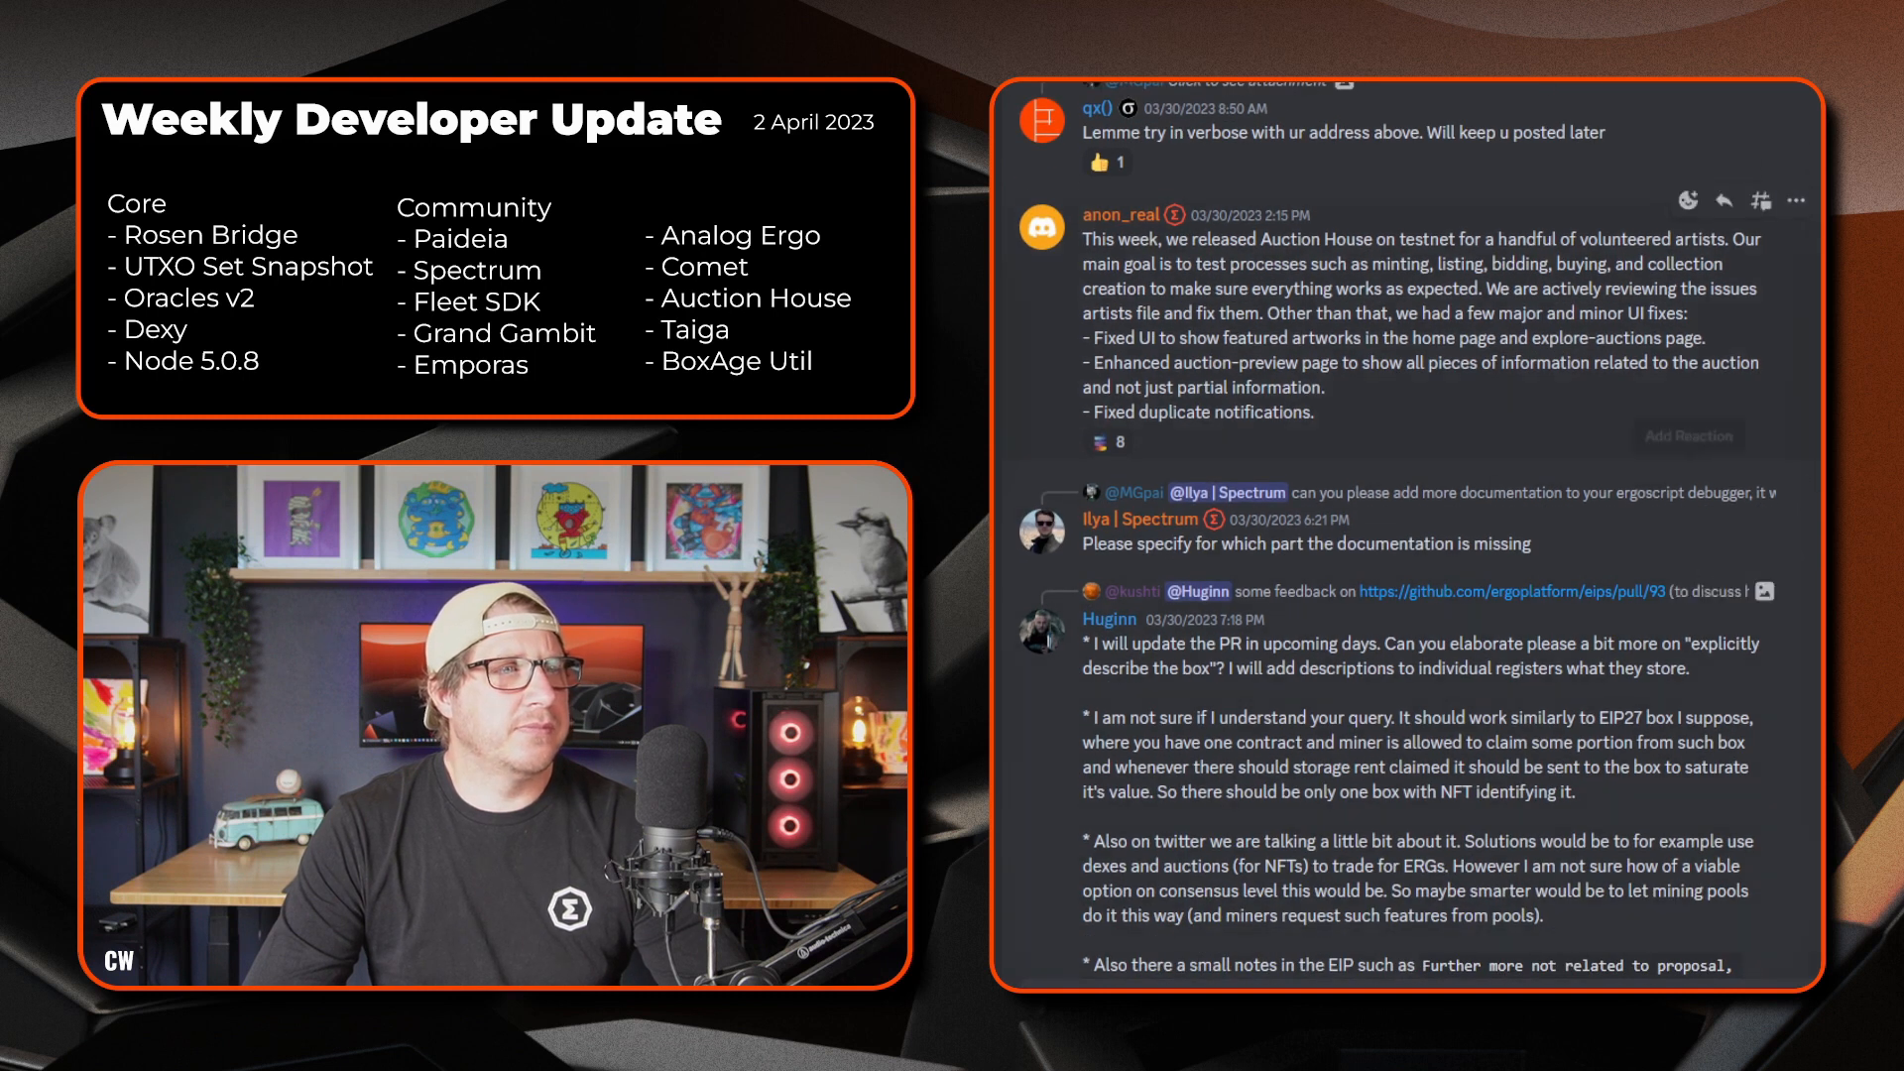